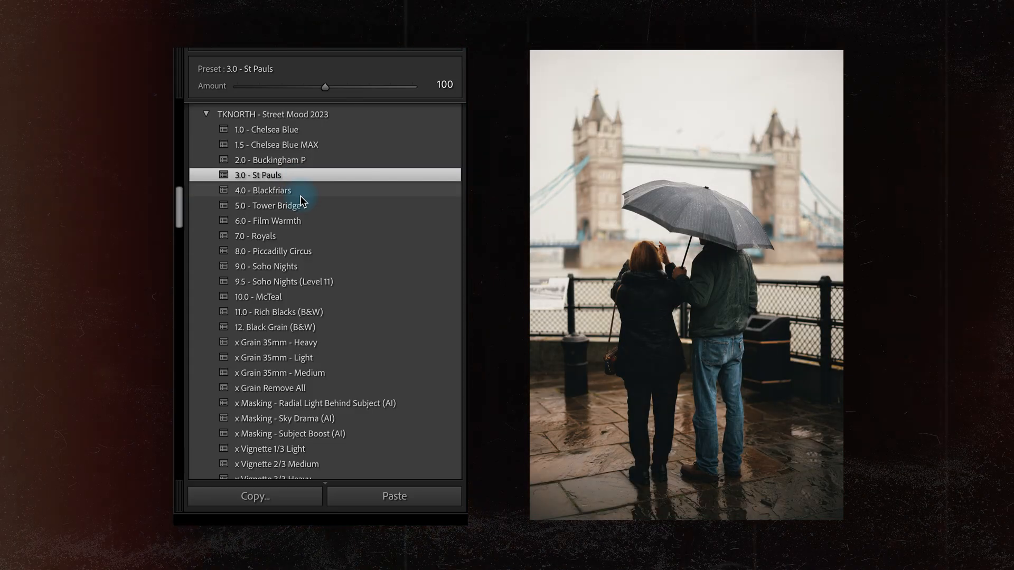
Step: Apply the '5.0 - Tower Bridge' Street Mood preset to the rainy umbrella photo
left_click(267, 204)
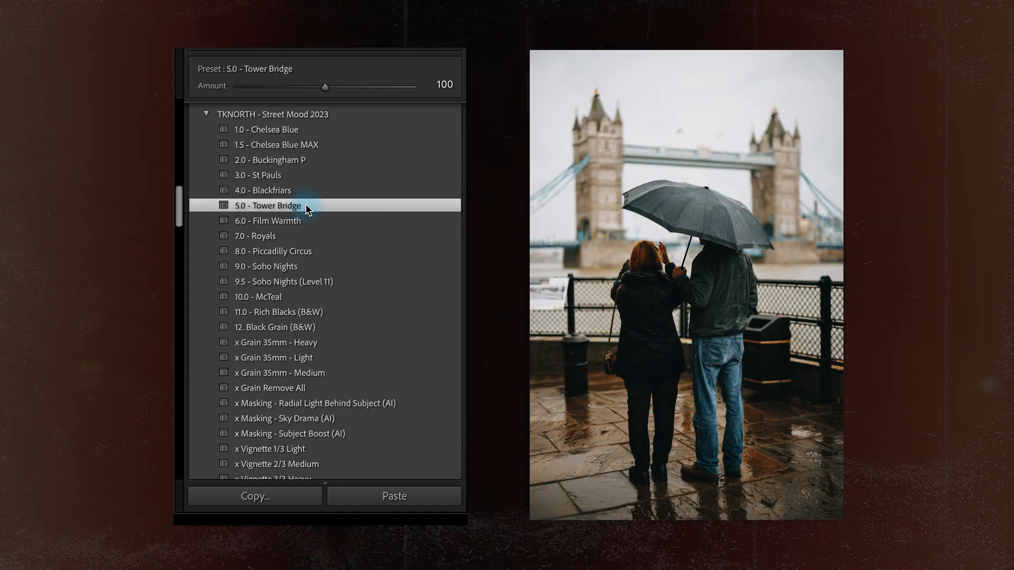
left_click(265, 266)
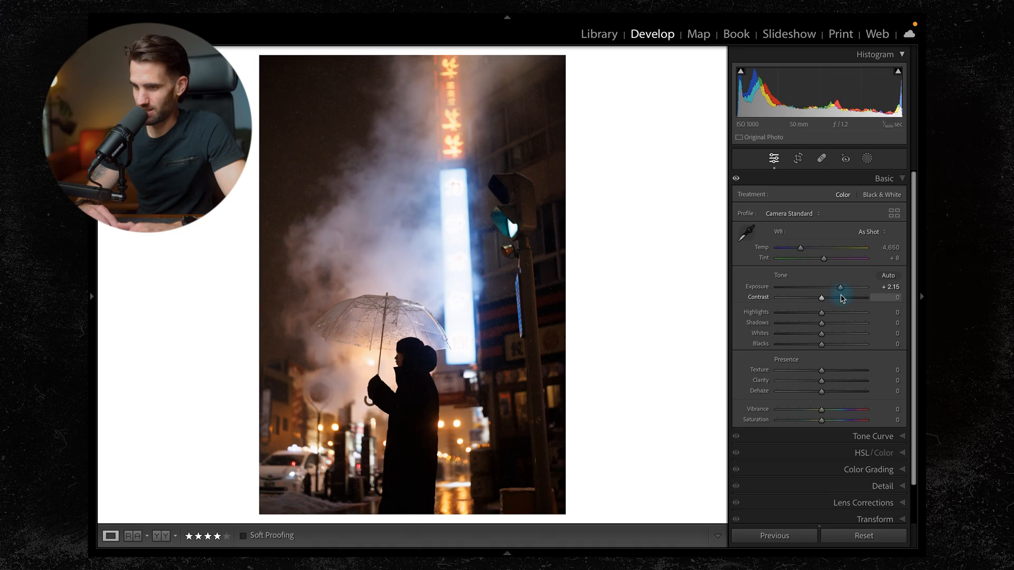
Step: Set Exposure +2.20, Highlights -27, Shadows +20, Whites -21 and Blacks -20
left_click_drag(840, 286, 842, 287)
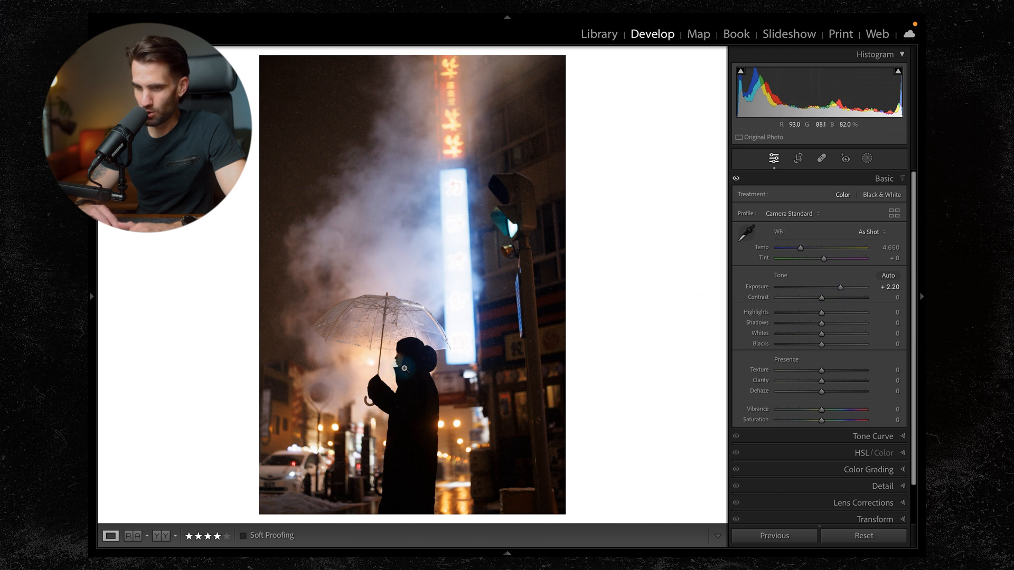
left_click_drag(823, 312, 771, 299)
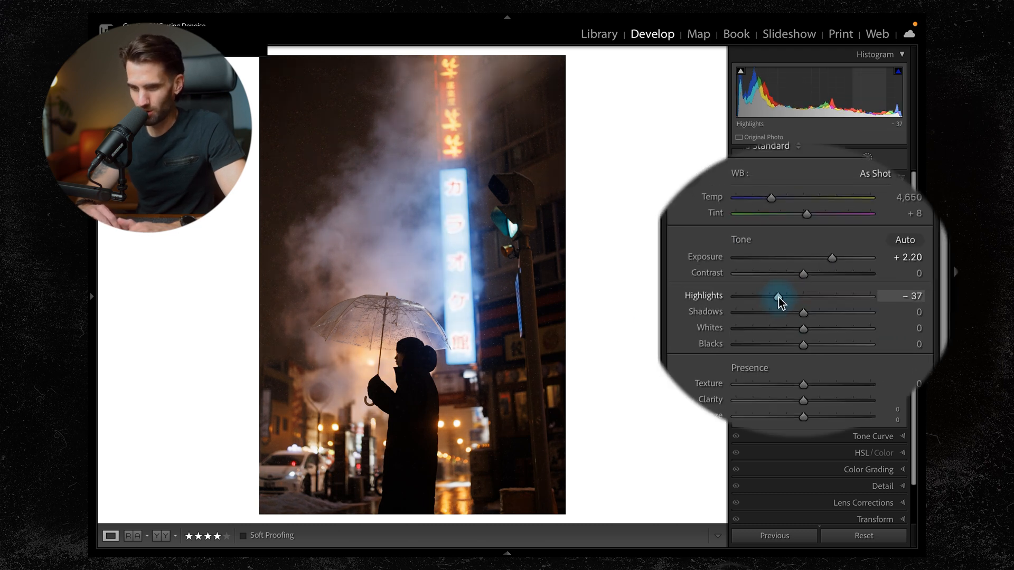
left_click_drag(770, 299, 787, 299)
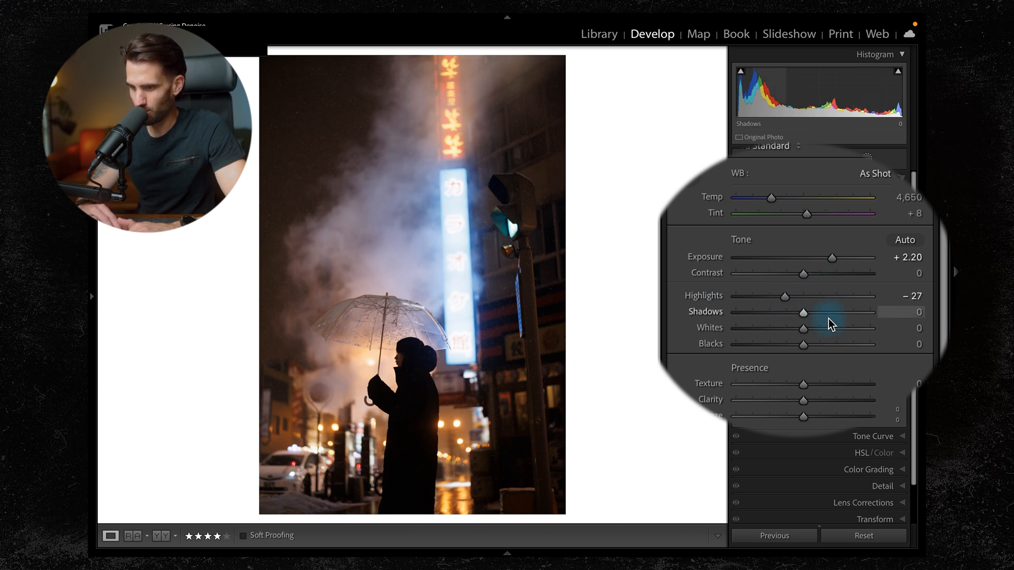
left_click_drag(803, 312, 815, 312)
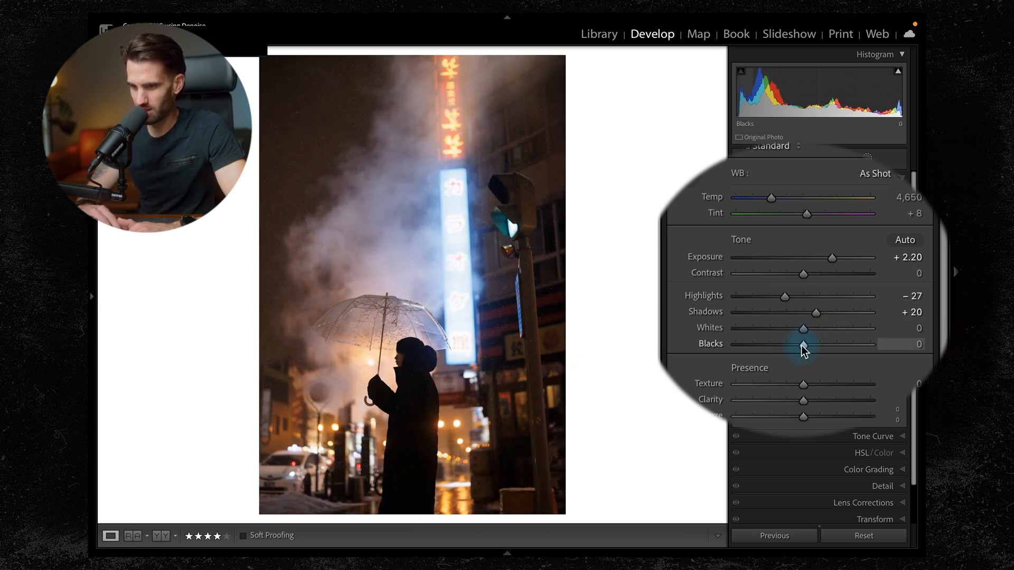
left_click_drag(804, 327, 788, 328)
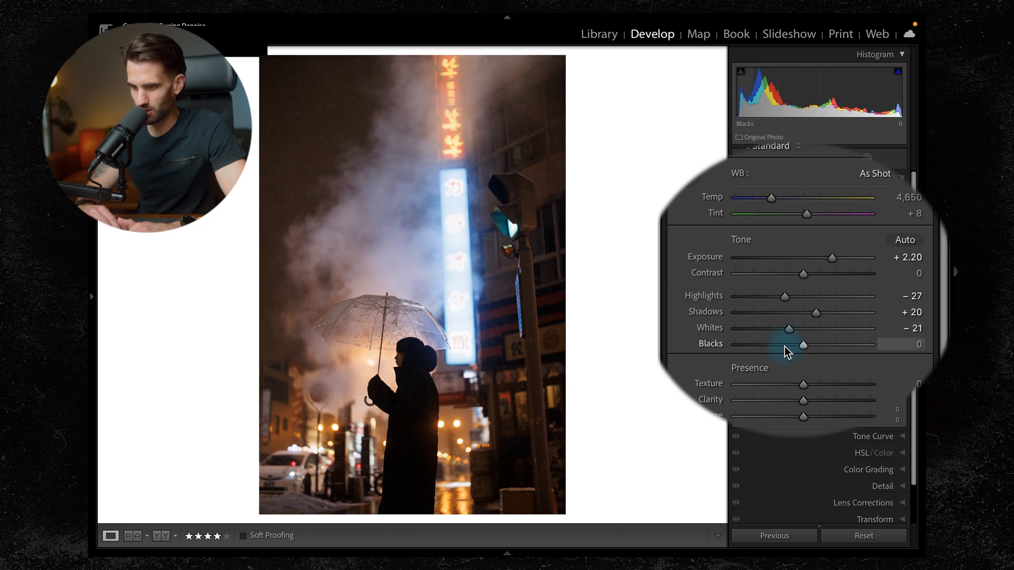
left_click_drag(805, 345, 791, 344)
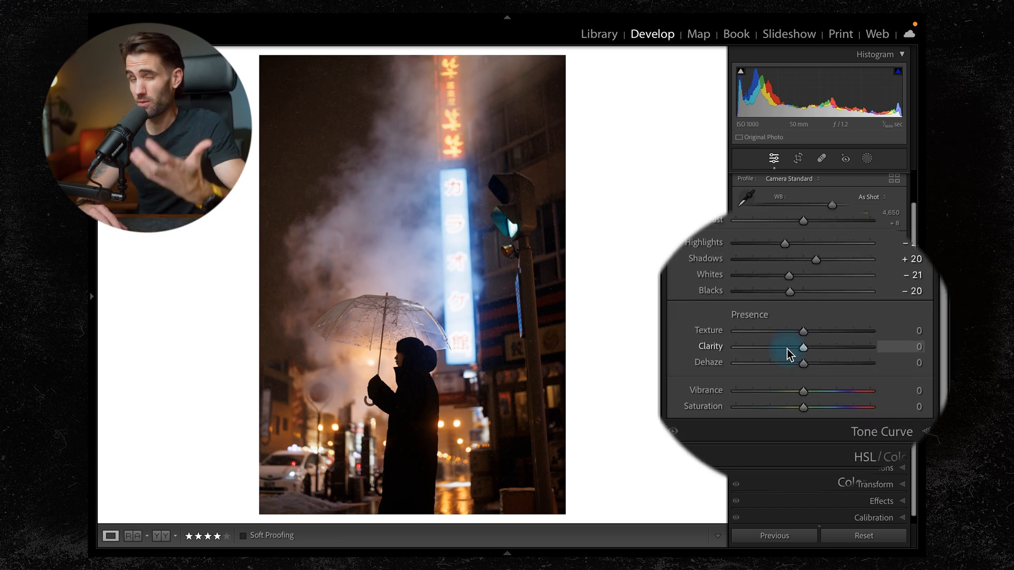
Step: Soften the glow by lowering Clarity to -24
left_click_drag(805, 347, 802, 347)
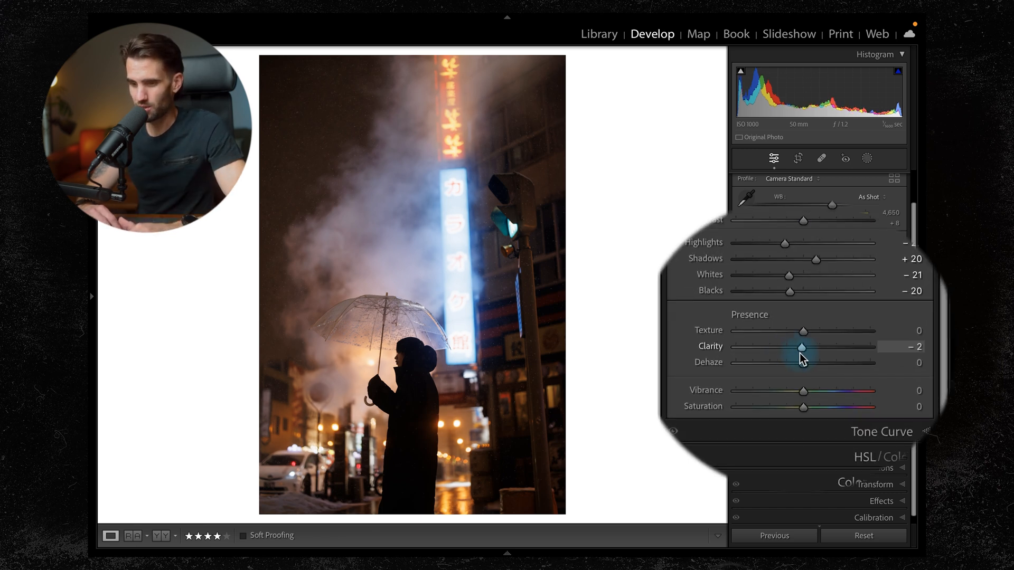
left_click_drag(803, 346, 796, 347)
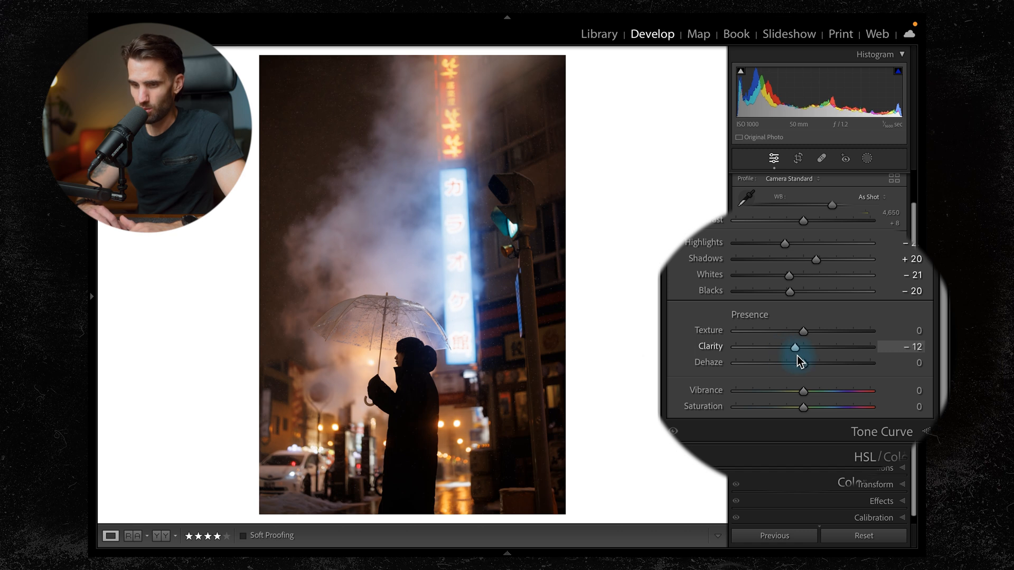
left_click_drag(795, 347, 791, 362)
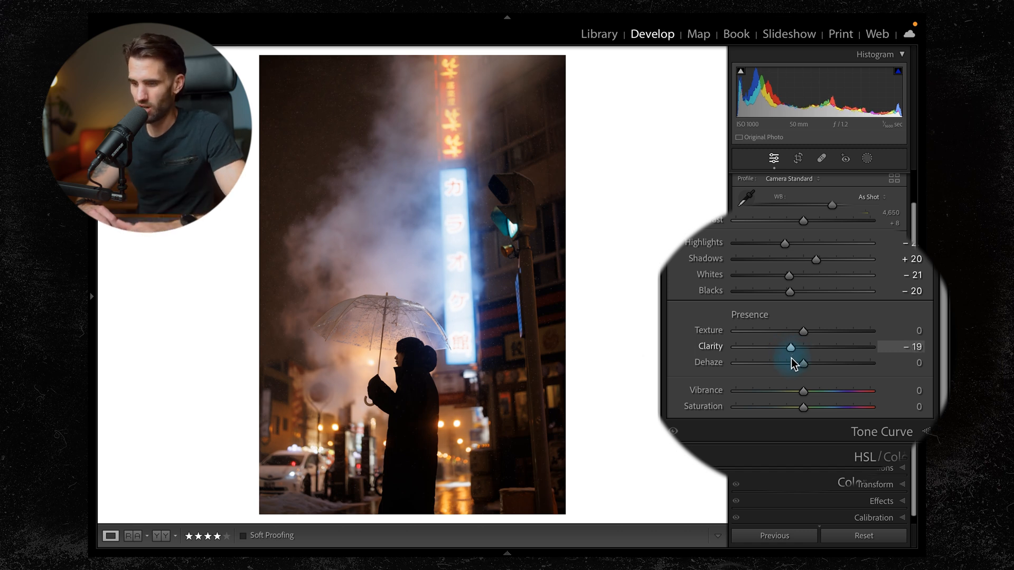
left_click_drag(802, 346, 782, 347)
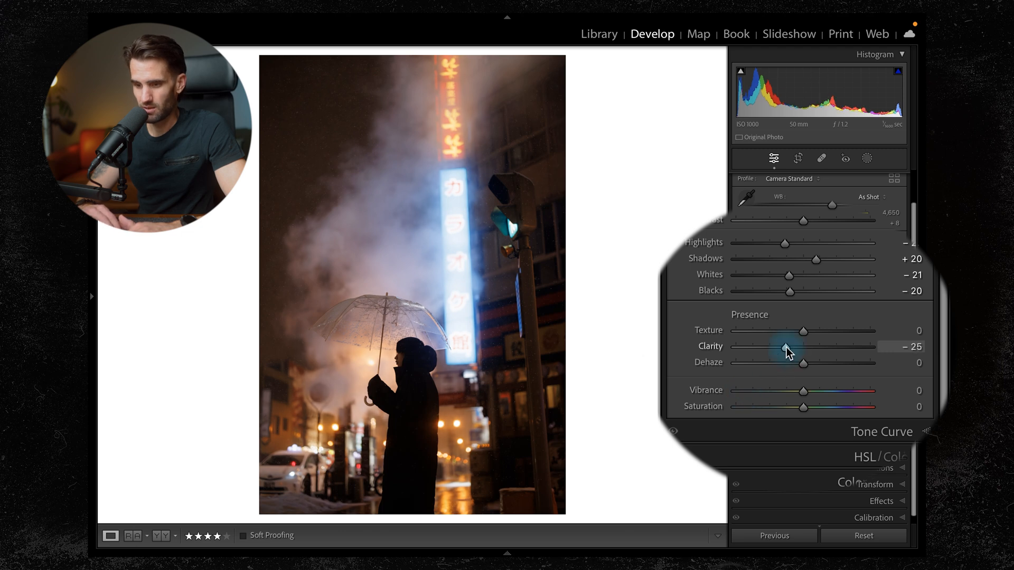
left_click_drag(785, 347, 789, 348)
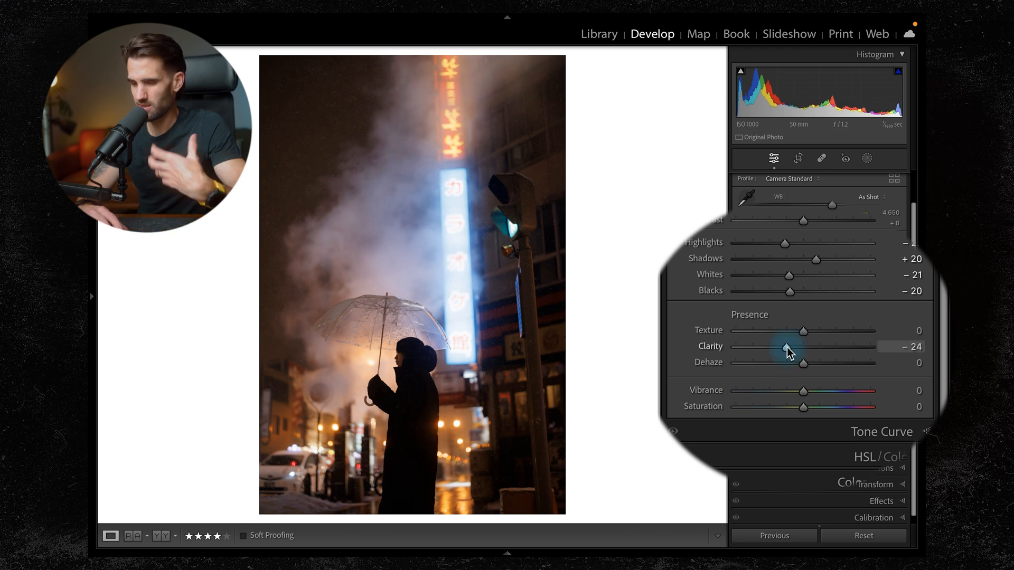
mouse_move(805, 333)
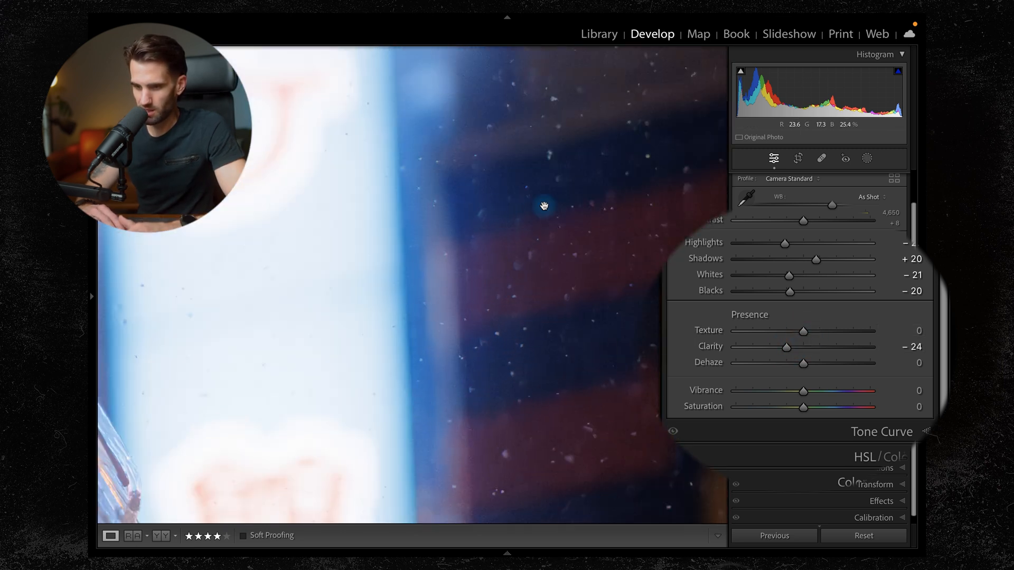
Step: Boost Texture to +75 and raise Vibrance to +27
left_click_drag(804, 331, 863, 330)
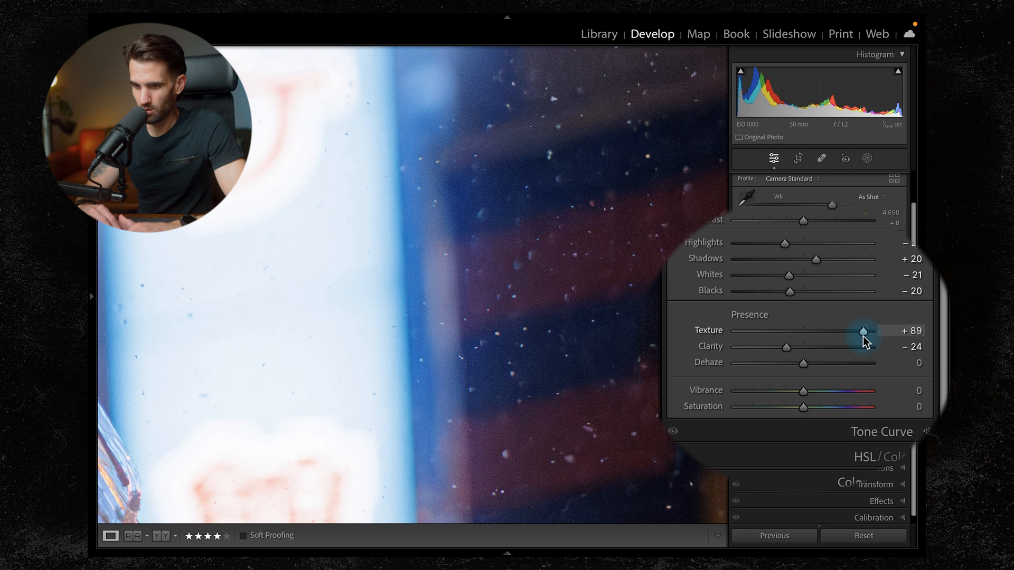
left_click_drag(865, 330, 860, 329)
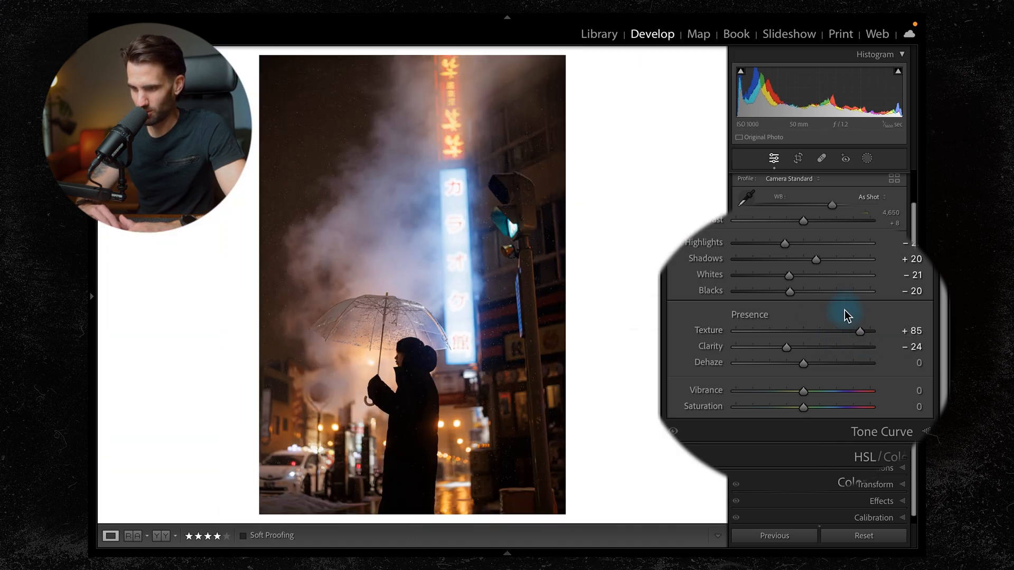
left_click_drag(859, 331, 854, 331)
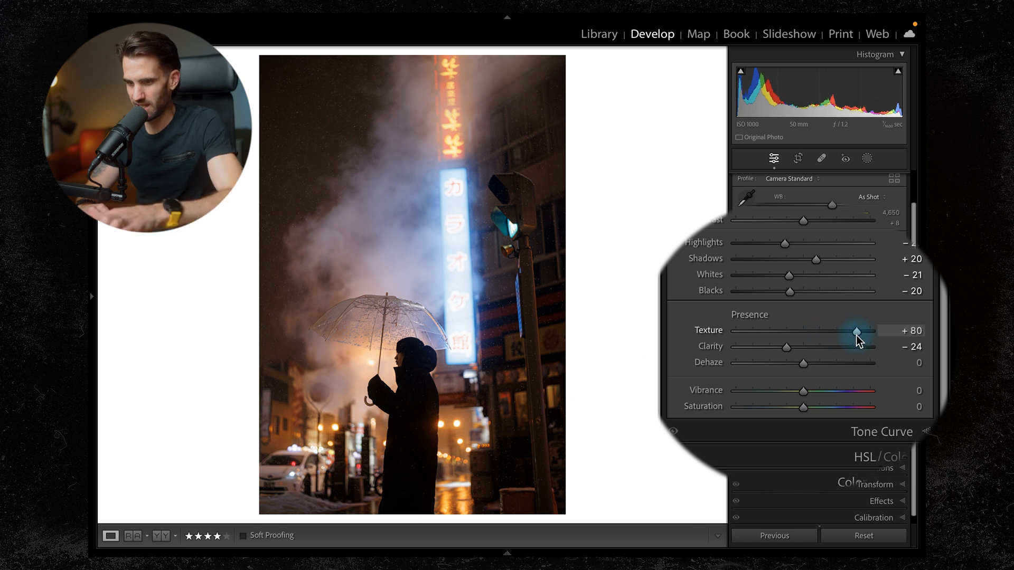
left_click_drag(870, 331, 853, 330)
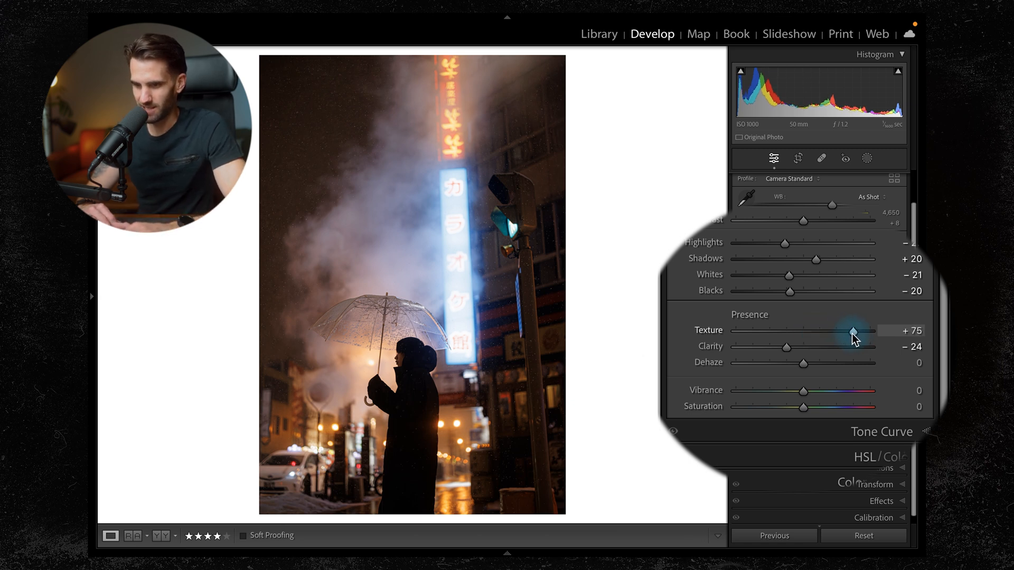
left_click_drag(805, 389, 854, 390)
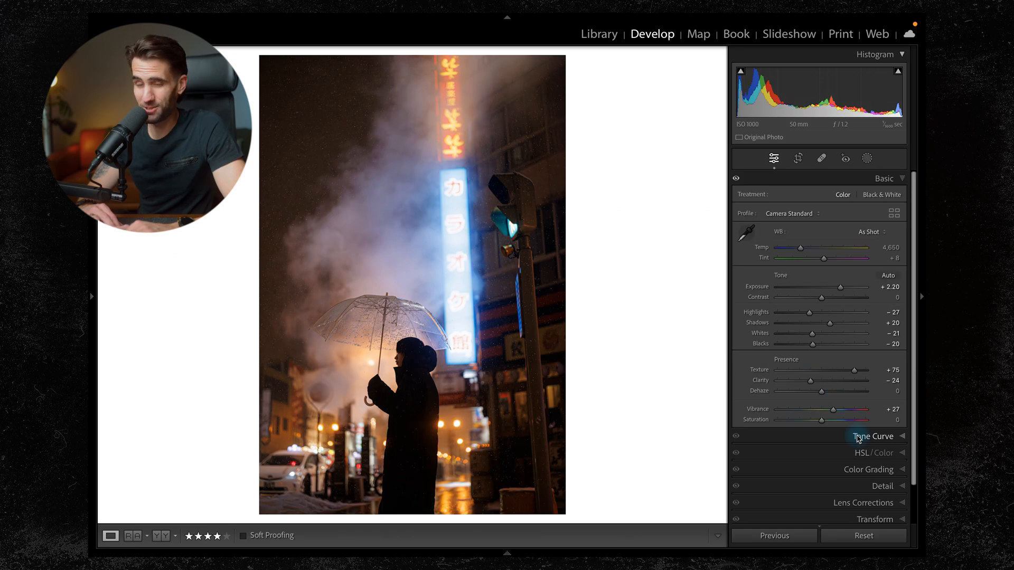
Step: Shape an S-curve on the RGB point curve with the black point lifted to 22
left_click(873, 436)
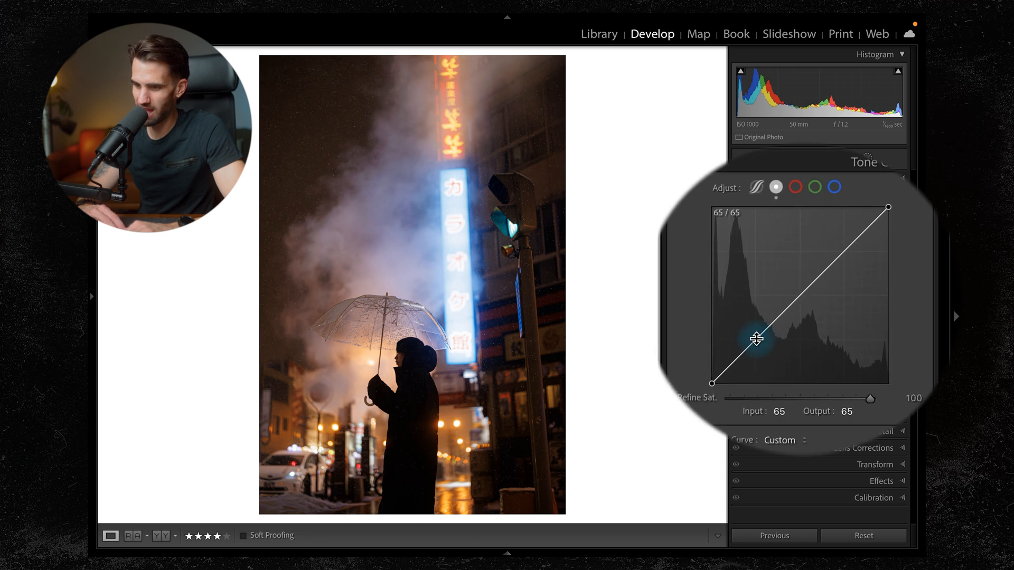
left_click_drag(756, 339, 850, 251)
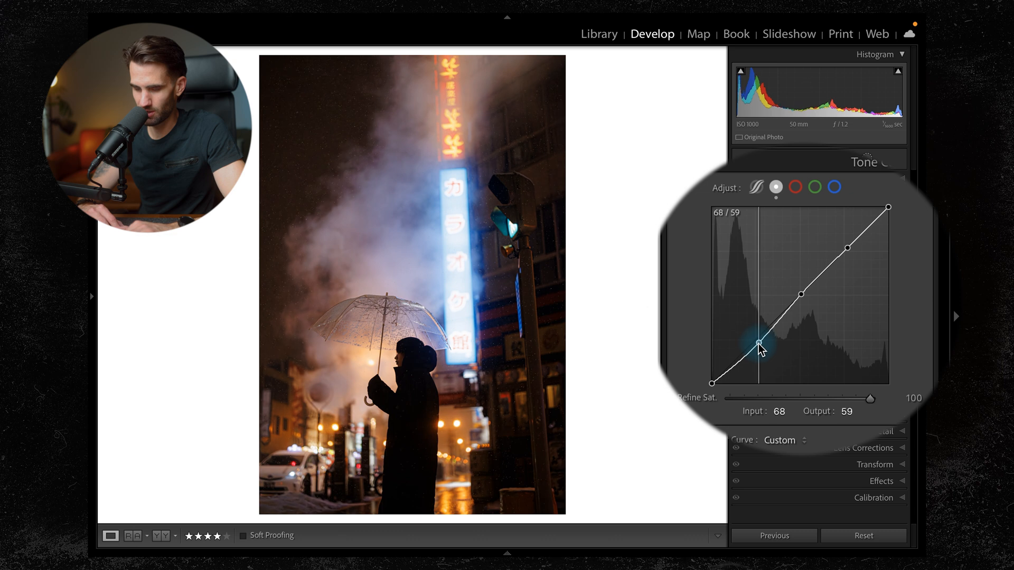
left_click_drag(756, 343, 847, 249)
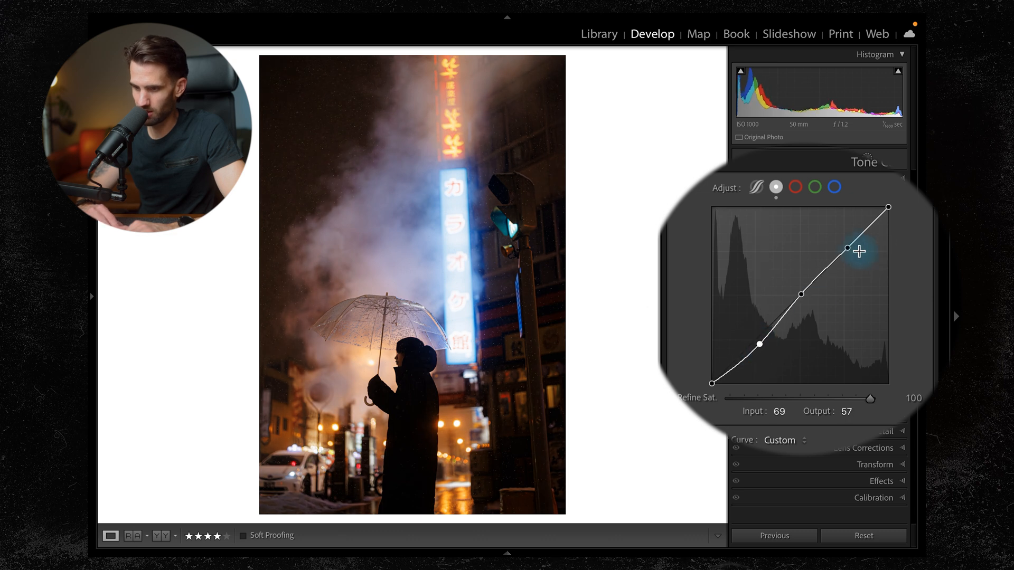
left_click_drag(846, 249, 846, 249)
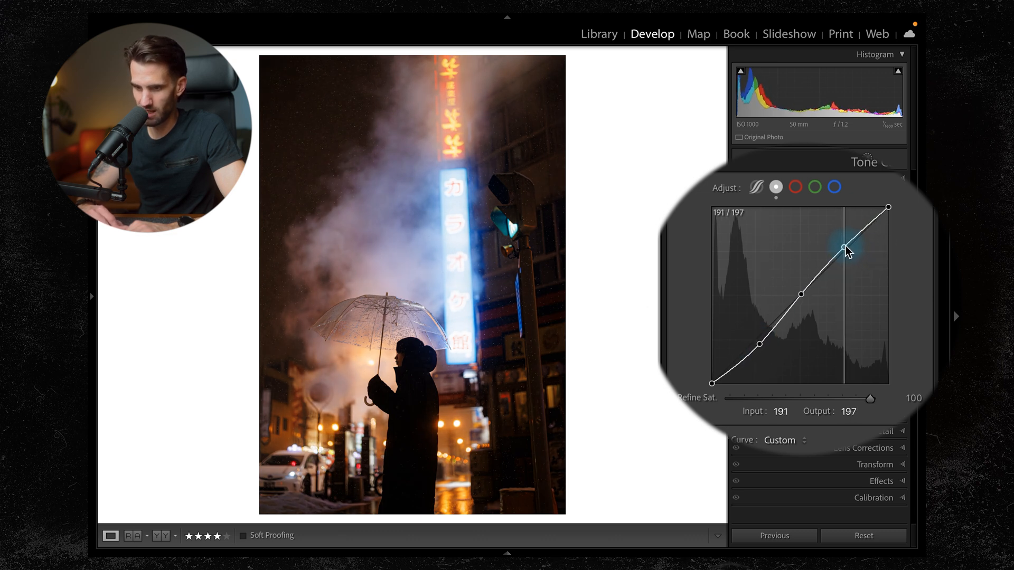
left_click_drag(845, 251, 799, 292)
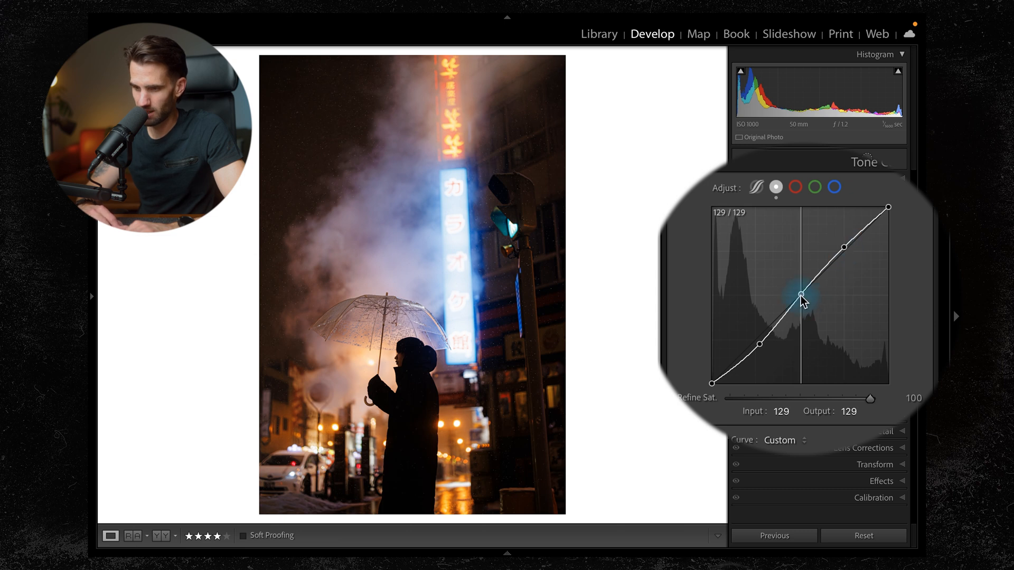
left_click_drag(802, 293, 776, 313)
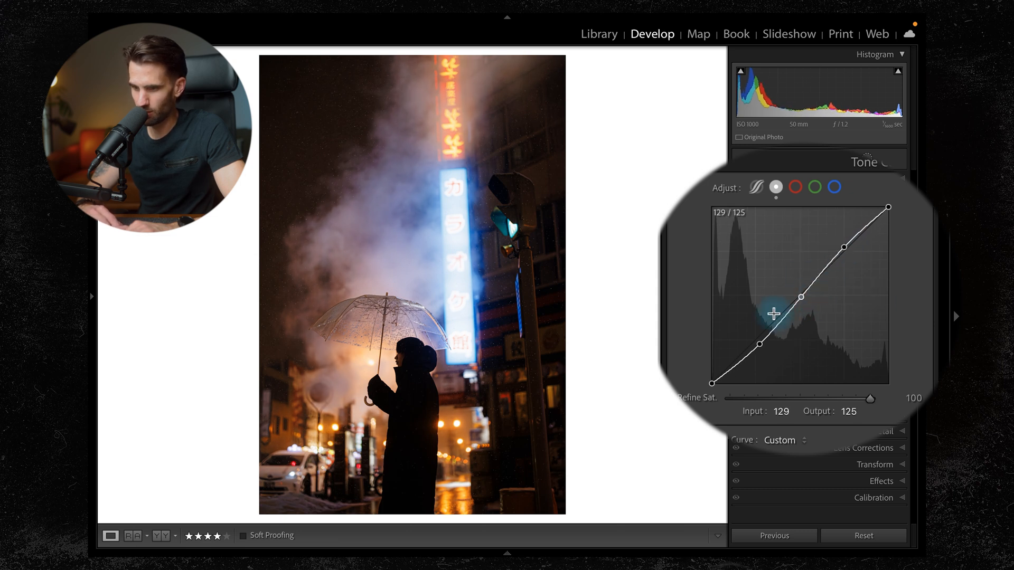
left_click_drag(774, 313, 710, 369)
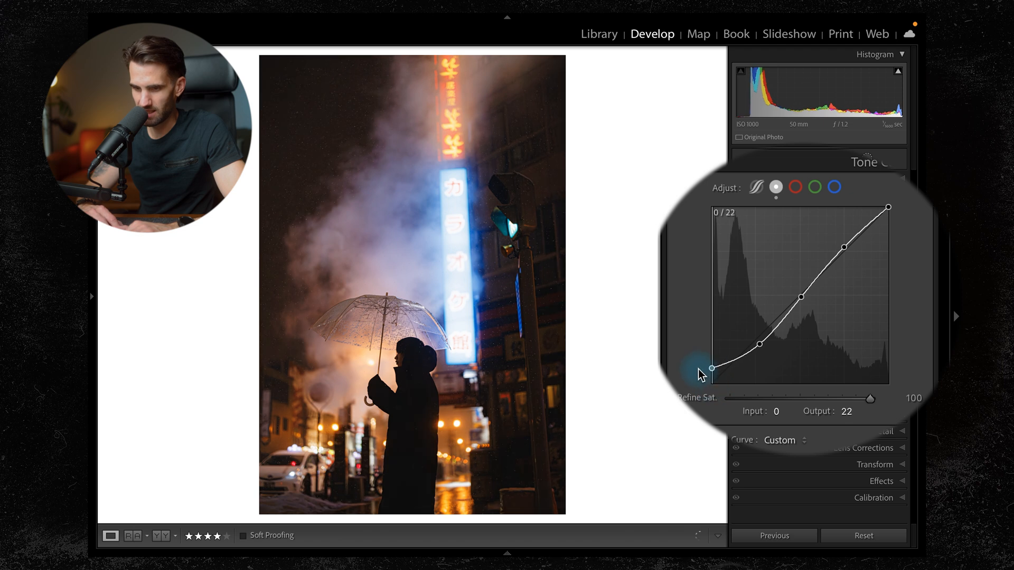
left_click_drag(715, 365, 711, 371)
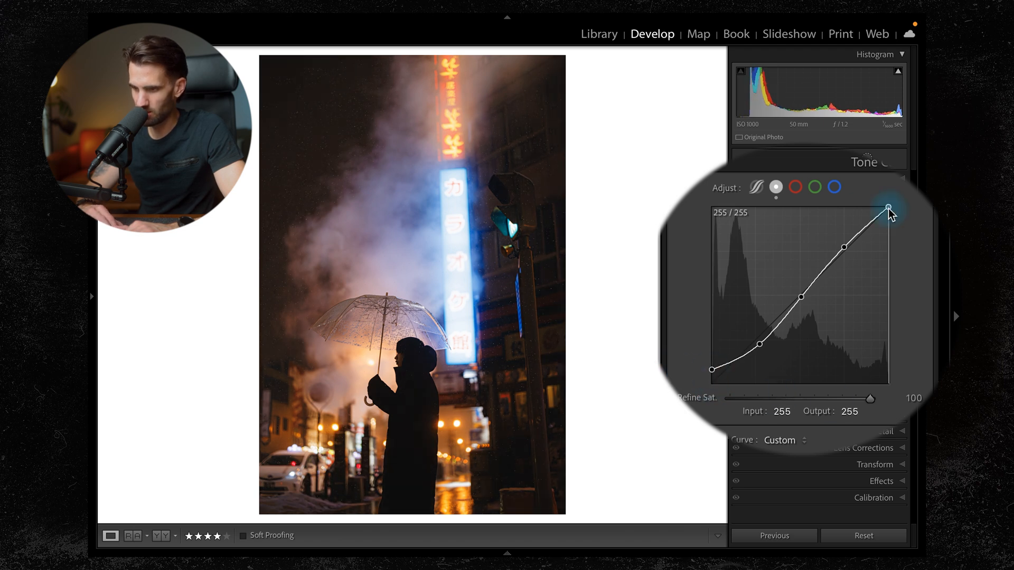
left_click_drag(889, 207, 889, 212)
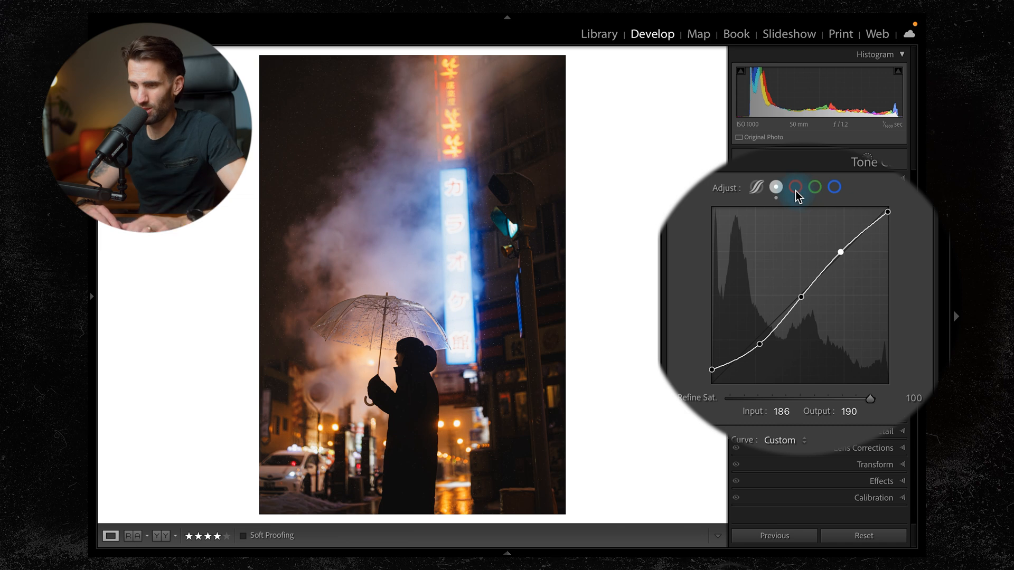
Step: On the Red channel curve, pull shadows down and push highlights up, then check Green and Blue
left_click(797, 188)
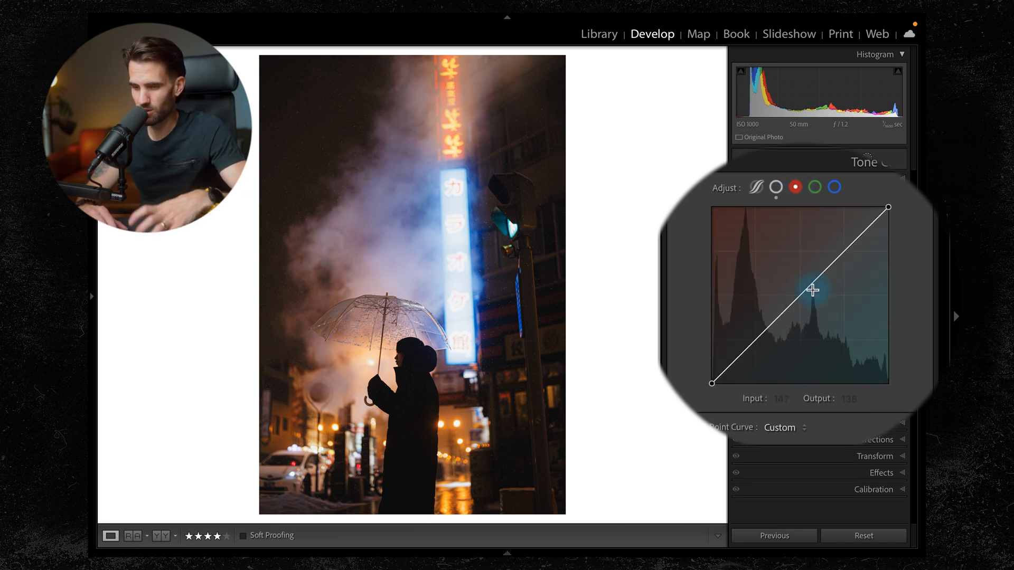
left_click_drag(813, 289, 805, 316)
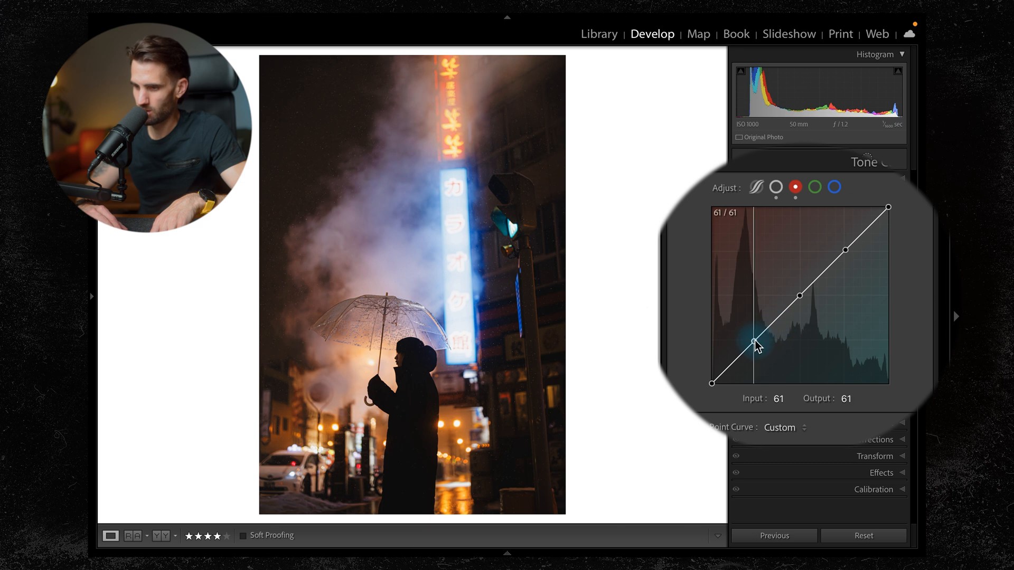
left_click_drag(753, 342, 847, 247)
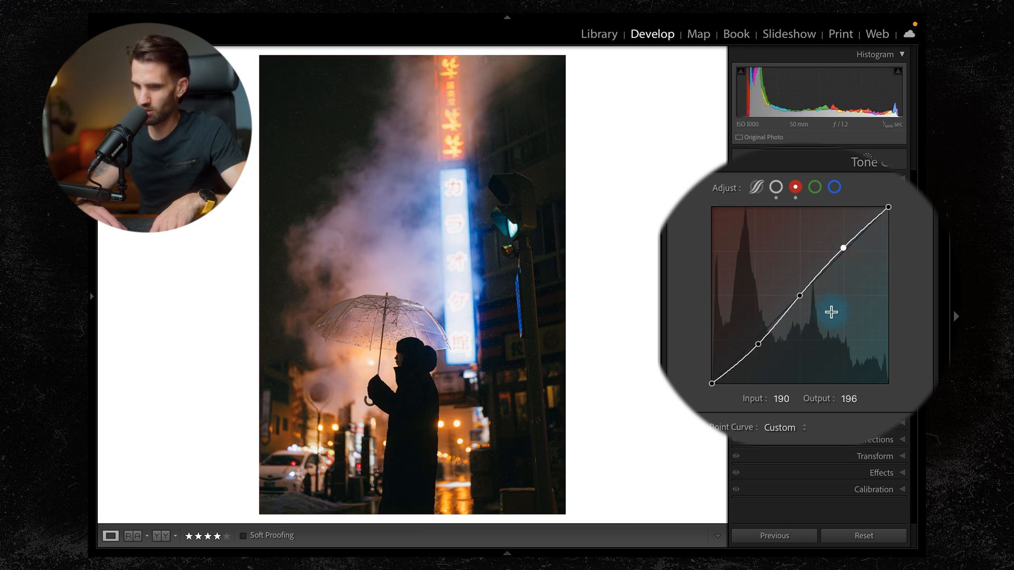
left_click(814, 188)
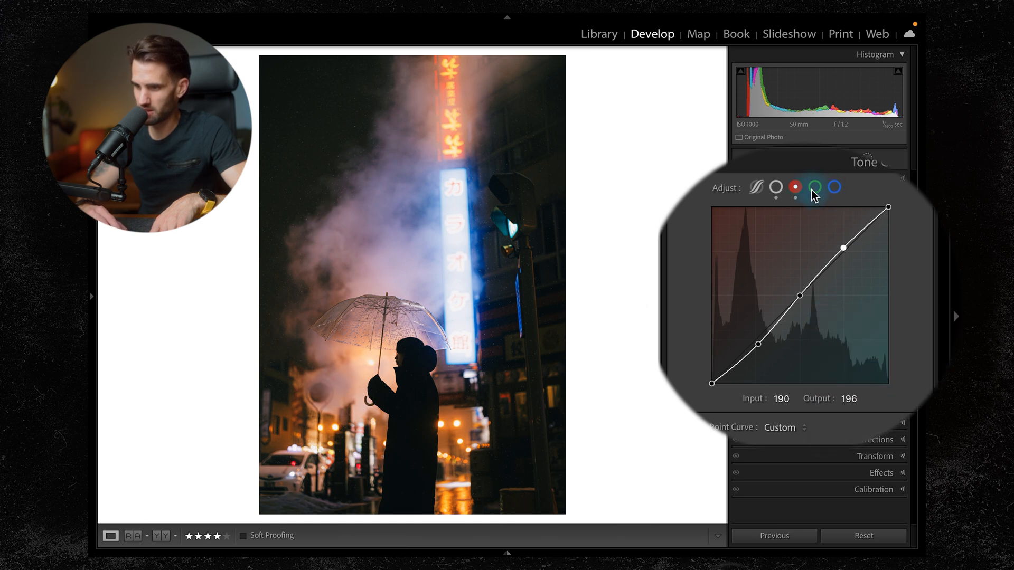
left_click(834, 188)
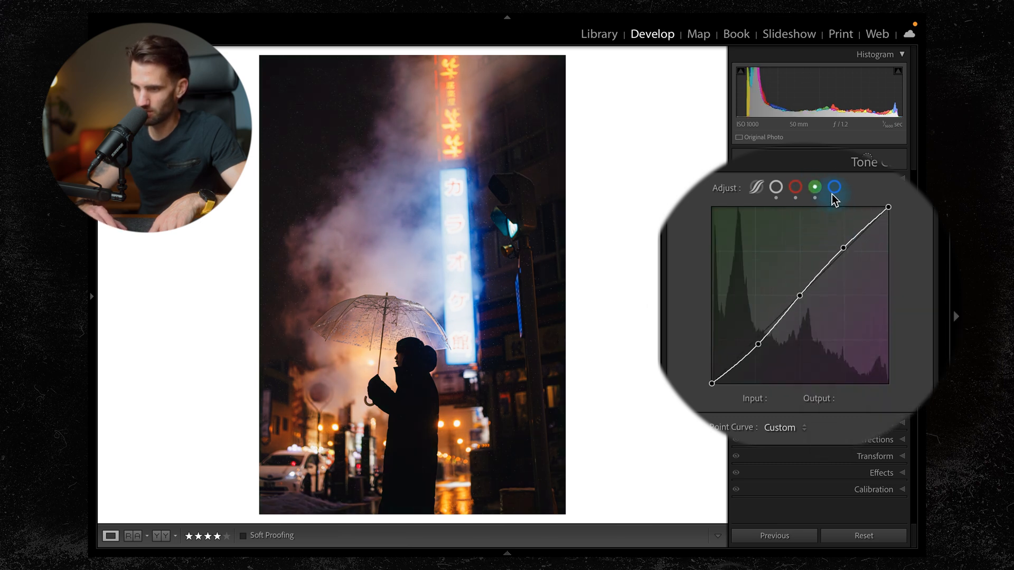
left_click(833, 188)
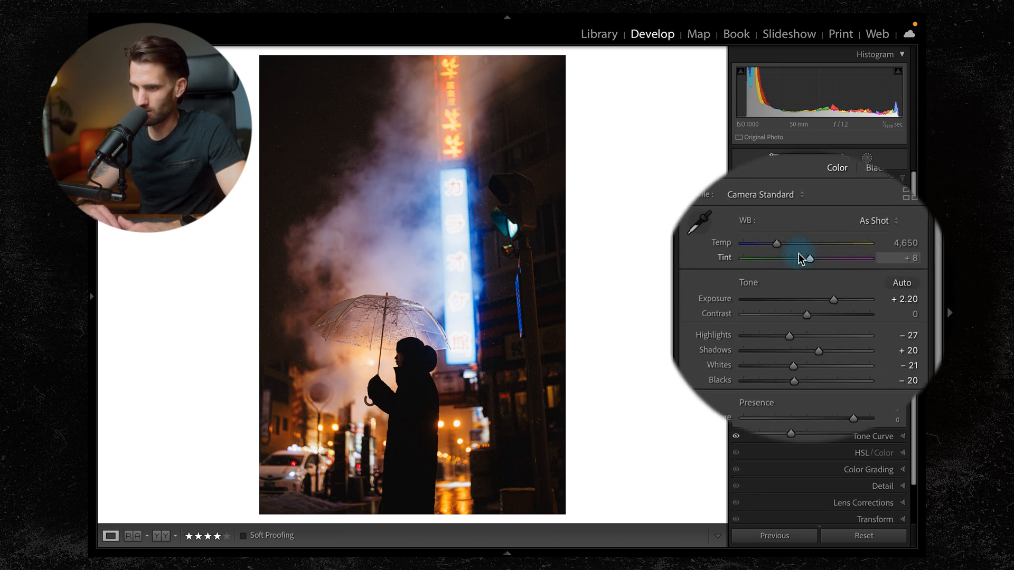
Step: Set white balance Temp to about 4,713 with Tint at +8
left_click_drag(804, 244, 776, 244)
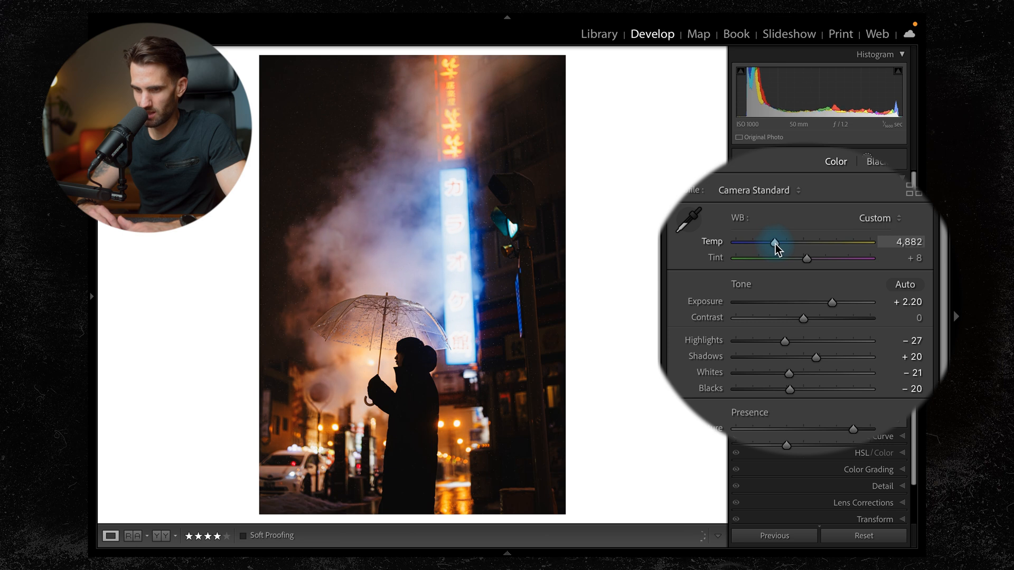
left_click_drag(774, 244, 780, 244)
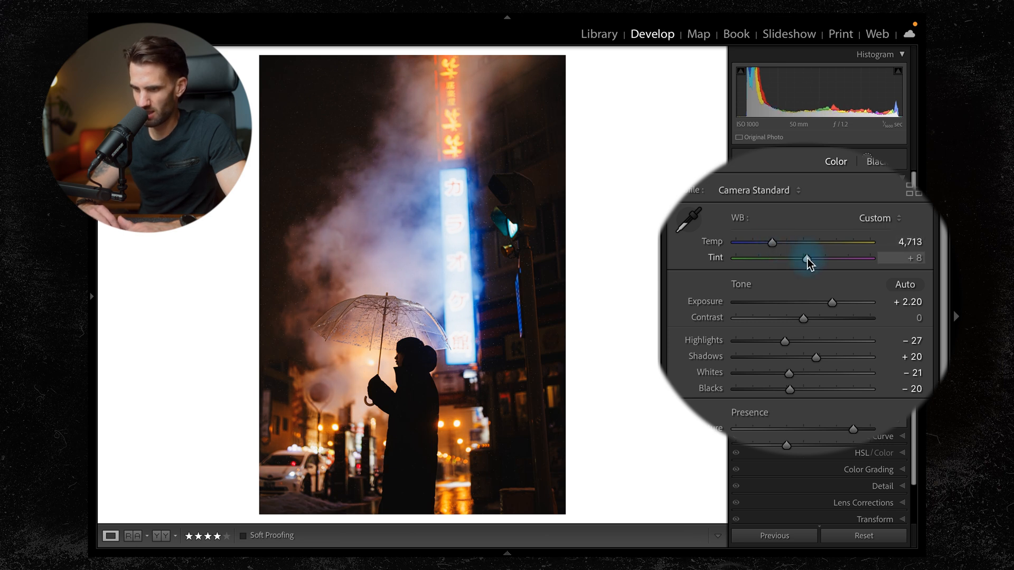
left_click_drag(813, 257, 805, 257)
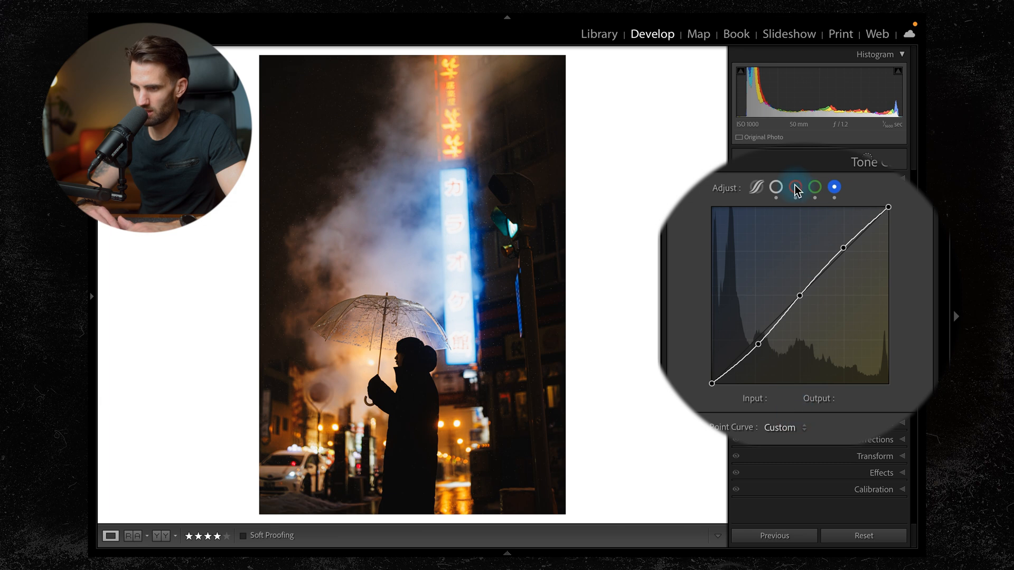
Step: Pull the Red channel curve down further in the shadows
left_click(793, 189)
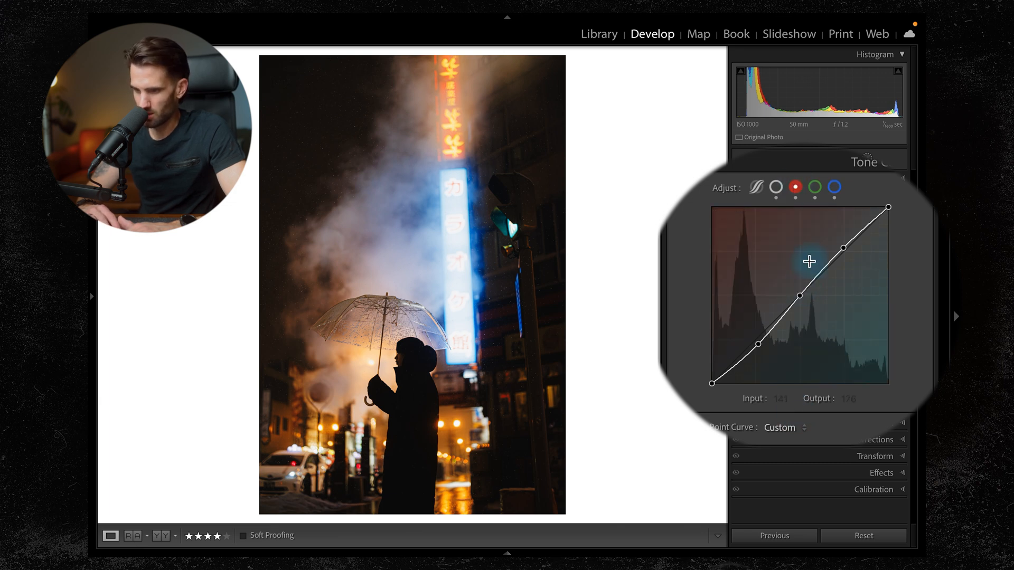
left_click_drag(808, 262, 755, 344)
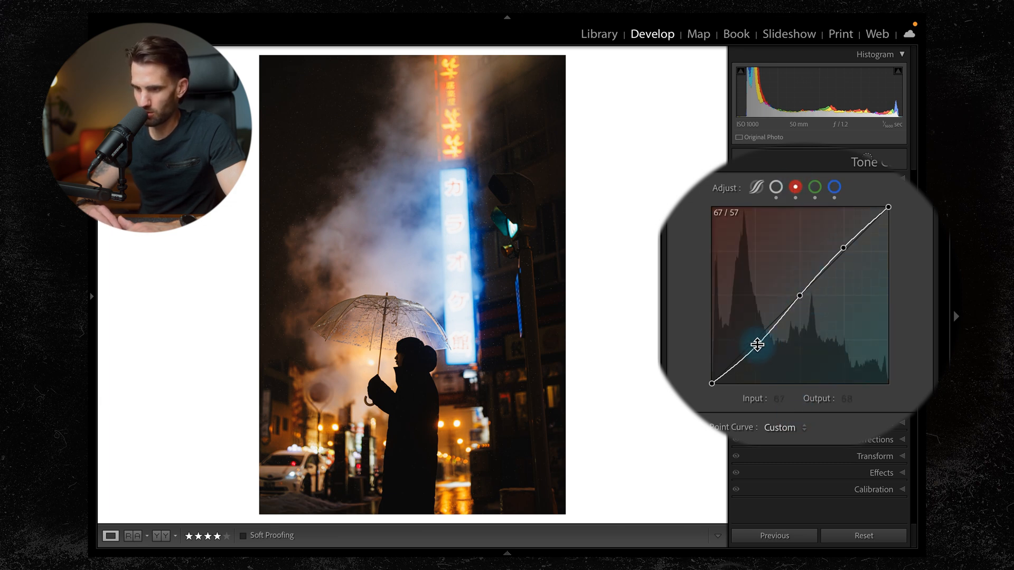
left_click_drag(756, 347, 759, 350)
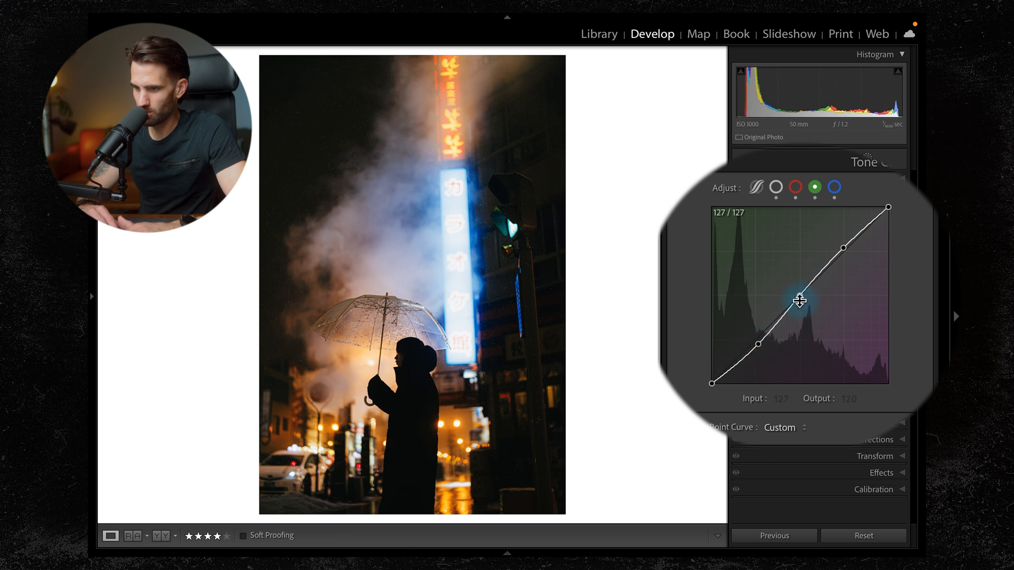
Step: Lift the Green channel curve midpoint to about 134 output
left_click_drag(799, 301, 800, 291)
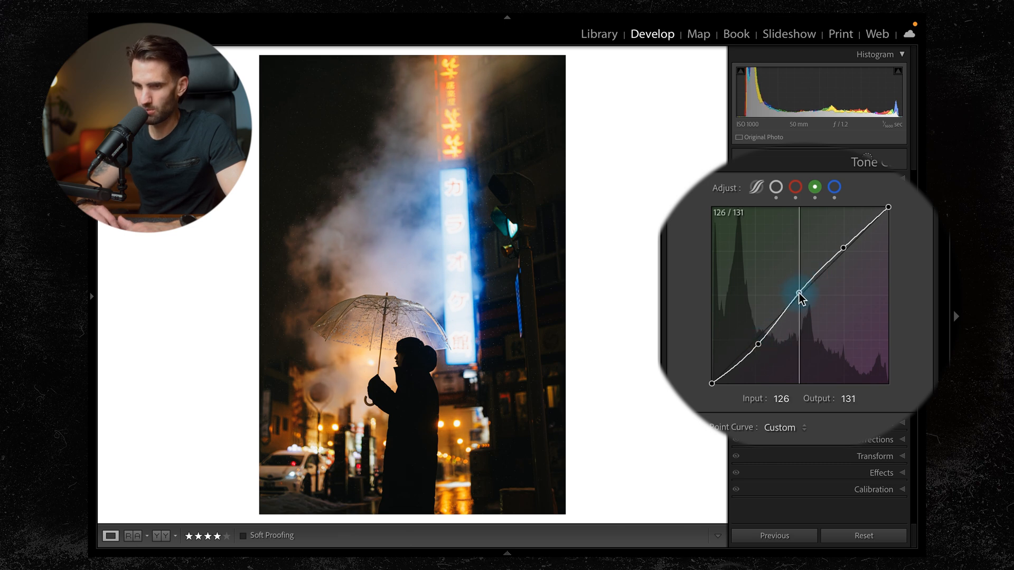
left_click_drag(800, 295, 796, 290)
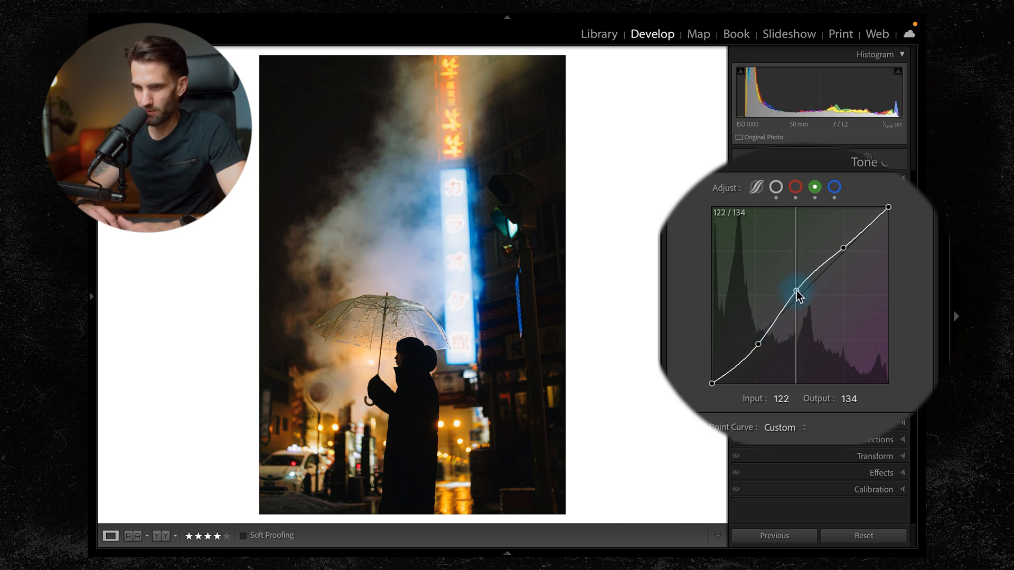
left_click_drag(798, 289, 845, 250)
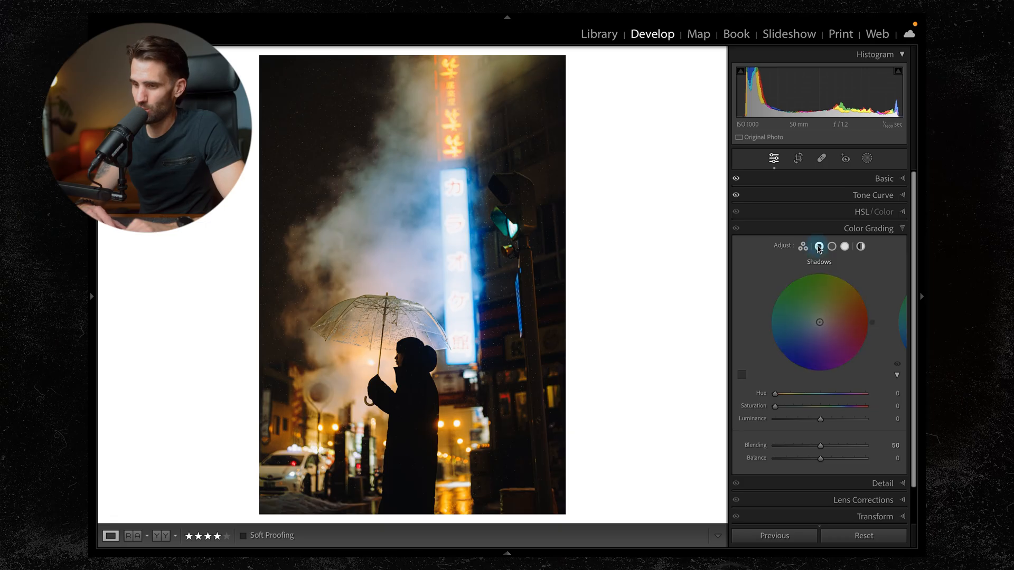
Step: Grade the Shadows teal at Hue 168, Saturation 21
left_click_drag(820, 322, 729, 247)
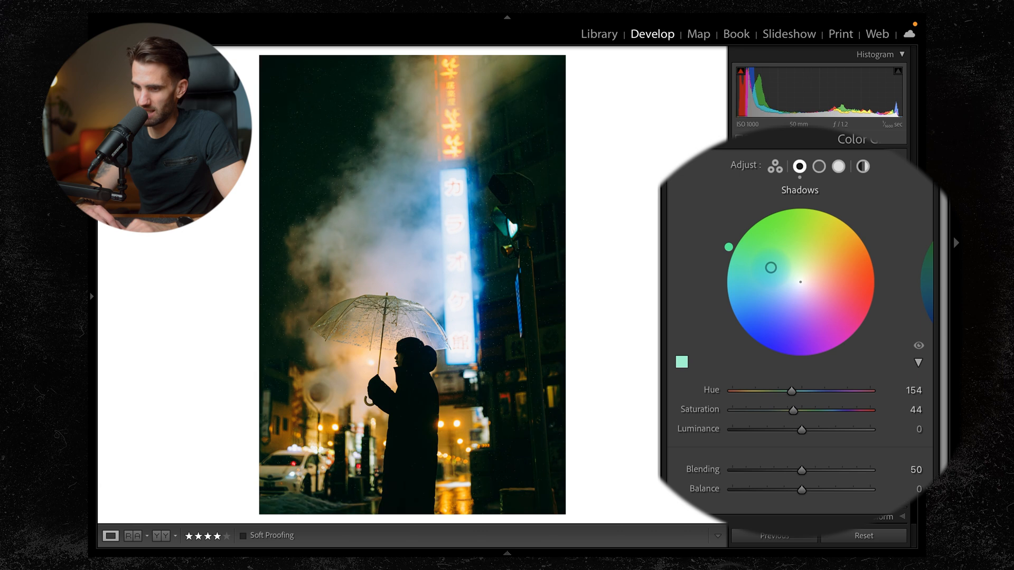
left_click_drag(728, 247, 722, 268)
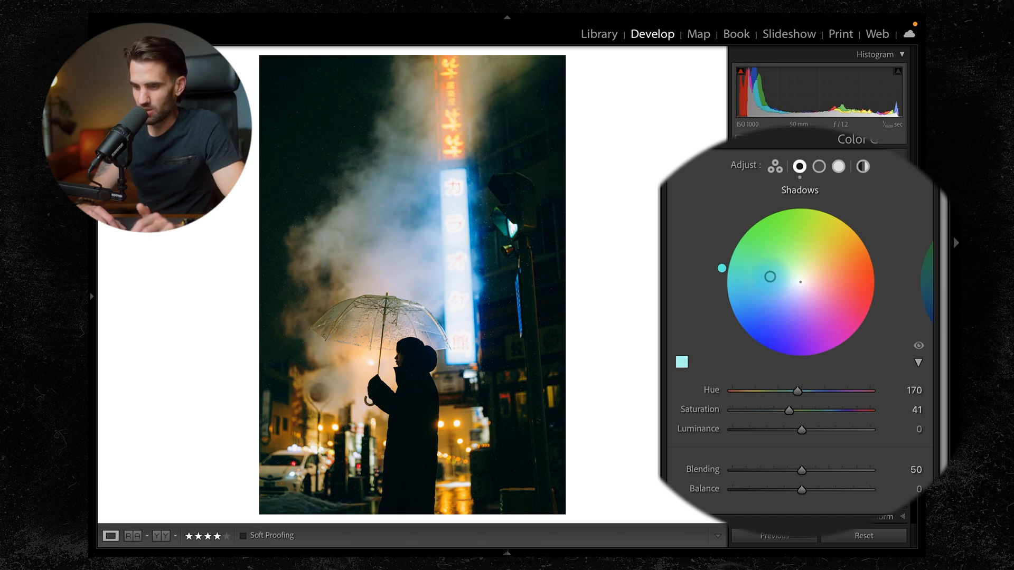
left_click_drag(801, 282, 793, 281)
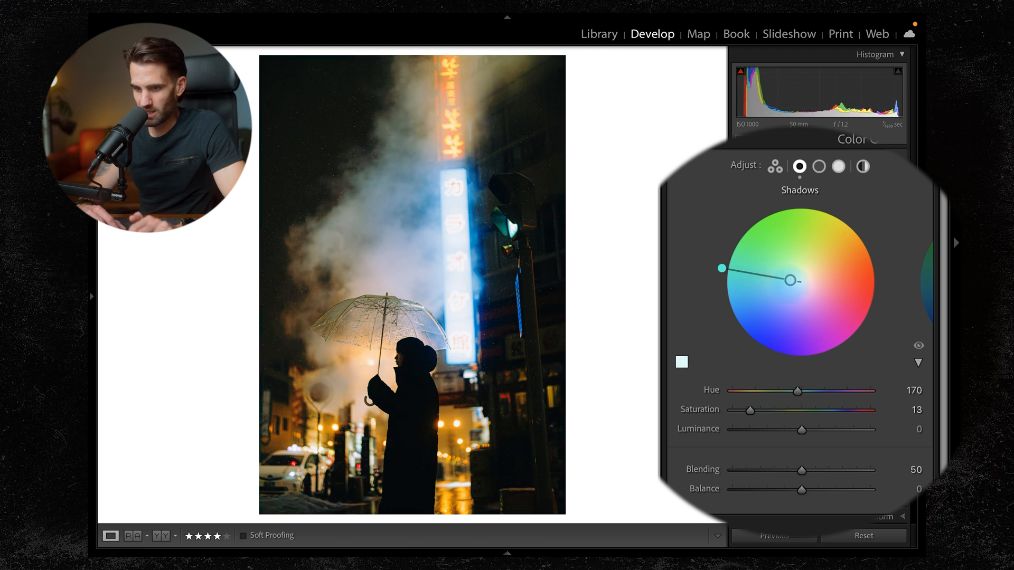
left_click_drag(749, 408, 765, 409)
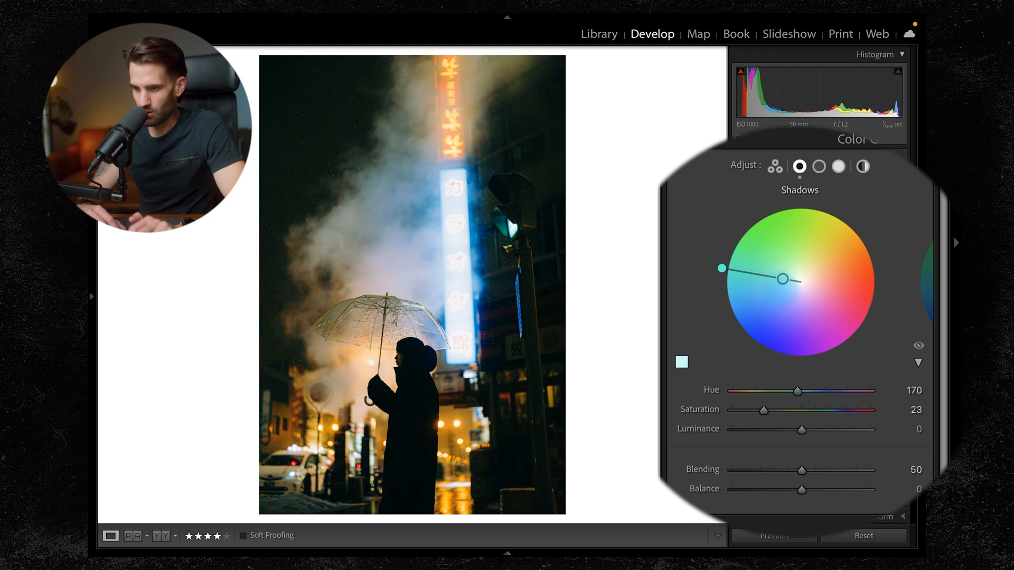
left_click_drag(767, 410, 759, 409)
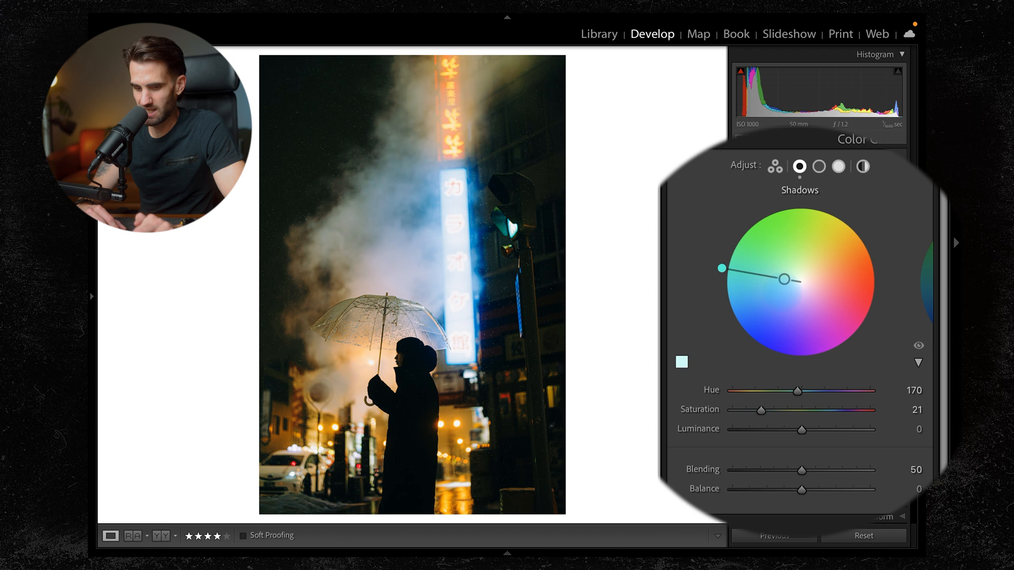
left_click_drag(785, 279, 801, 280)
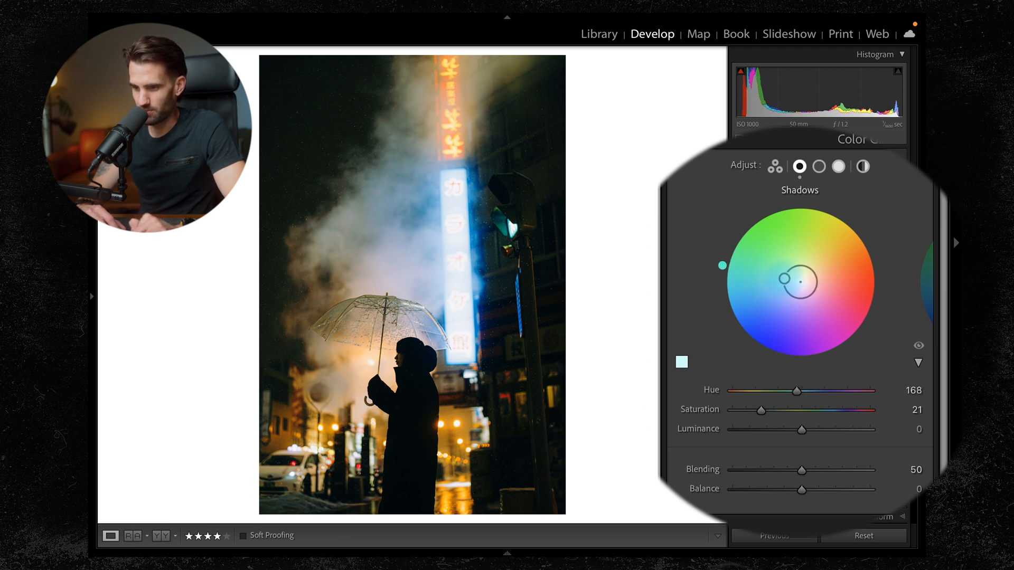
left_click(818, 166)
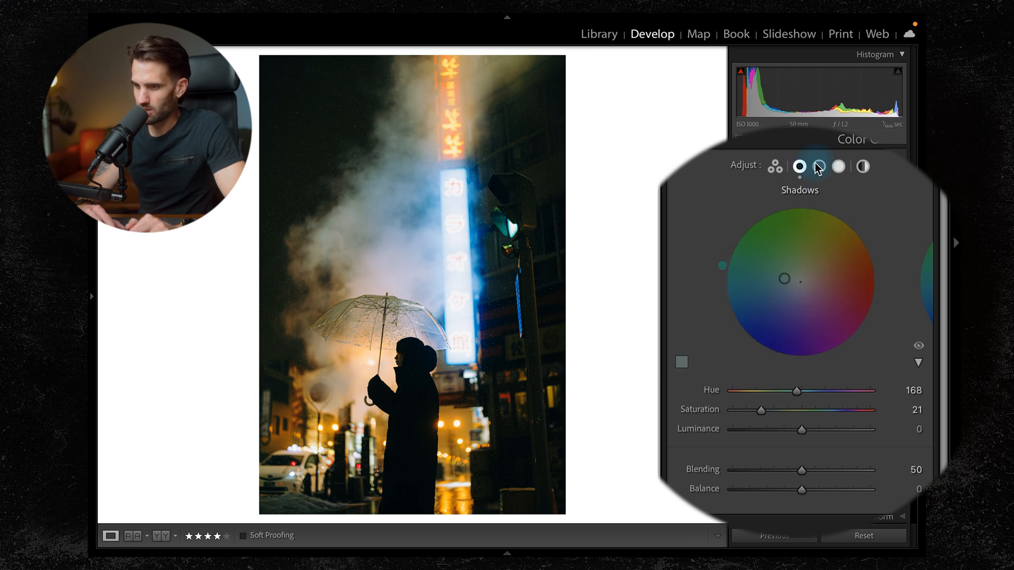
Step: Tint the Midtones faintly blue, Hue 224 with Saturation 13
left_click(817, 167)
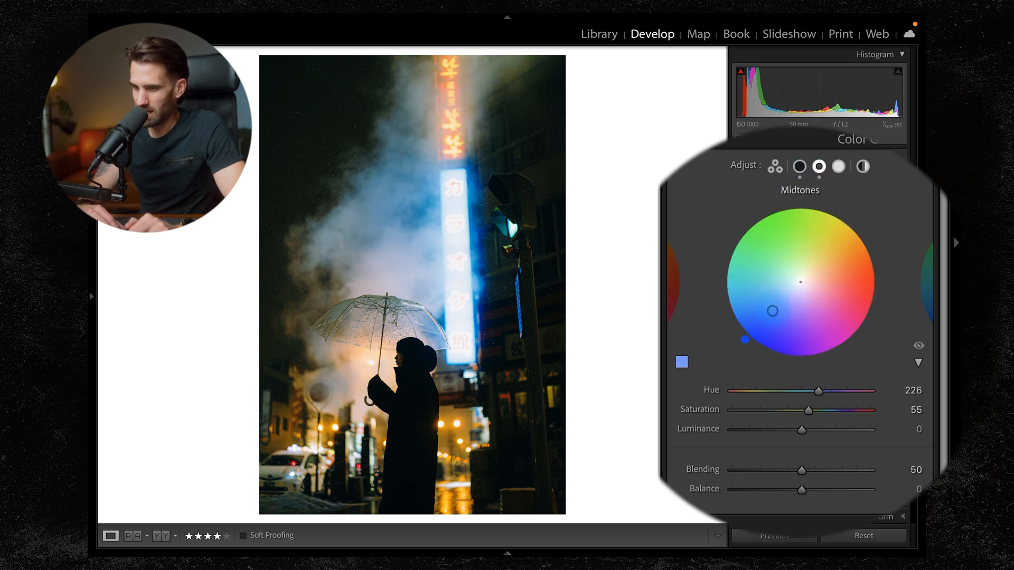
left_click_drag(772, 310, 772, 309)
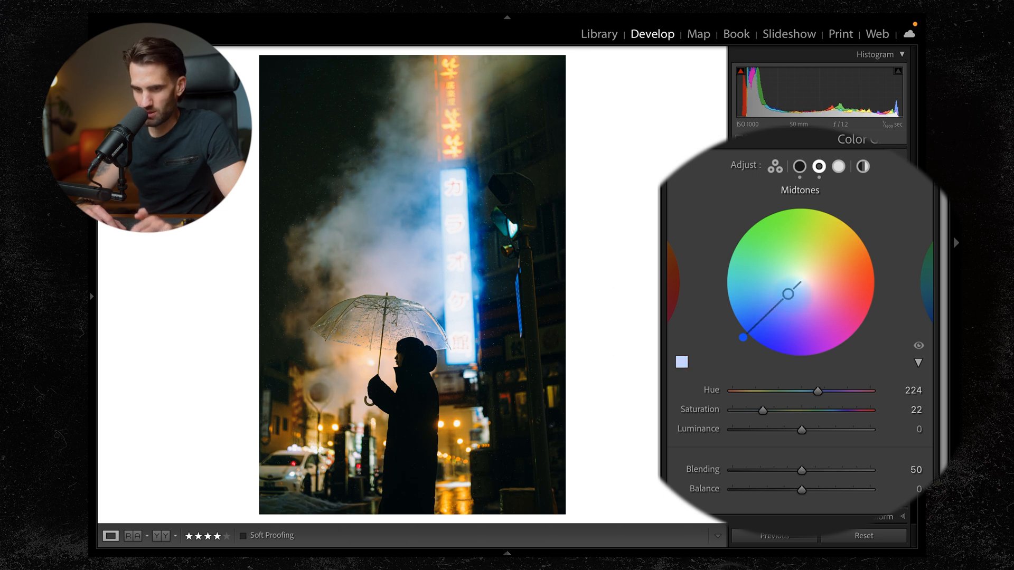
left_click_drag(766, 410, 742, 410)
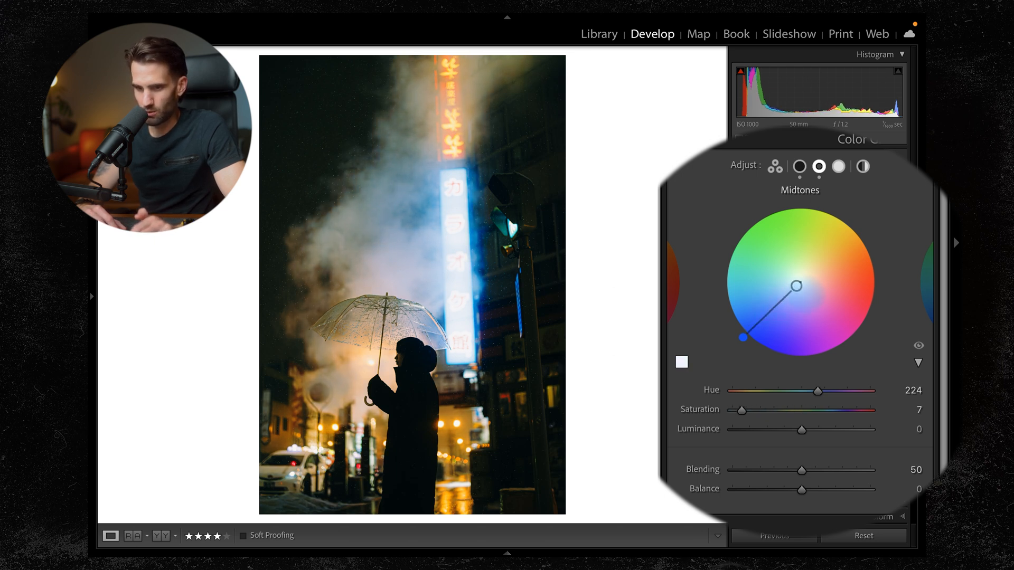
left_click_drag(741, 409, 749, 410)
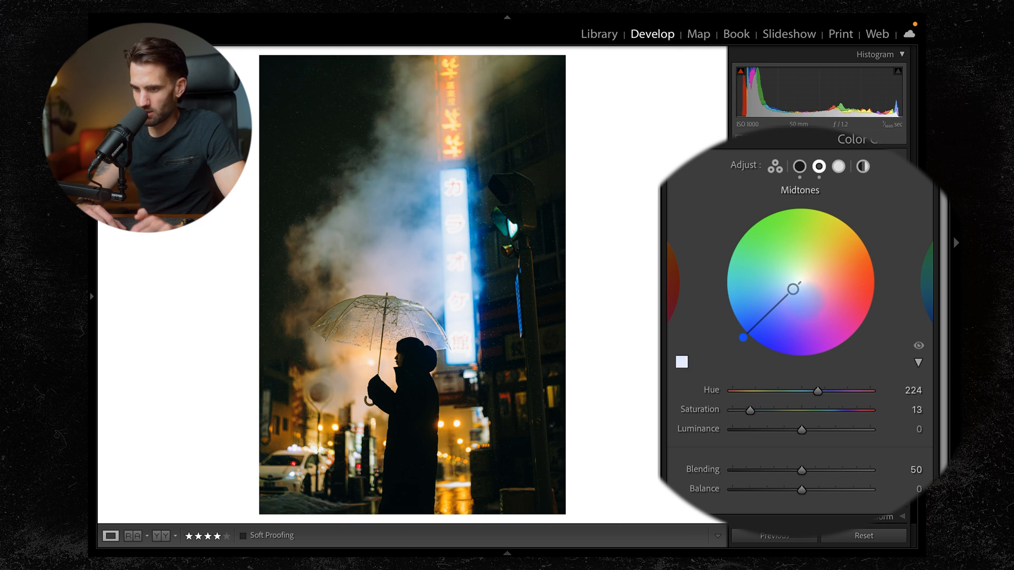
Step: Warm the Highlights to yellow, Hue 50 with Saturation 20
left_click(838, 165)
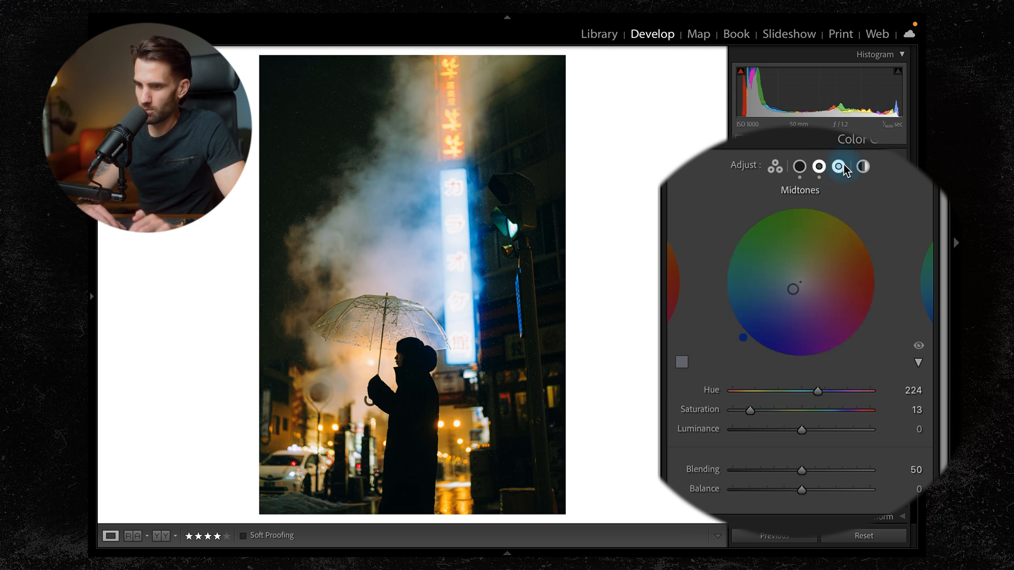
left_click(838, 166)
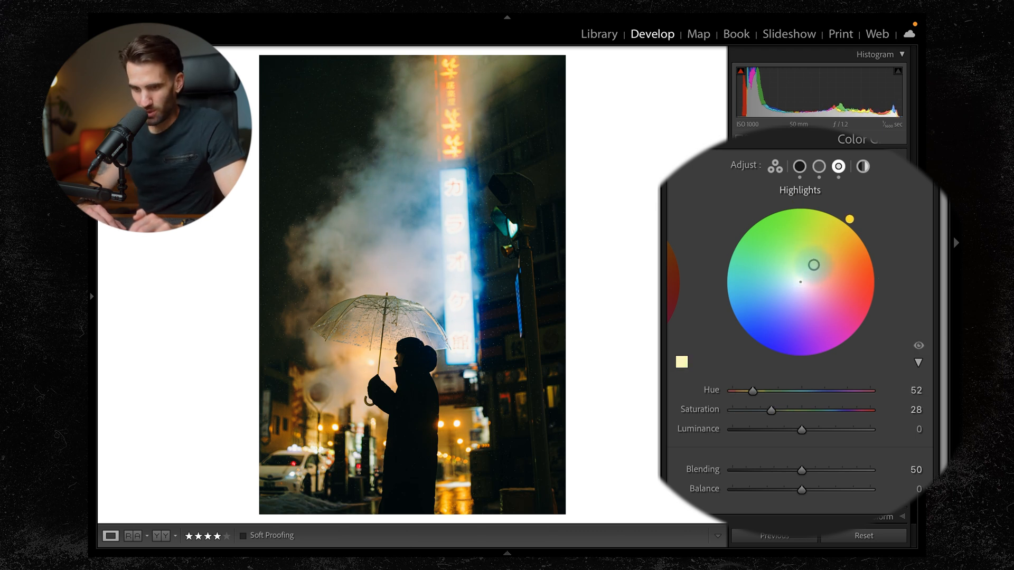
left_click_drag(851, 219, 861, 232)
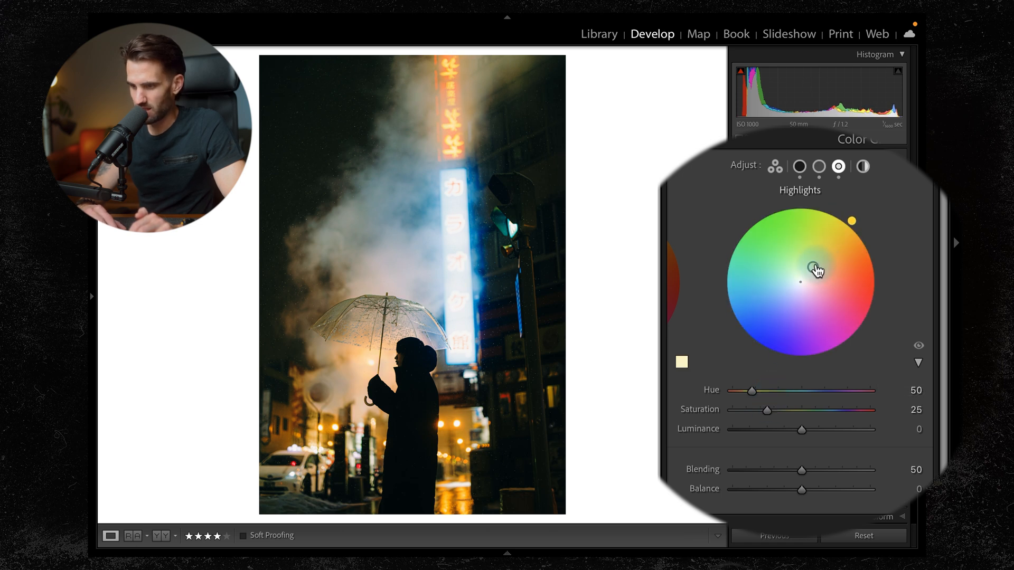
left_click_drag(802, 281, 810, 269)
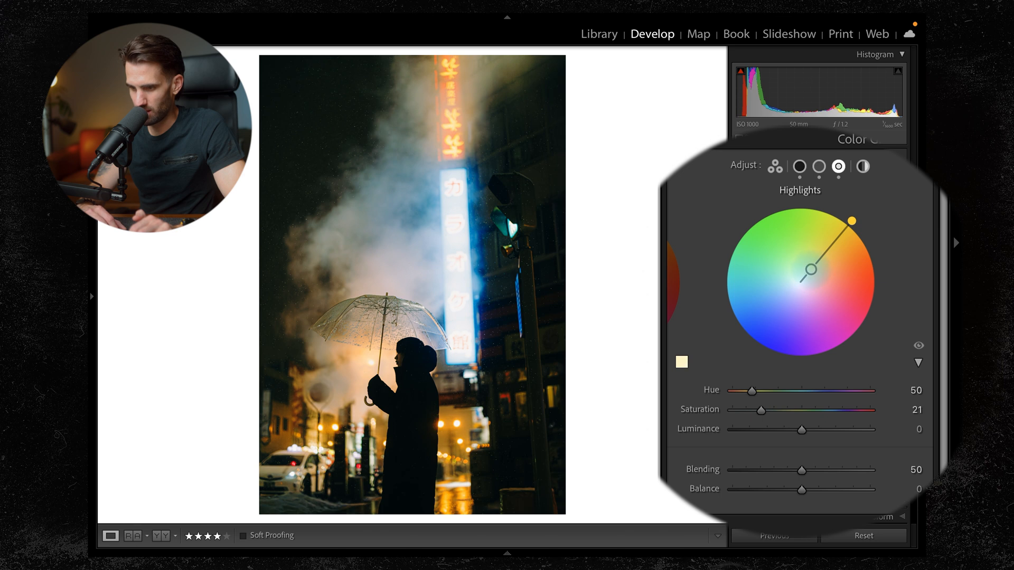
left_click_drag(760, 410, 758, 410)
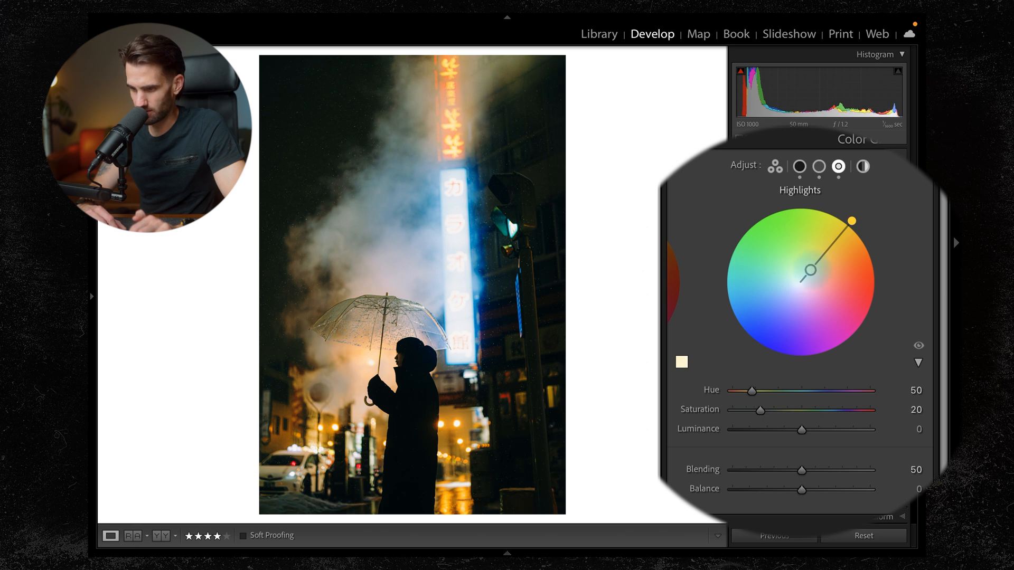
Step: Add a faint Global green tint, Hue 125 with Saturation 6
left_click(863, 167)
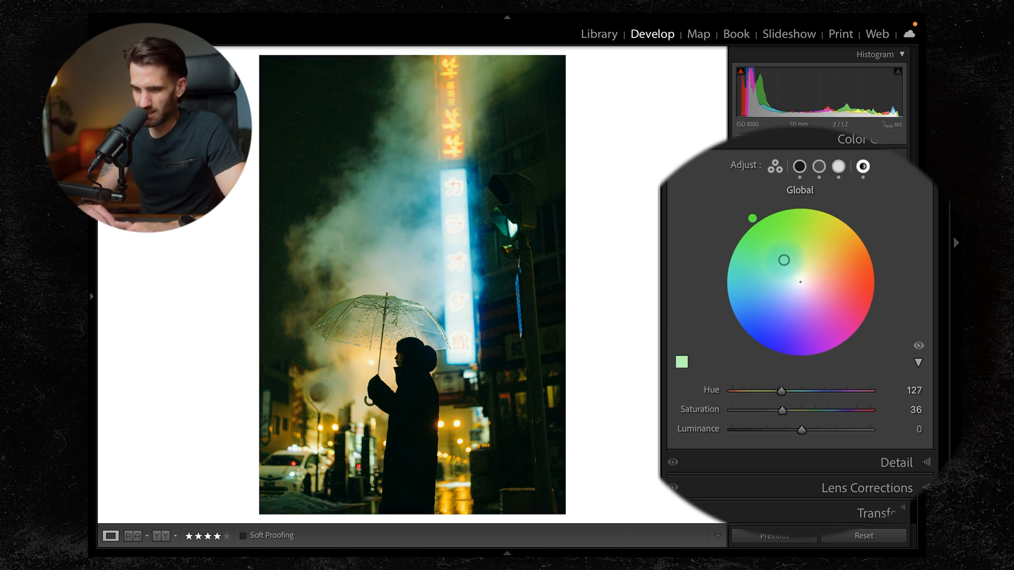
left_click_drag(780, 410, 760, 410)
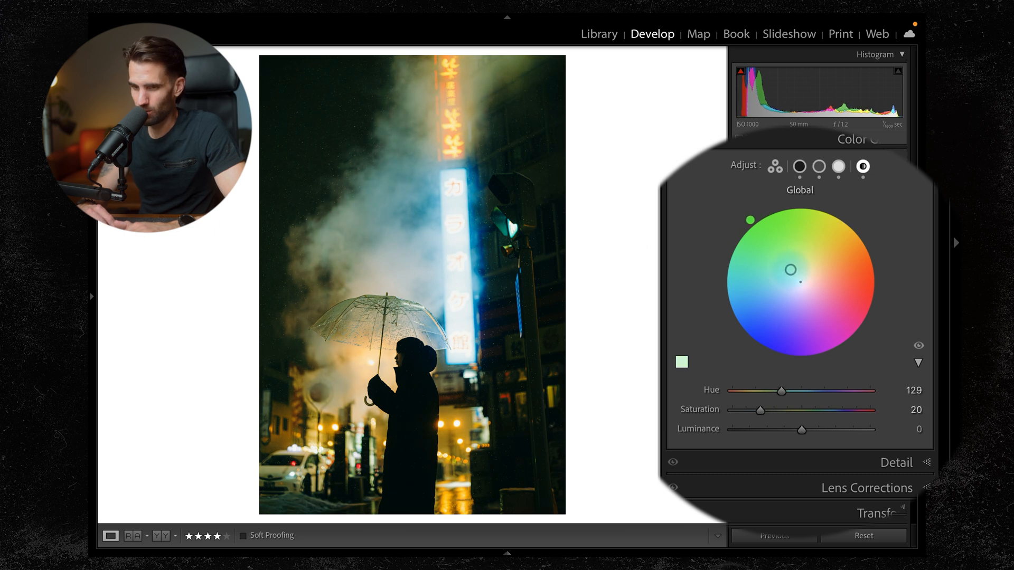
left_click_drag(783, 390, 779, 390)
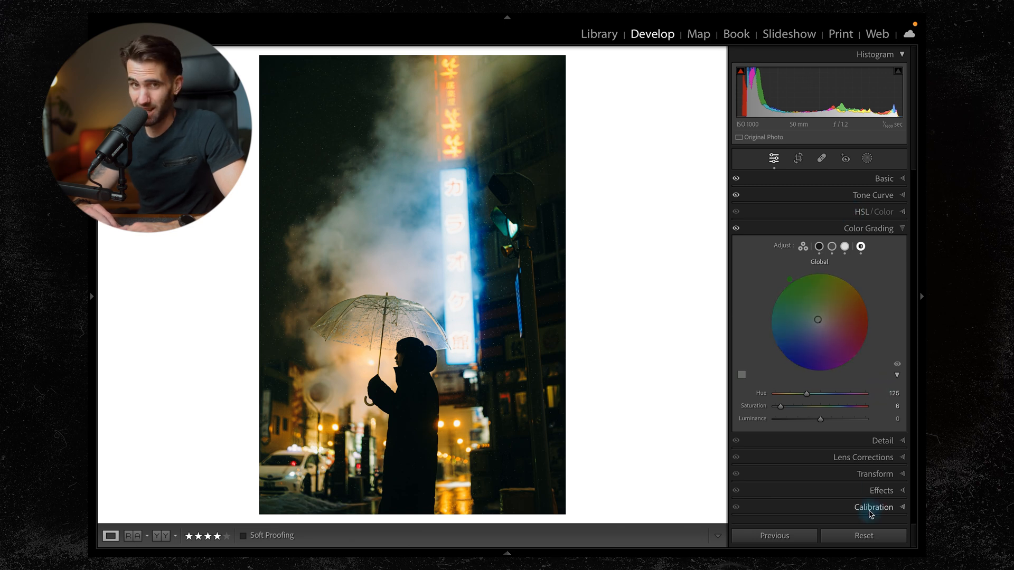
Step: Set Calibration Blue Primary Hue -66 Sat -11, Green Hue +19 Sat -13, Red Hue +28
left_click(873, 507)
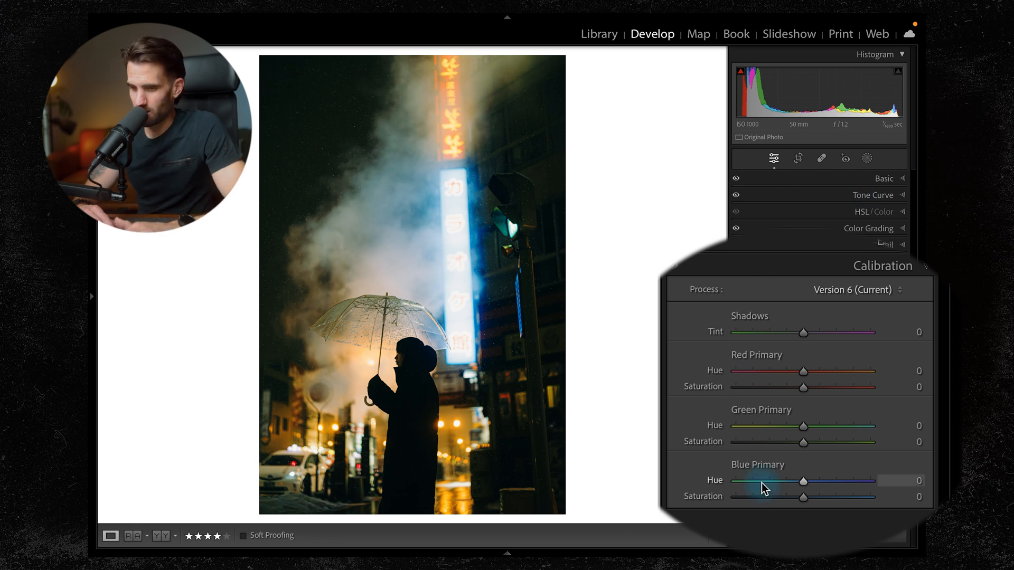
left_click_drag(802, 481, 767, 481)
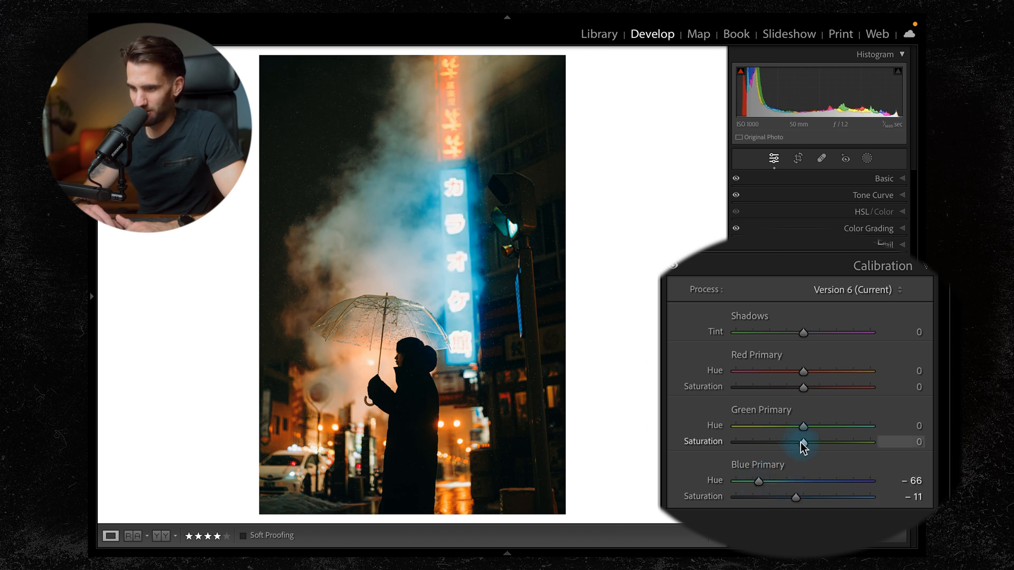
left_click_drag(804, 426, 814, 426)
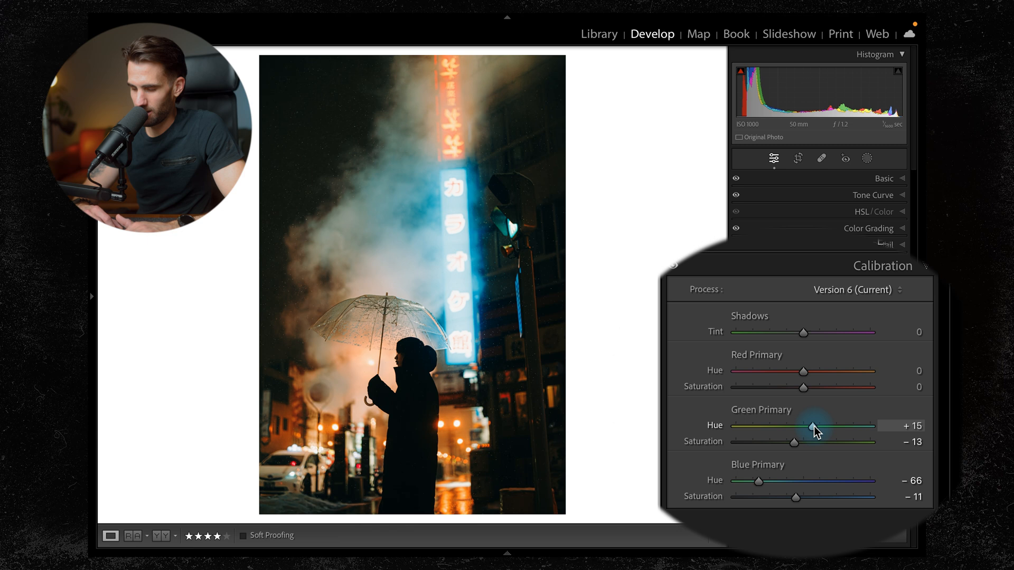
left_click_drag(810, 426, 814, 425)
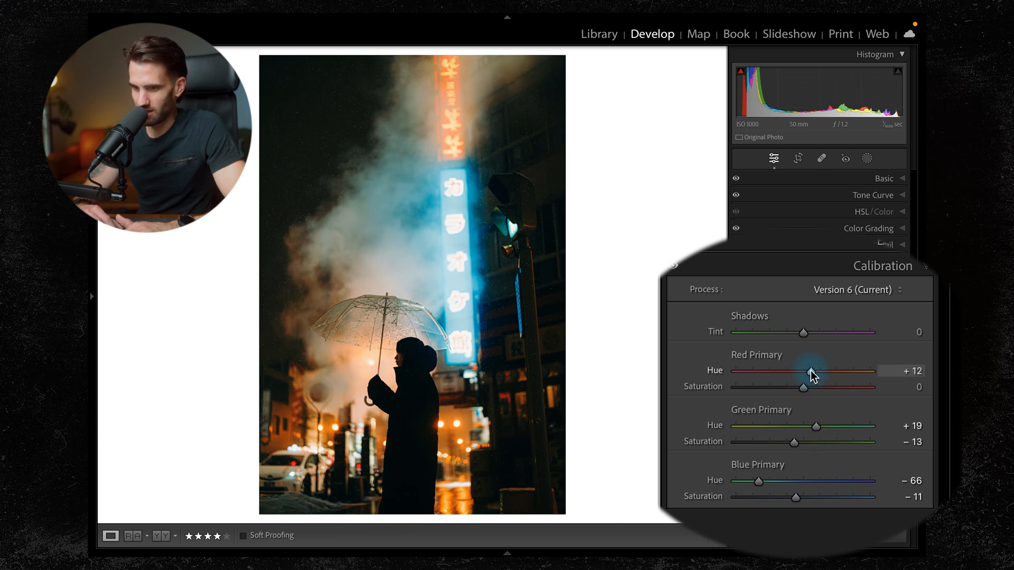
left_click_drag(803, 371, 822, 370)
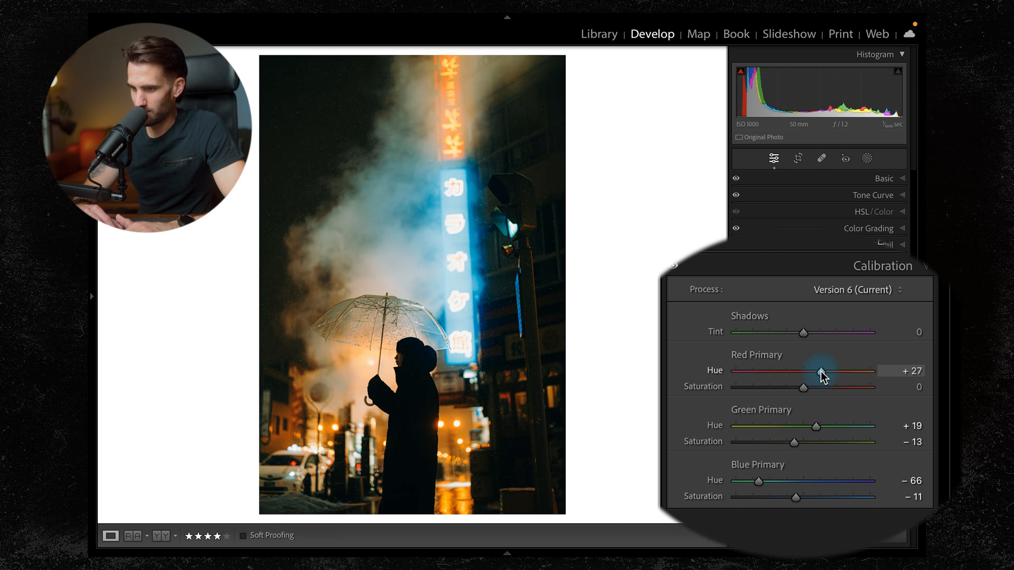
left_click_drag(804, 370, 807, 371)
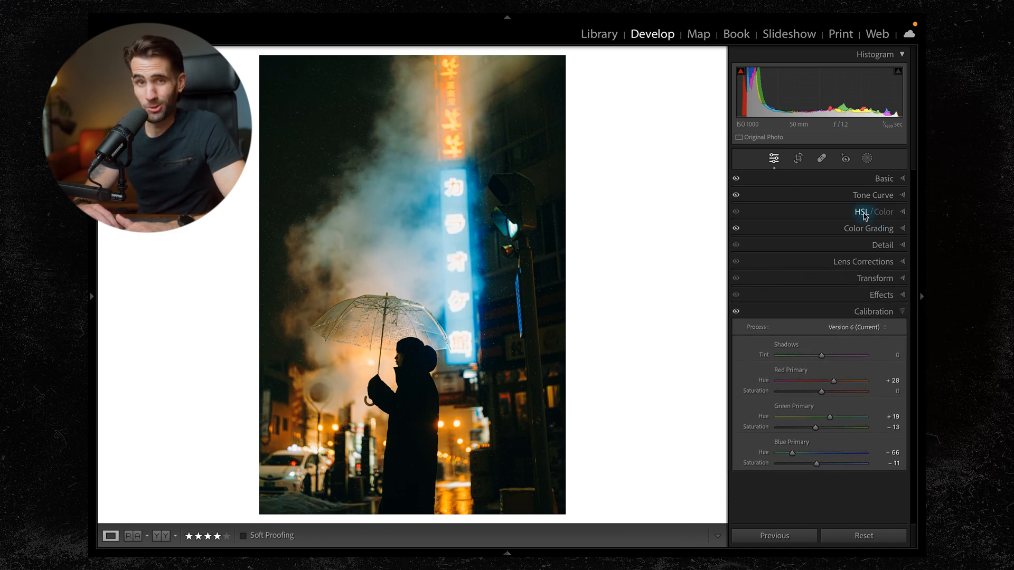
Step: Cut HSL saturation: Yellow -30, Green -20, Aqua -26, Blue -31, Purple -49, Magenta -50, Orange -2
left_click(873, 211)
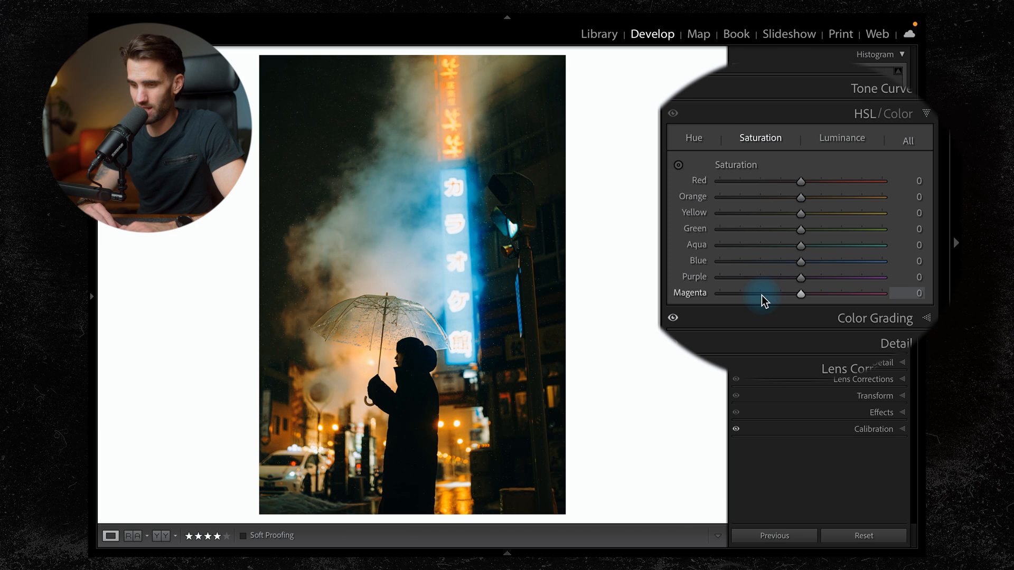
left_click_drag(799, 293, 762, 293)
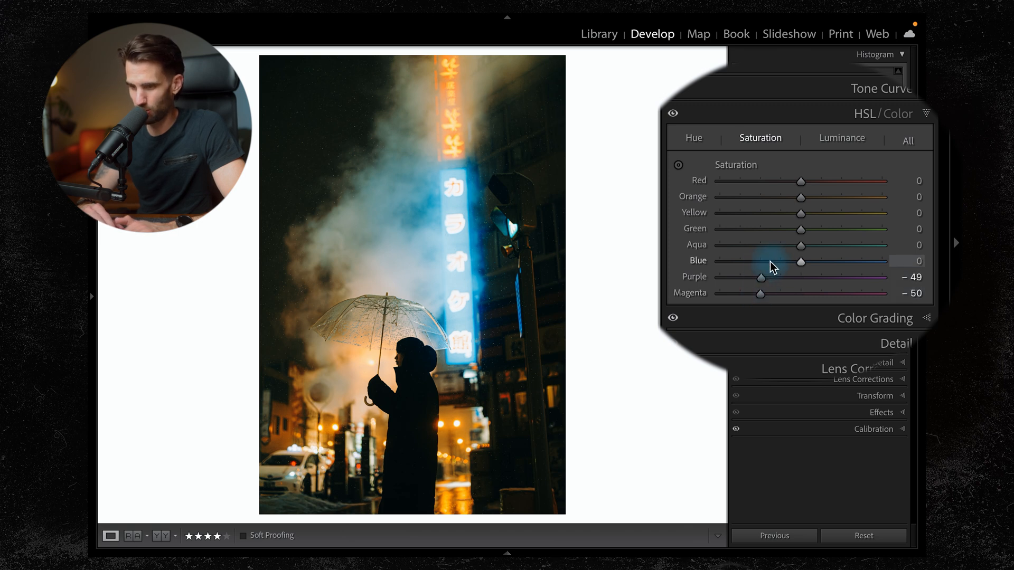
left_click_drag(799, 244, 779, 252)
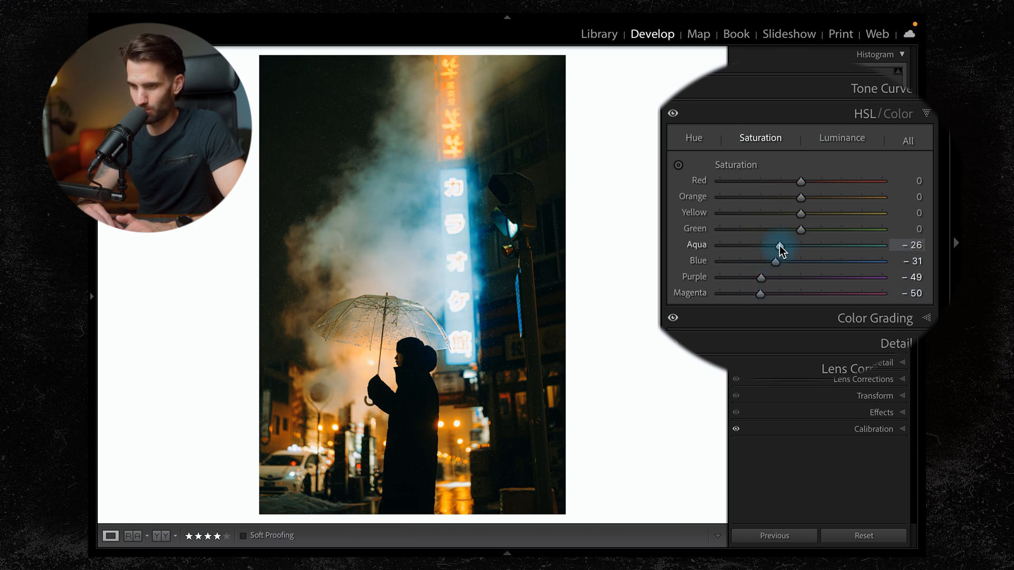
left_click_drag(801, 228, 786, 228)
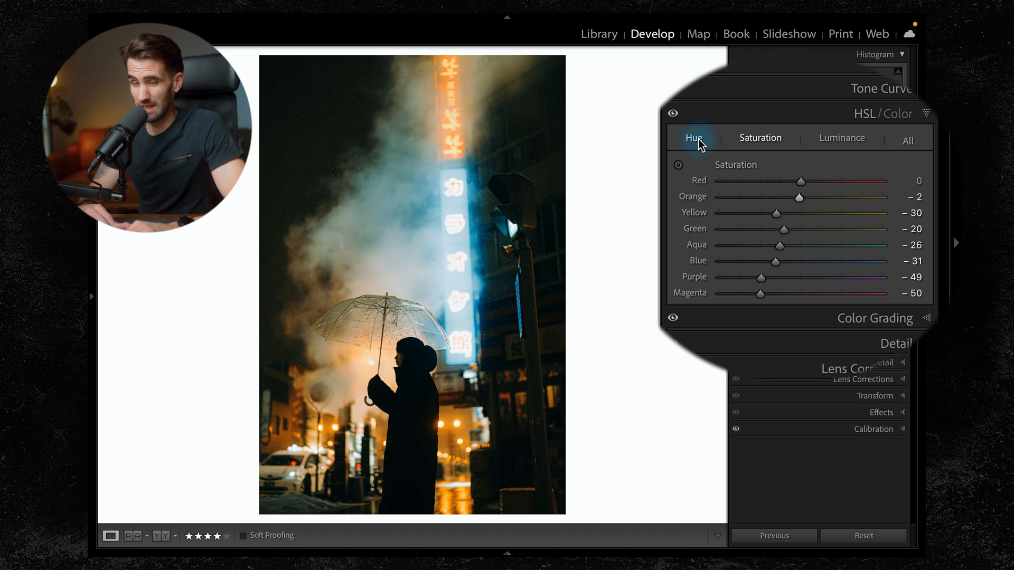
Step: Shift HSL hues Blue -50 and Aqua +27 to push the neon toward cyan-teal
left_click(693, 138)
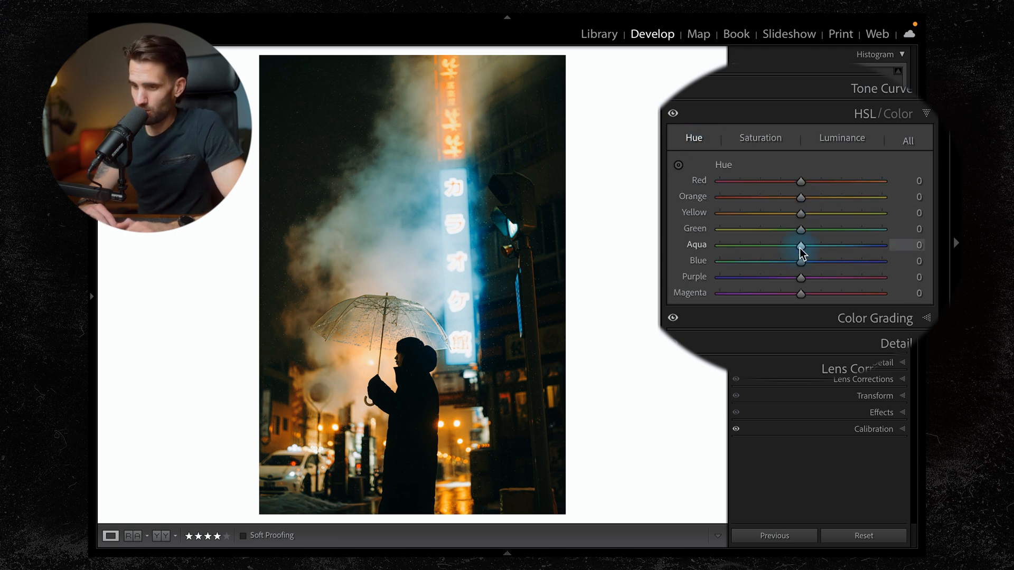
left_click_drag(801, 261, 785, 262)
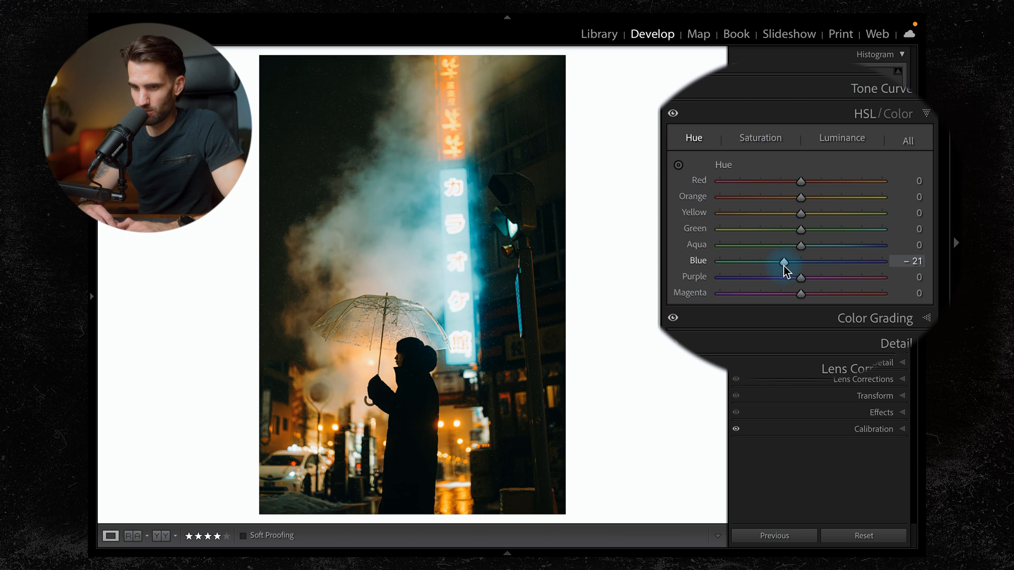
left_click_drag(784, 261, 753, 261)
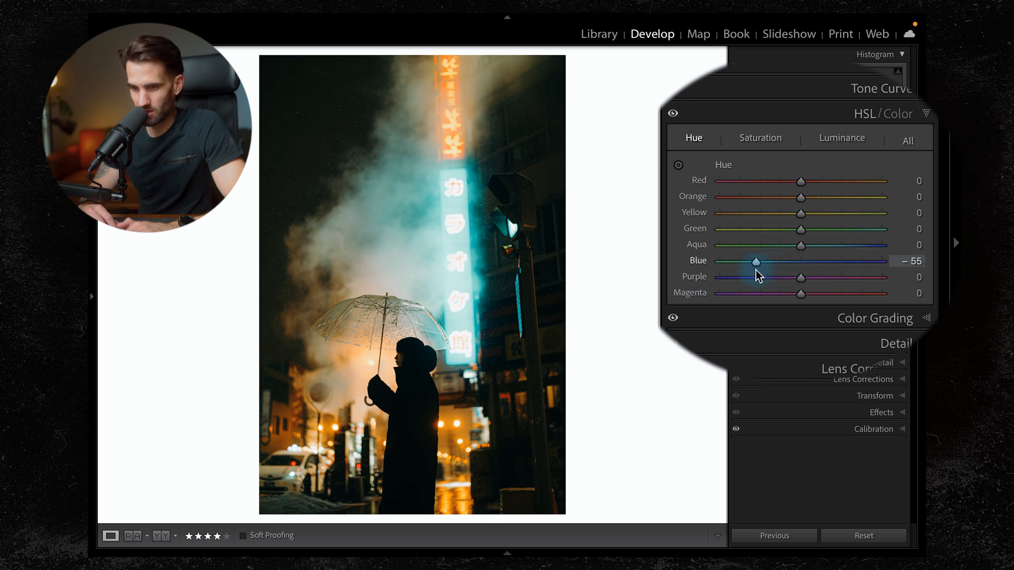
left_click_drag(752, 261, 760, 261)
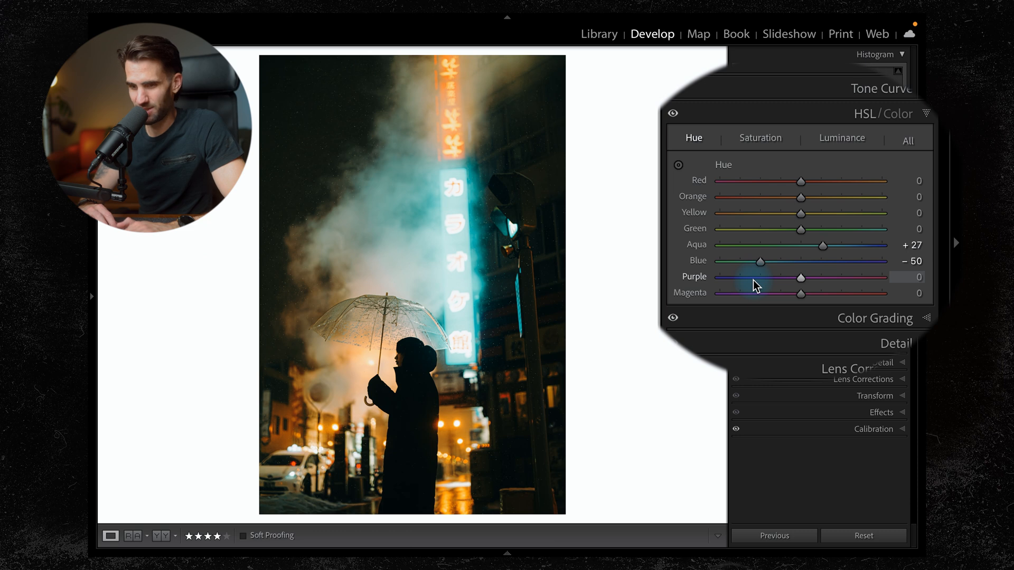
Step: Set Purple hue -47, Magenta +52 and Orange +7
left_click_drag(799, 277, 742, 277)
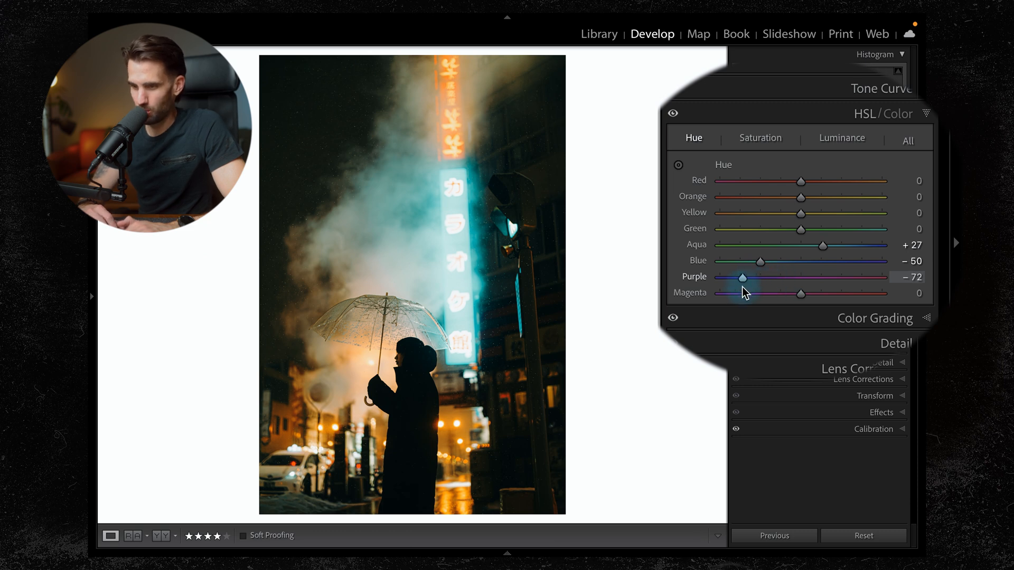
left_click_drag(799, 293, 815, 294)
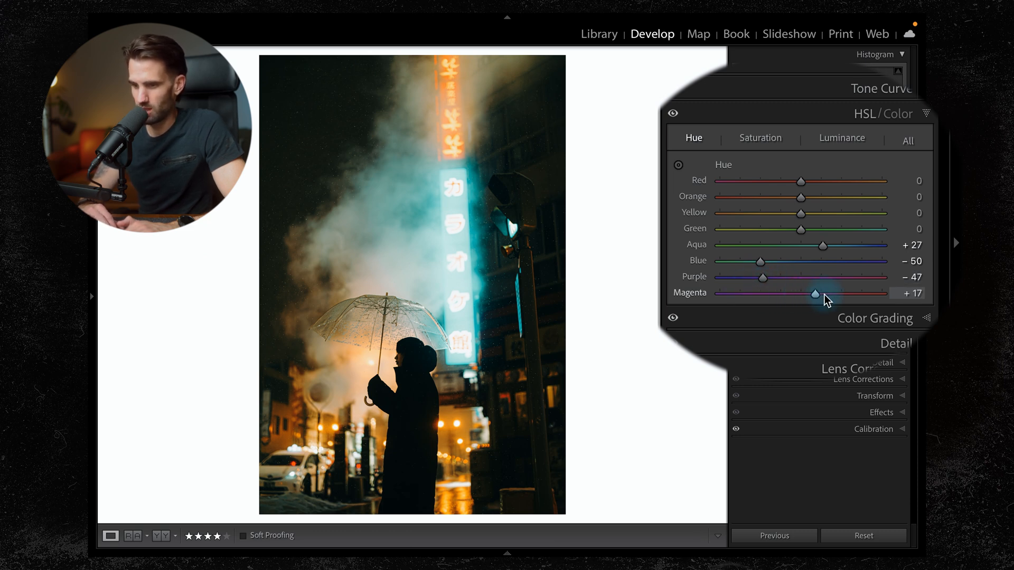
left_click_drag(814, 293, 847, 292)
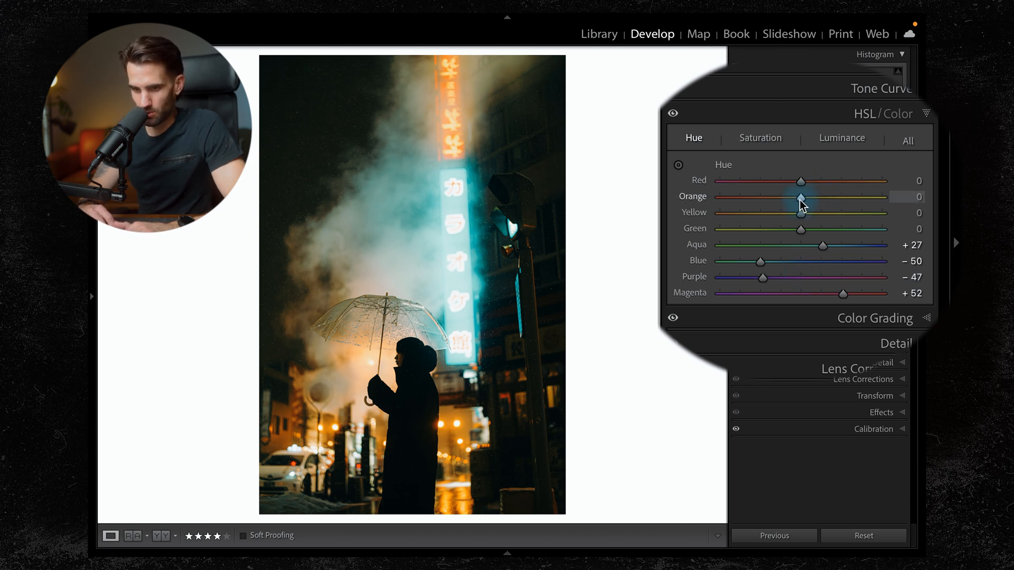
left_click_drag(799, 198, 807, 197)
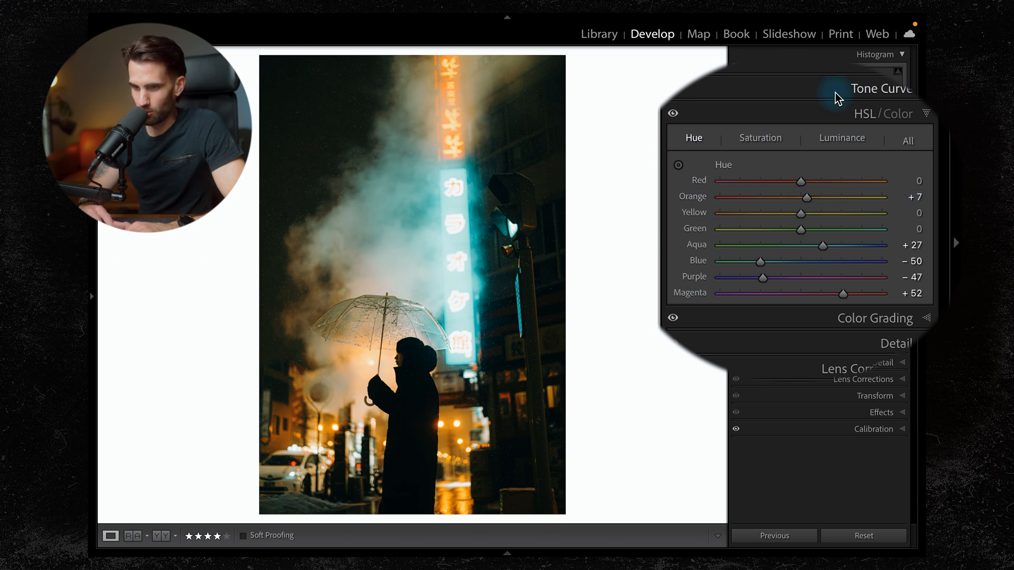
Step: Set HSL luminance Orange +14 and Blue -14, then compare before and after
left_click(842, 138)
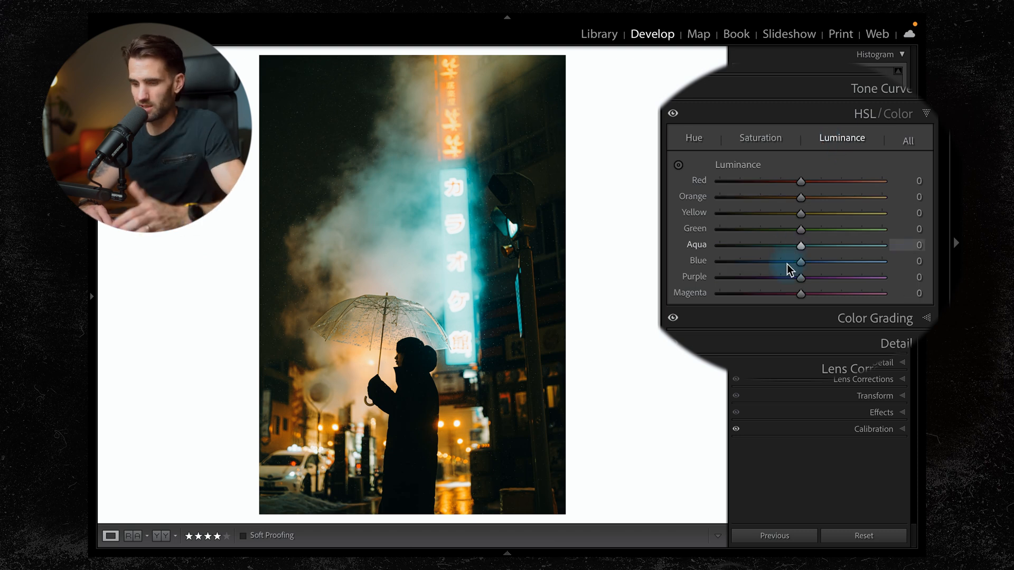
left_click_drag(801, 261, 788, 261)
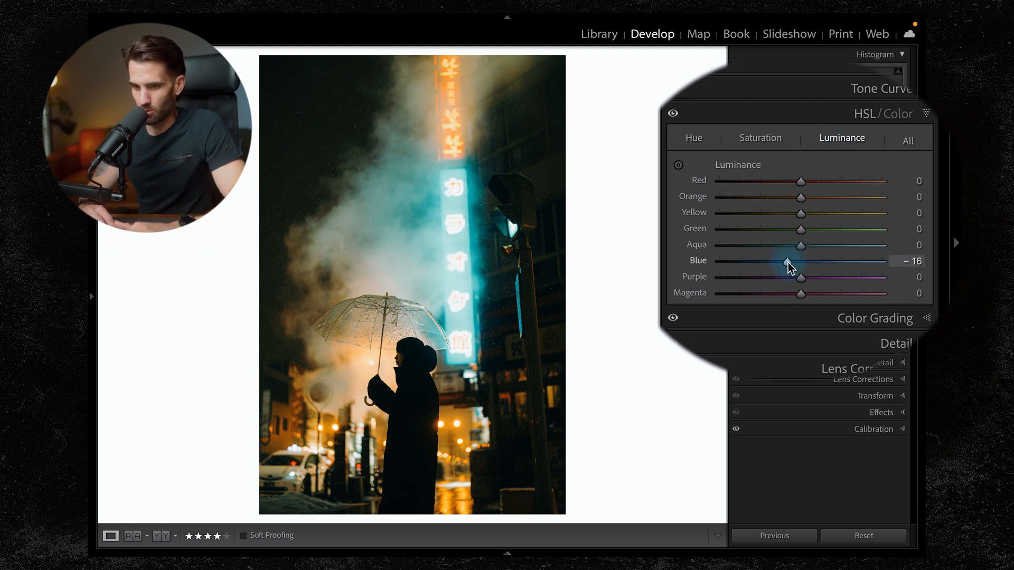
left_click_drag(788, 261, 792, 261)
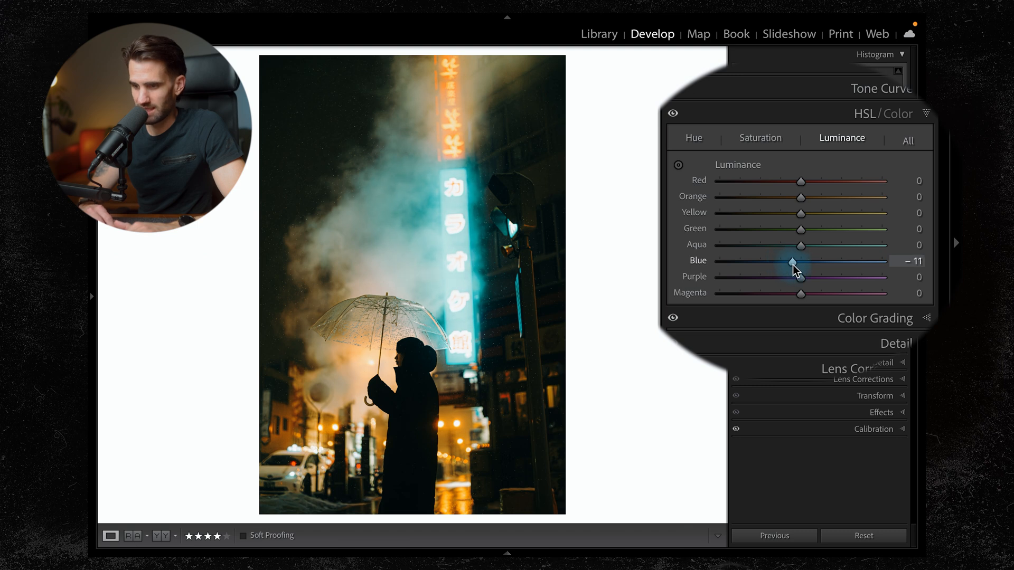
left_click_drag(792, 261, 815, 197)
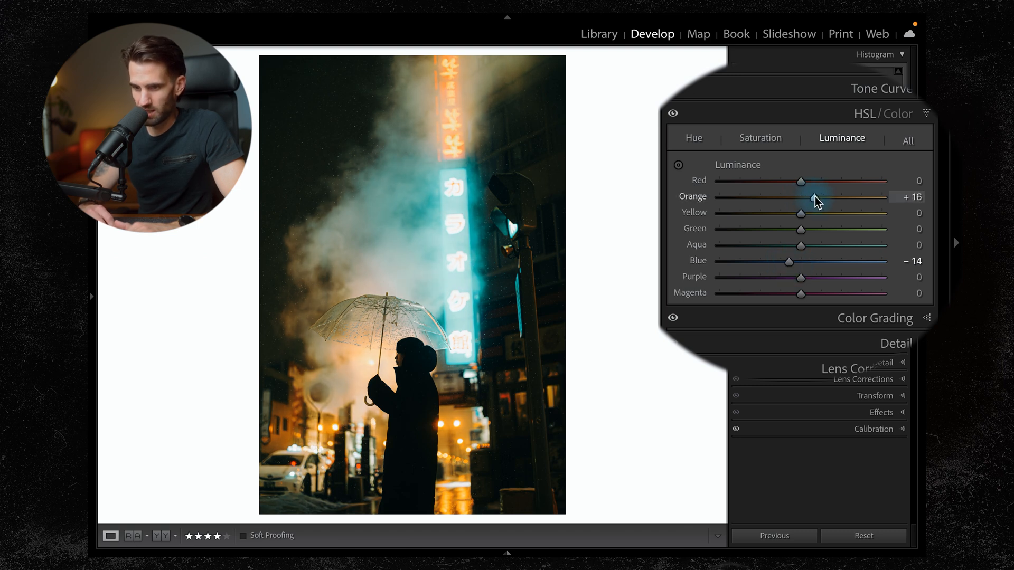
left_click_drag(813, 196, 817, 197)
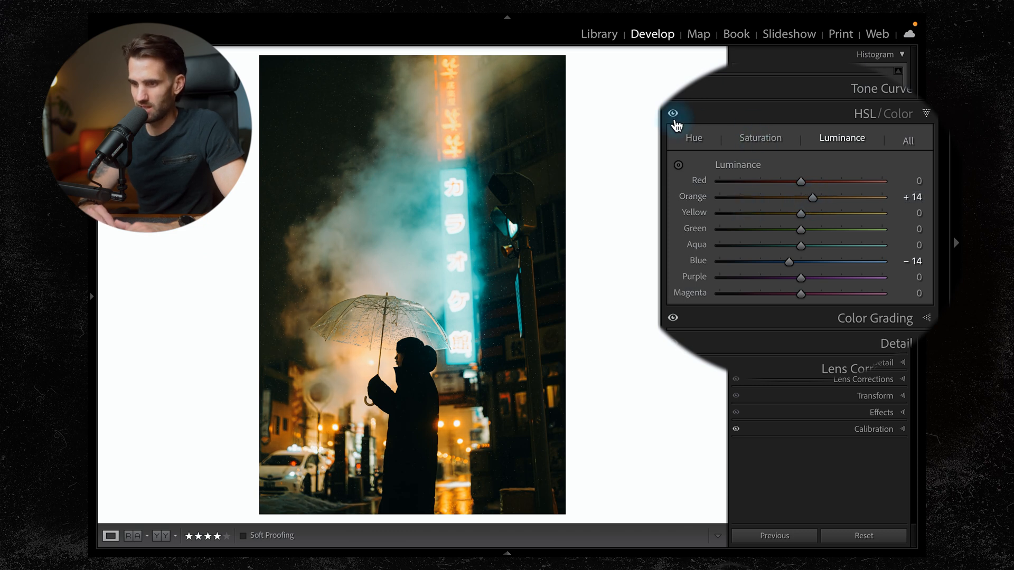
left_click(673, 115)
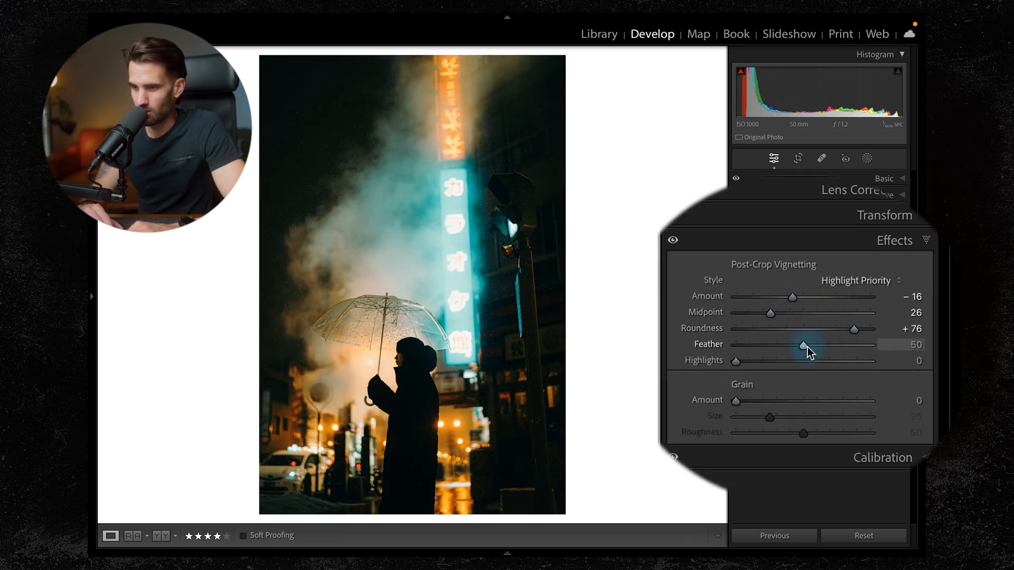
Step: Raise the Post-Crop Vignetting Feather to soften the vignette edges
left_click_drag(810, 344, 888, 345)
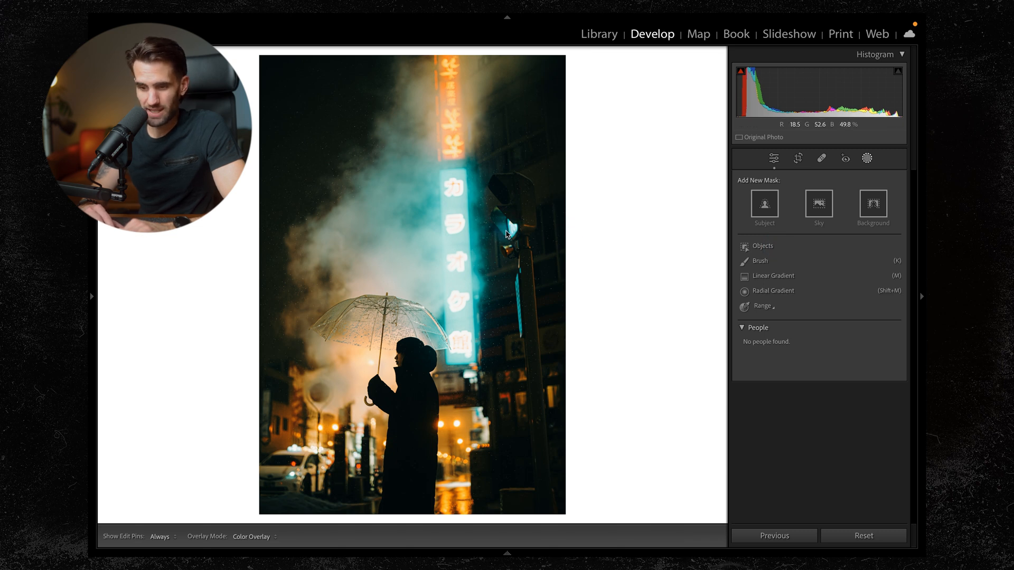
mouse_move(304, 317)
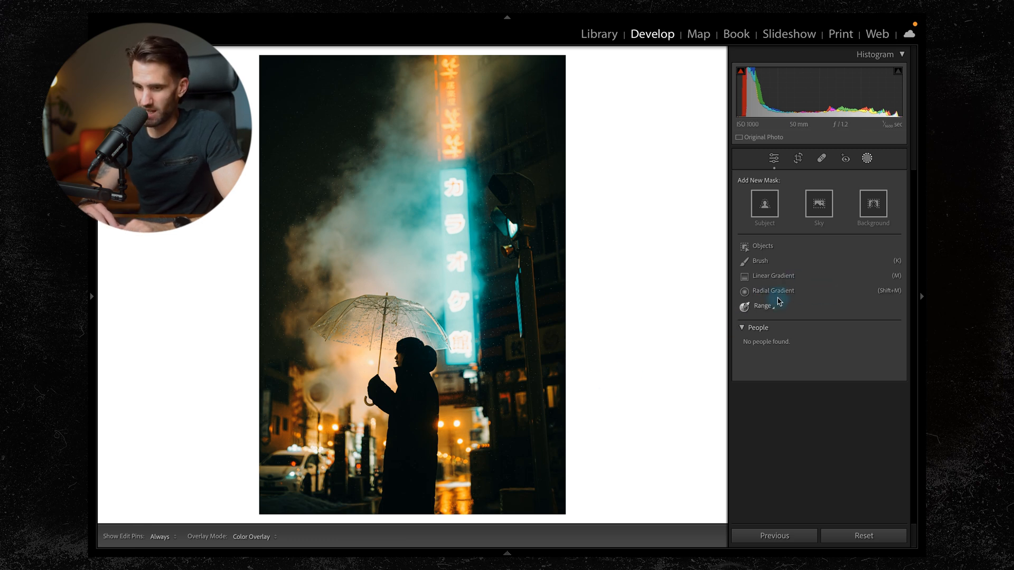
Step: Add a Radial Gradient mask around the umbrella and subtract the person via Select Subject
left_click(773, 291)
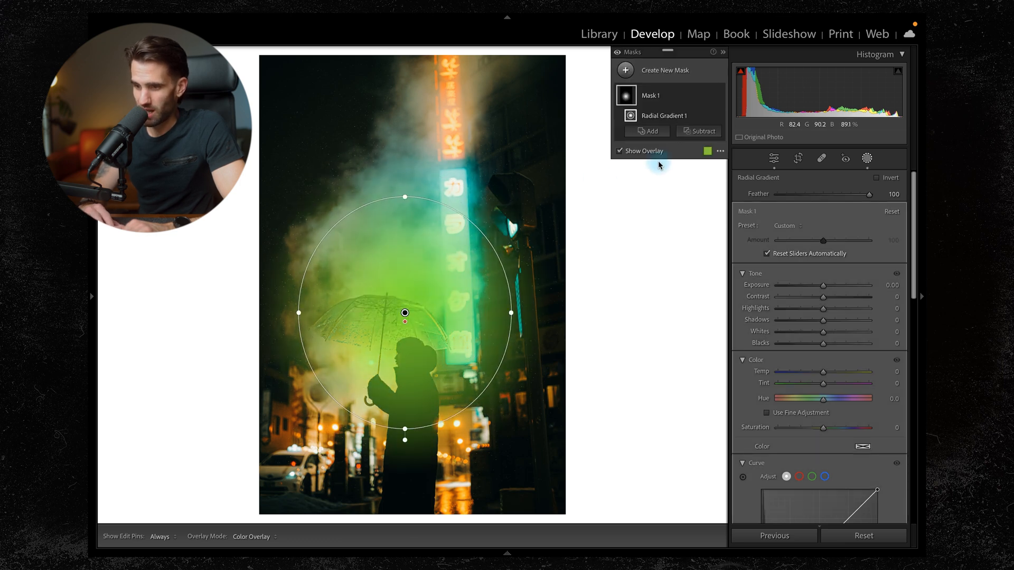
left_click(698, 131)
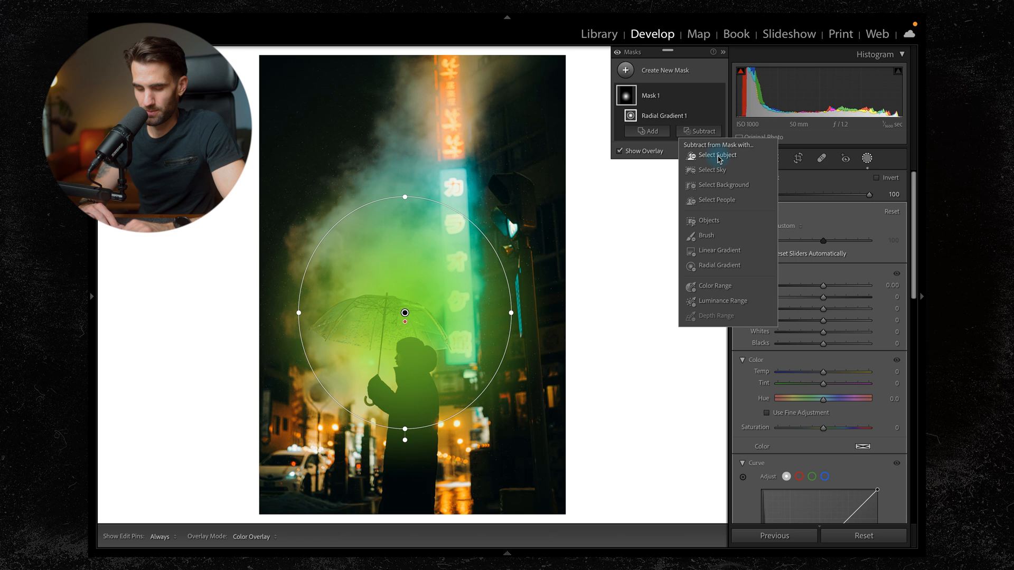
left_click(716, 155)
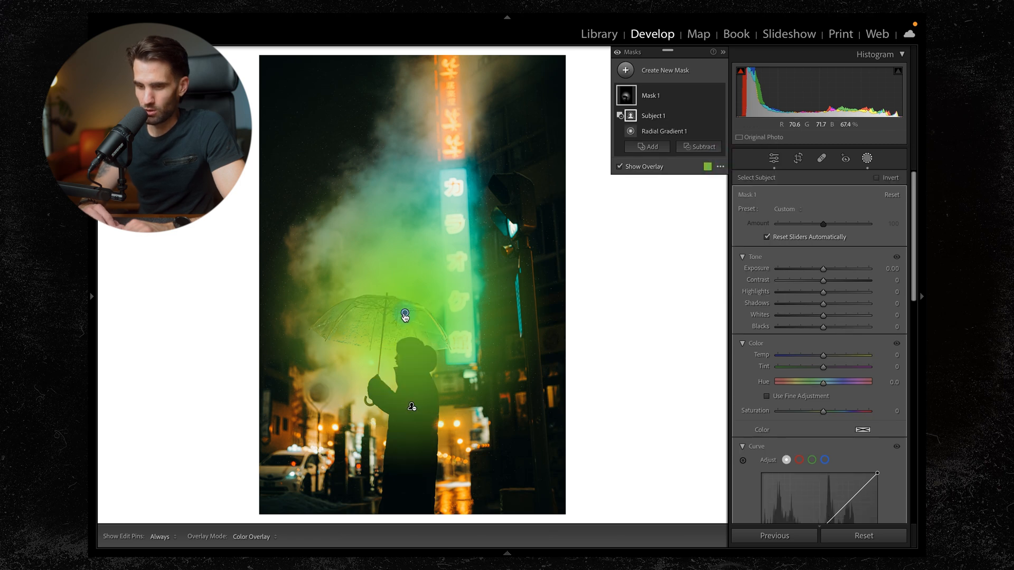
left_click(663, 130)
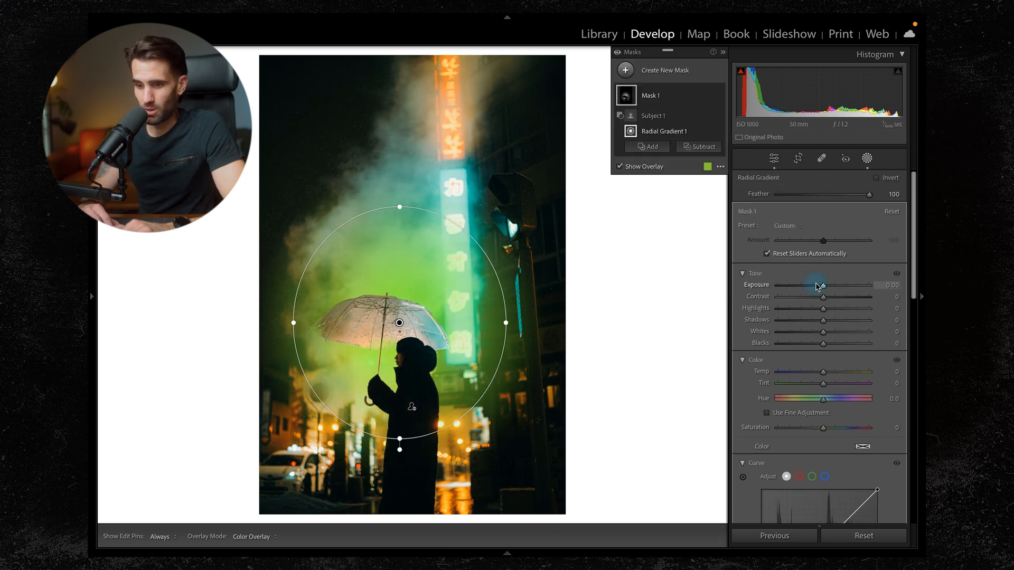
Step: Set the mask to Exposure 0.79, Clarity -73, Tint -25 and Amount 35
left_click_drag(820, 285, 837, 285)
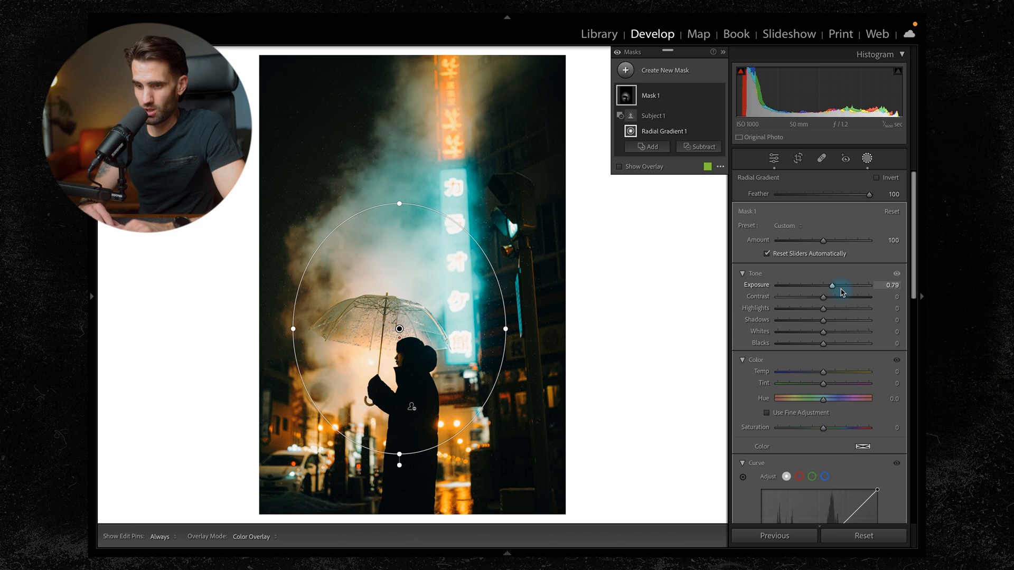
scroll("down", 3)
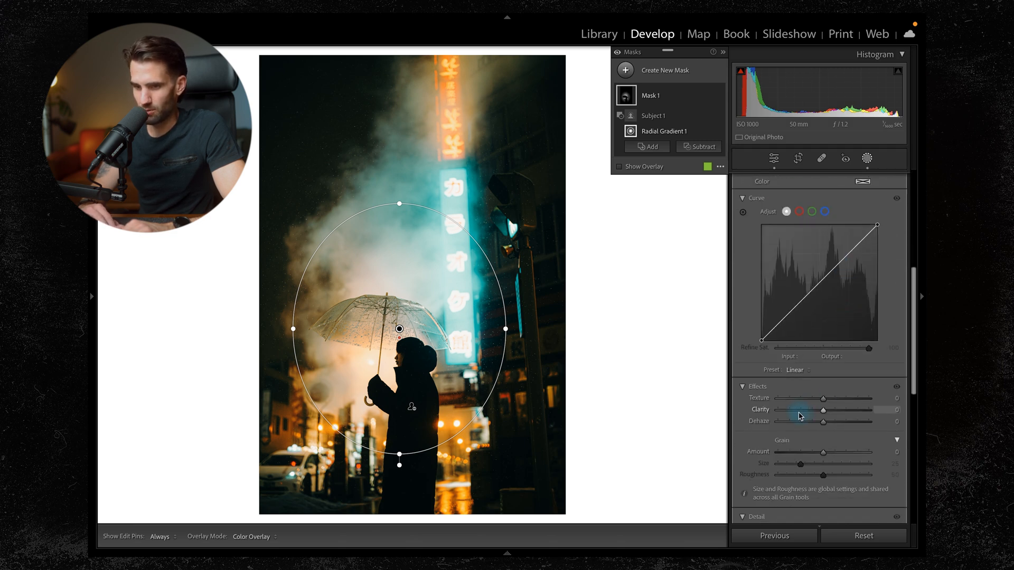
left_click_drag(823, 410, 787, 410)
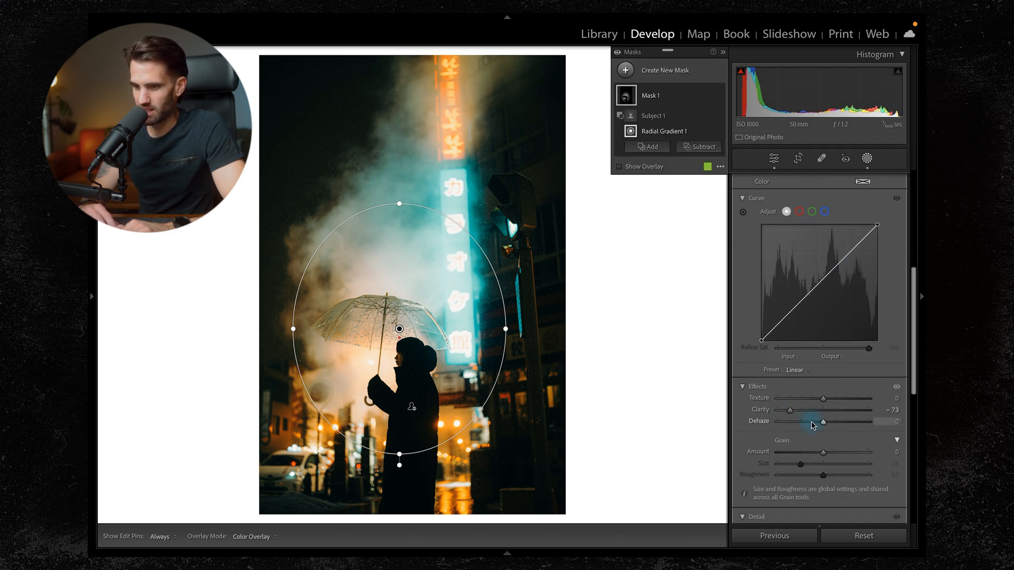
left_click_drag(823, 421, 814, 421)
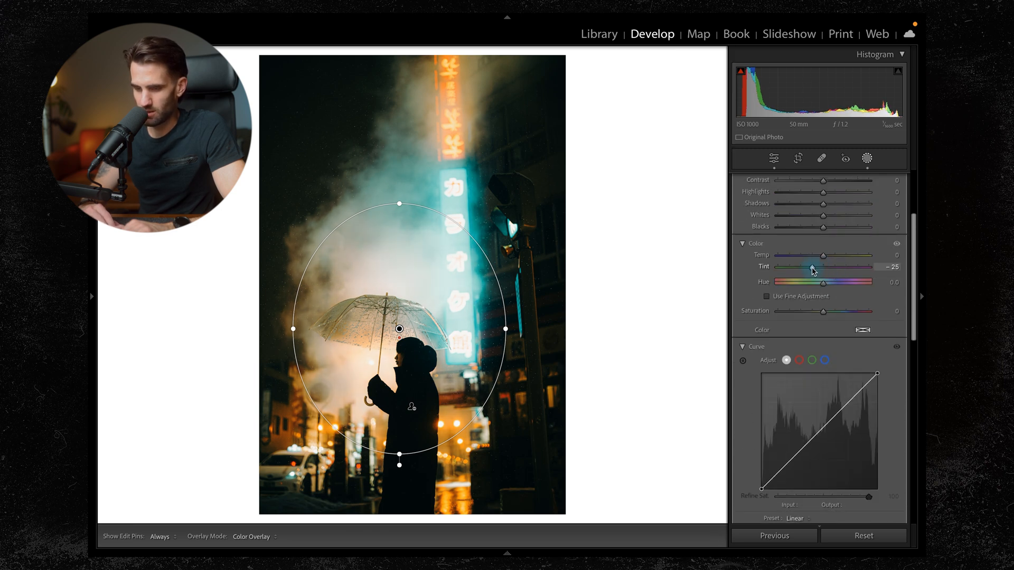
left_click(867, 159)
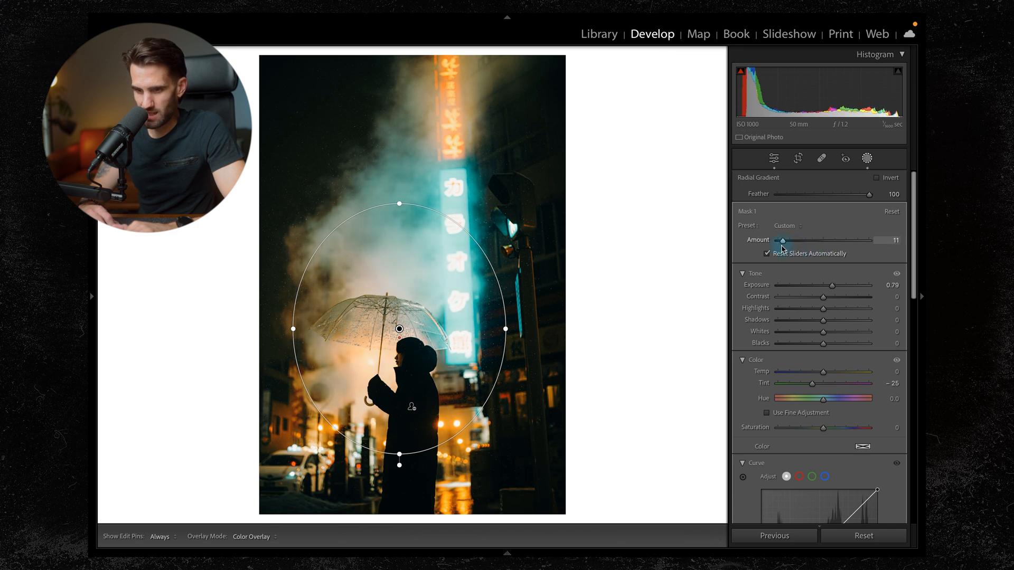
left_click_drag(780, 241, 783, 241)
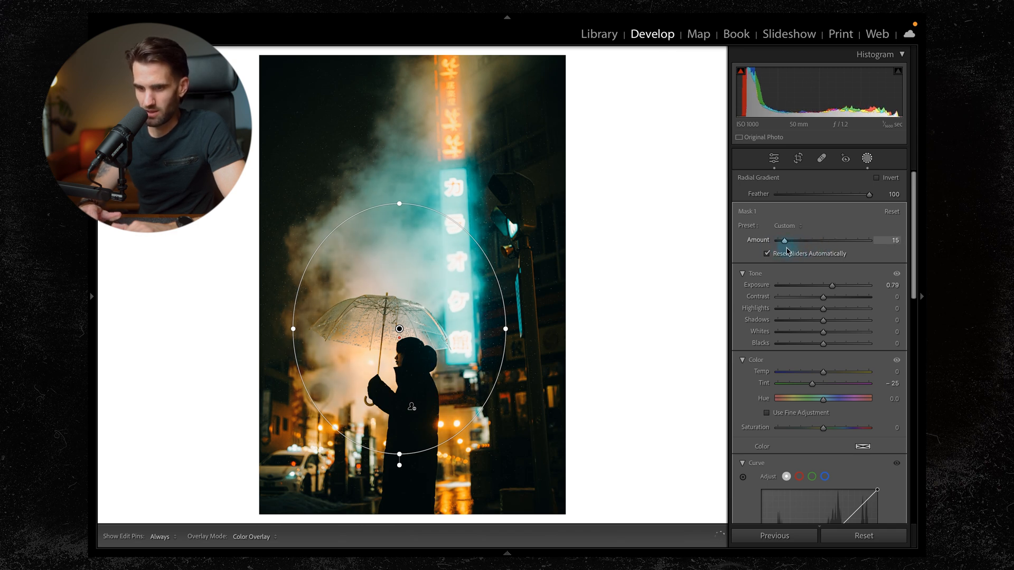
left_click_drag(783, 240, 821, 240)
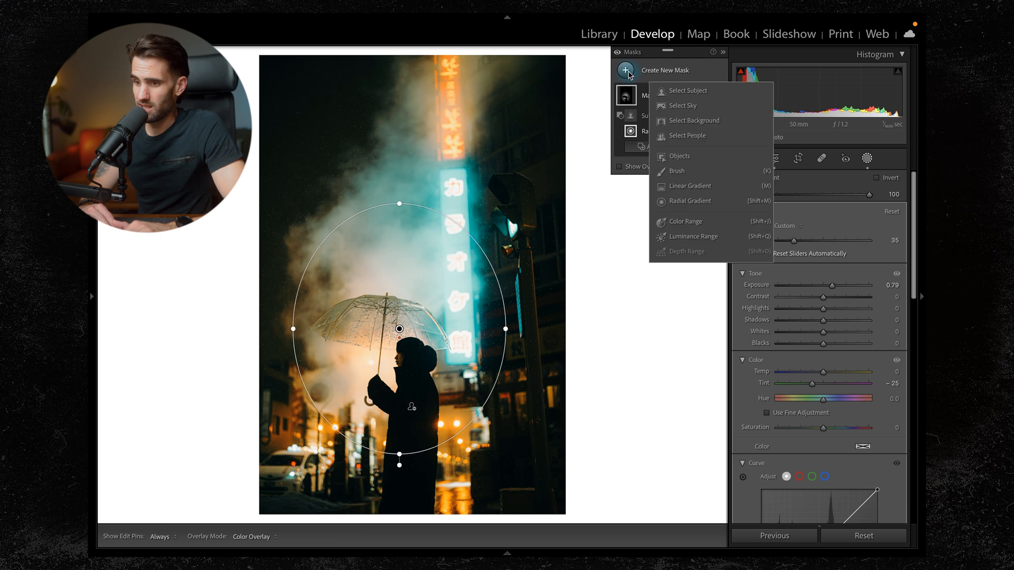
Step: Add a Select Subject mask on the person with Shadows -21 and Amount 18
left_click(687, 91)
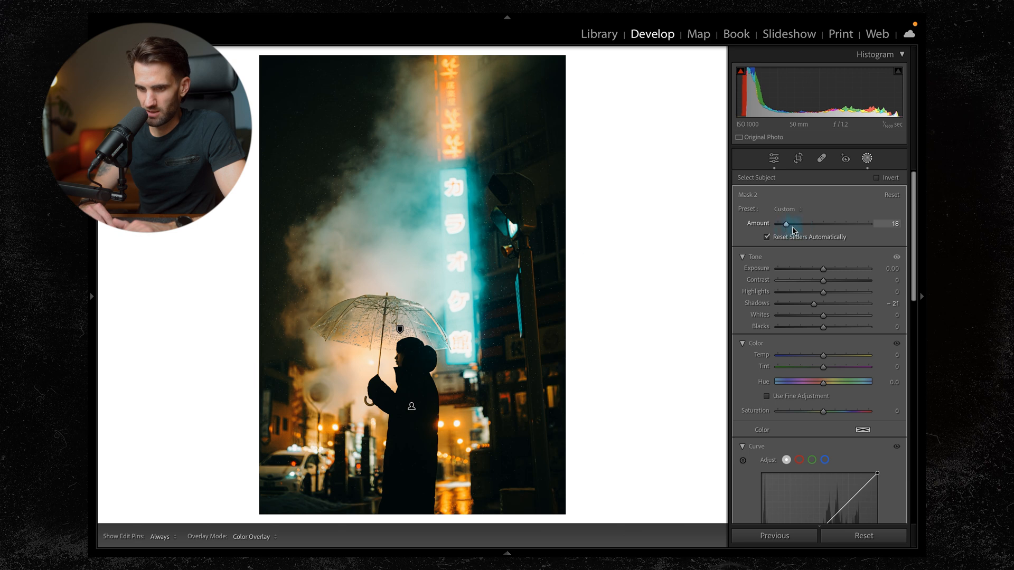
left_click(773, 159)
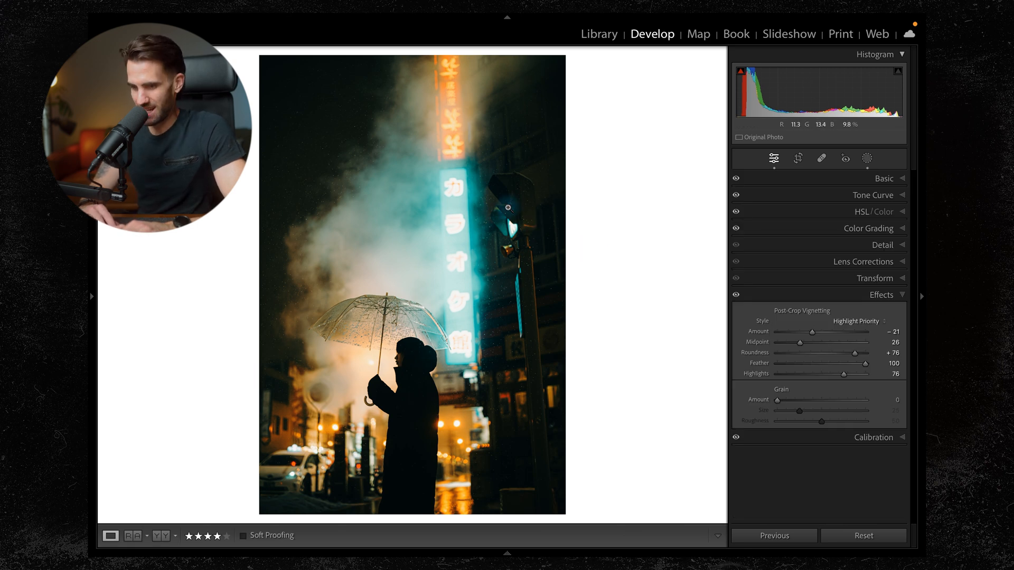
left_click(845, 158)
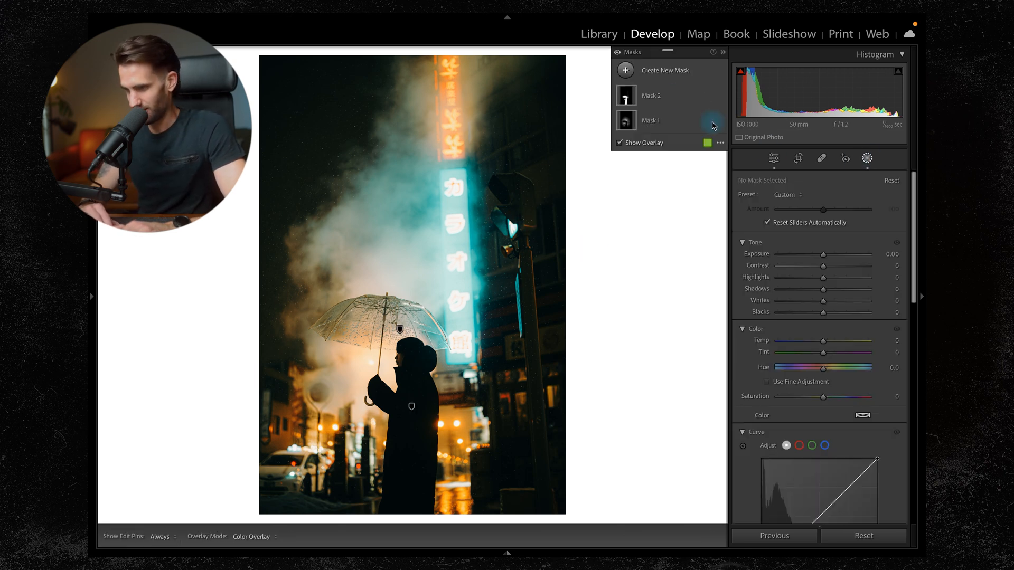
Step: Add a rotated Radial Gradient over the light beam with Exposure 0.74, Clarity -62, Dehaze -29, Saturation 34 and adjusted Temp
left_click(663, 69)
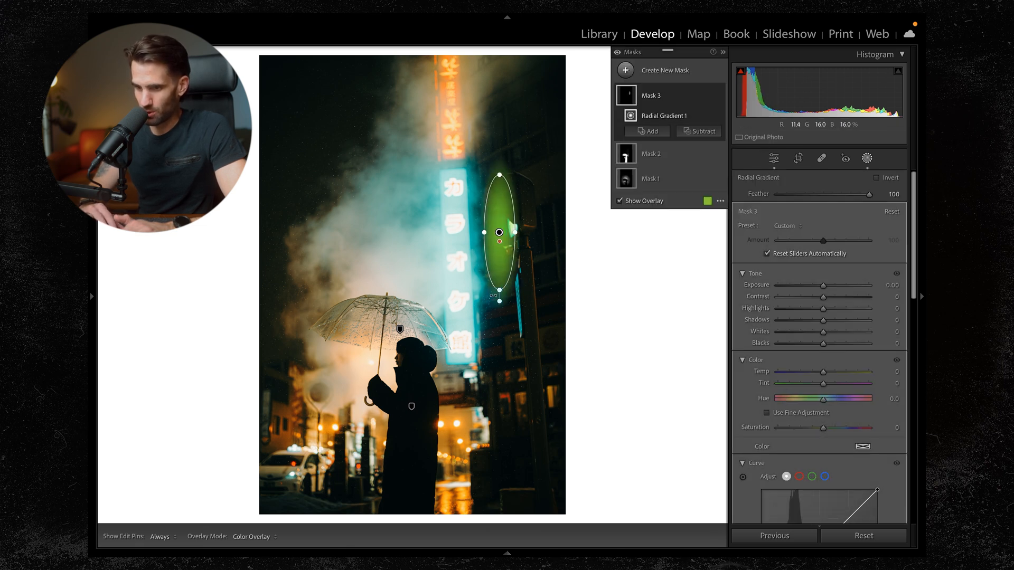
left_click_drag(498, 230, 491, 264)
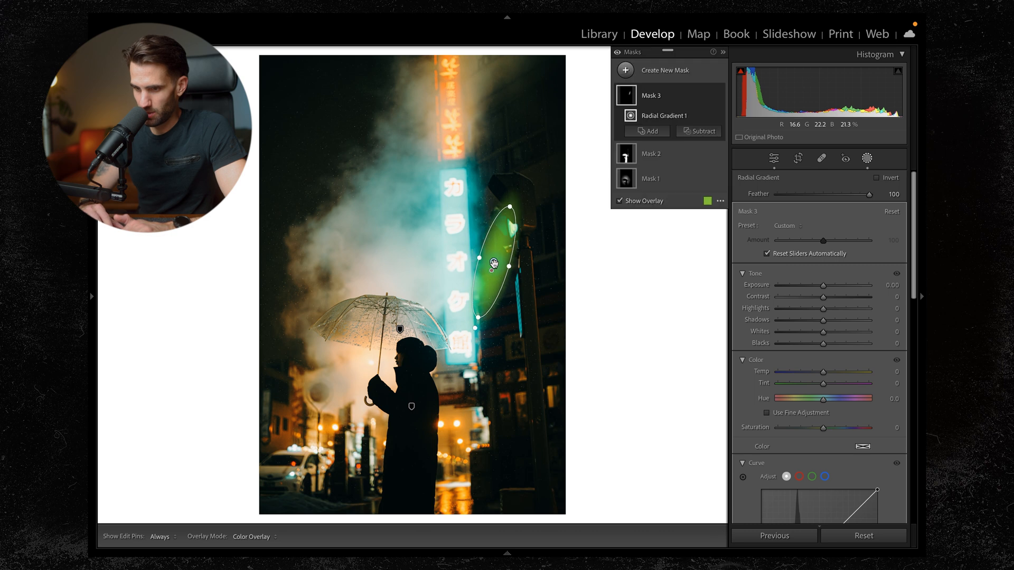
left_click_drag(823, 285, 834, 285)
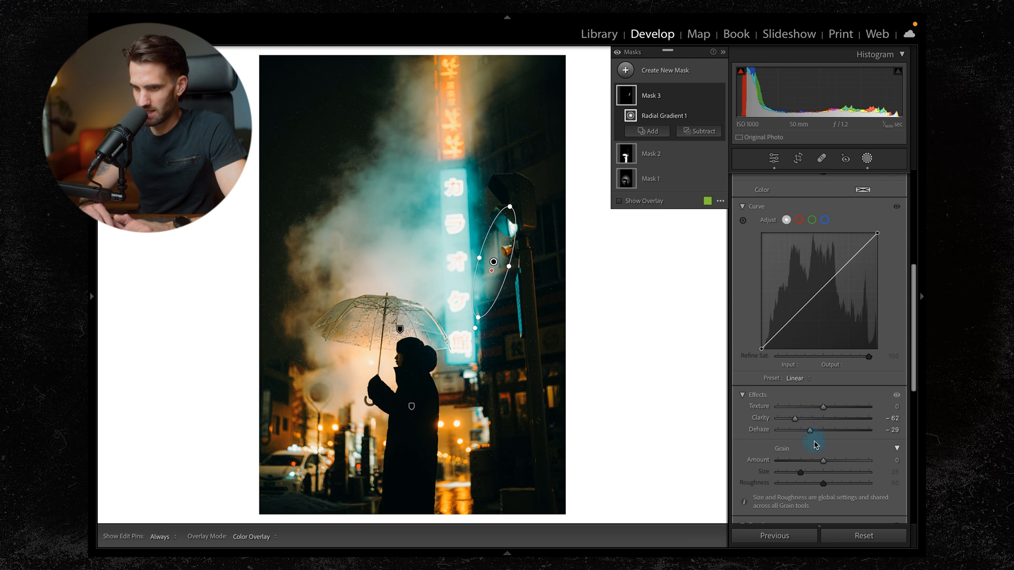
left_click_drag(811, 430, 806, 430)
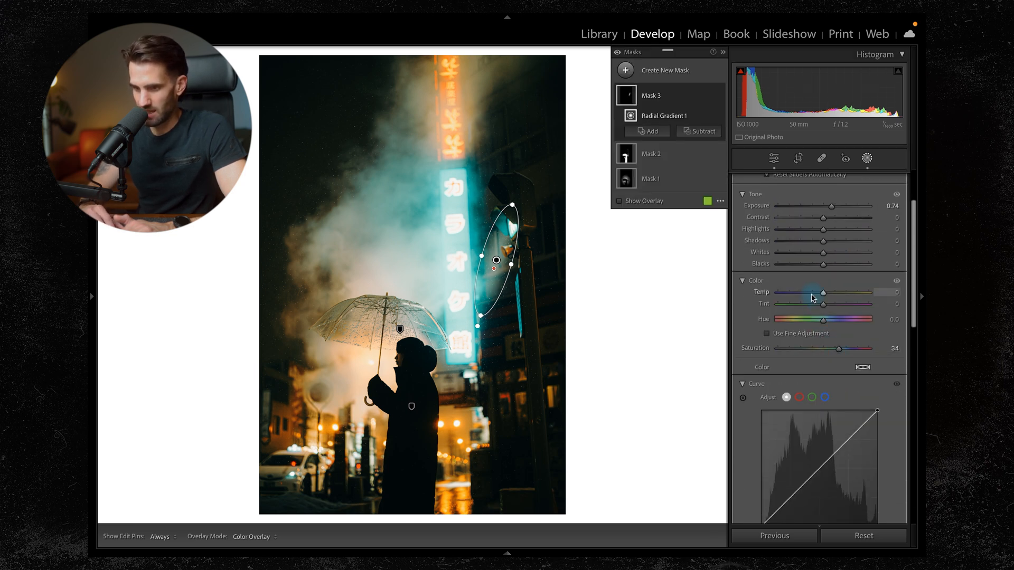
left_click_drag(840, 292, 808, 293)
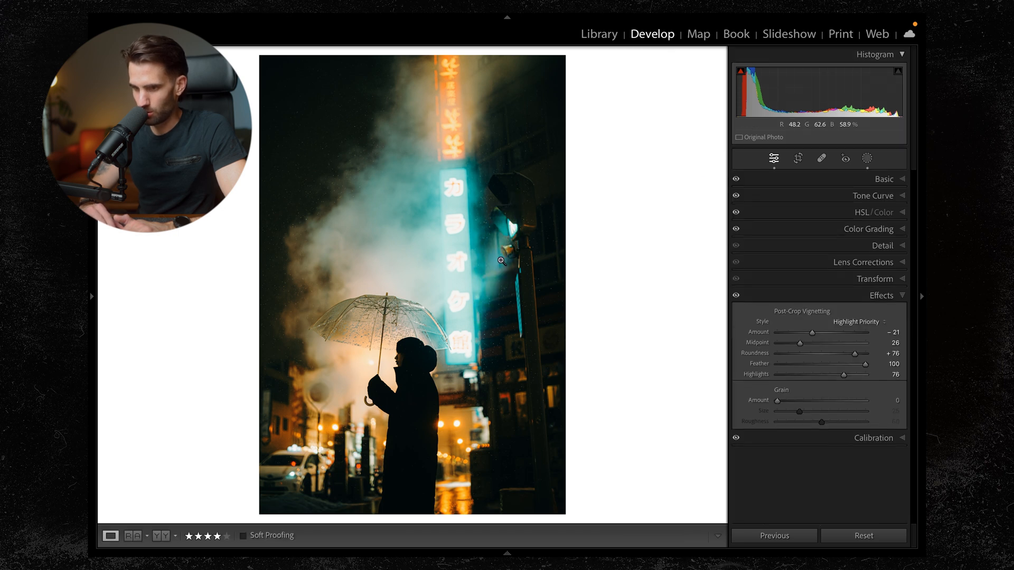
left_click(866, 159)
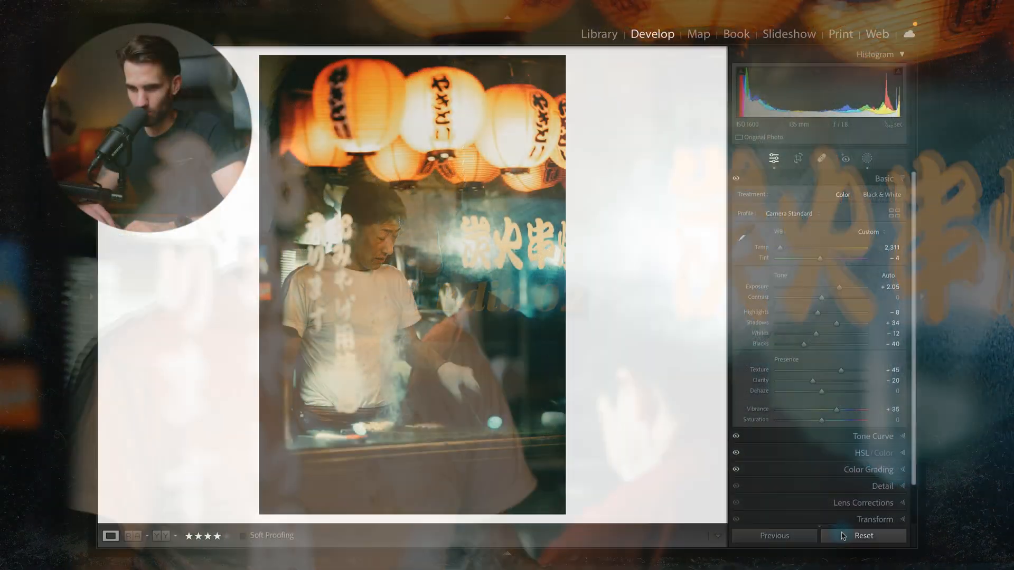
Step: Reset the lantern stall photo and cool its white balance to Temp 2,404
left_click(863, 535)
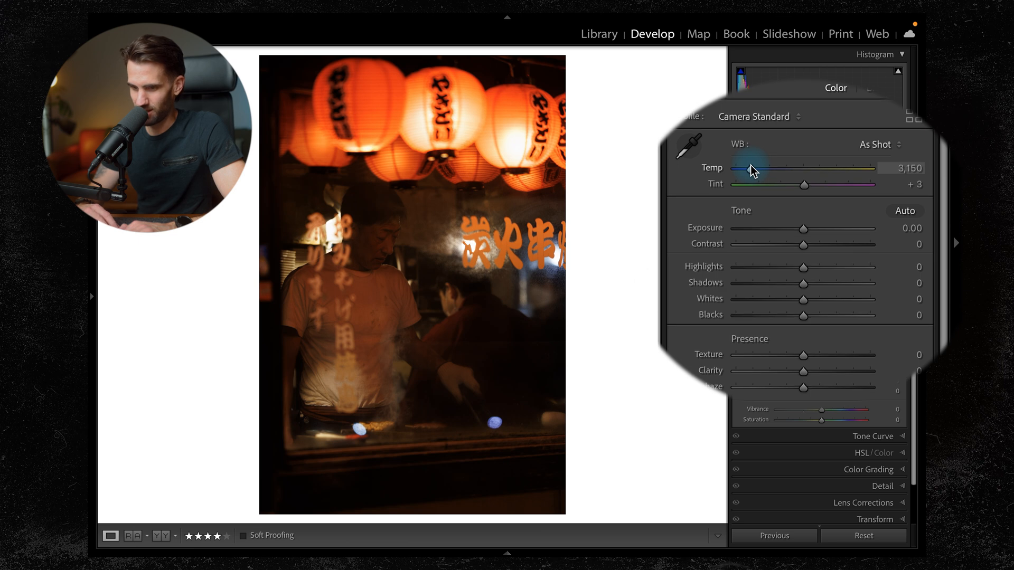
left_click_drag(804, 228, 831, 228)
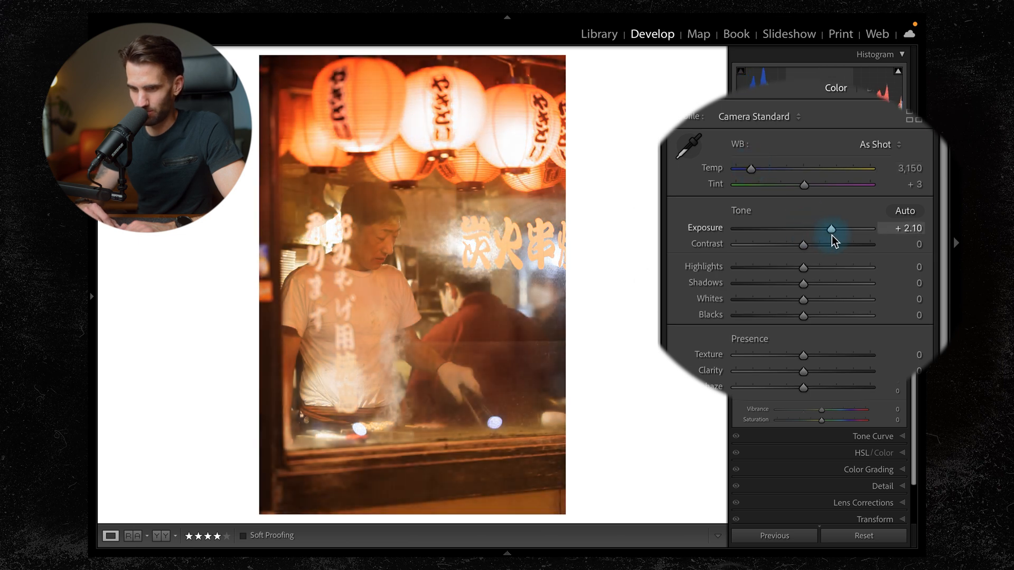
left_click_drag(831, 229, 823, 229)
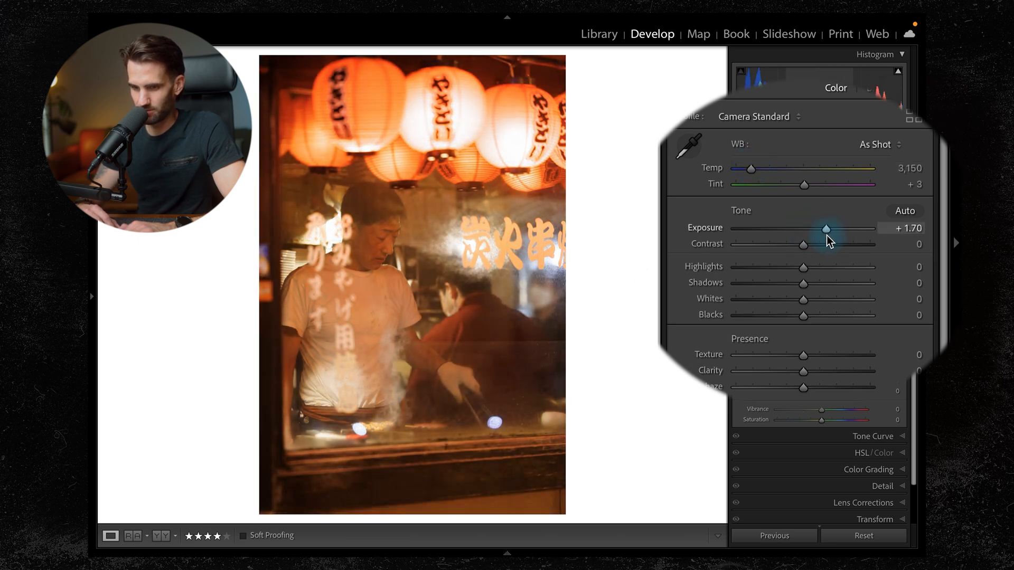
left_click_drag(751, 169, 743, 169)
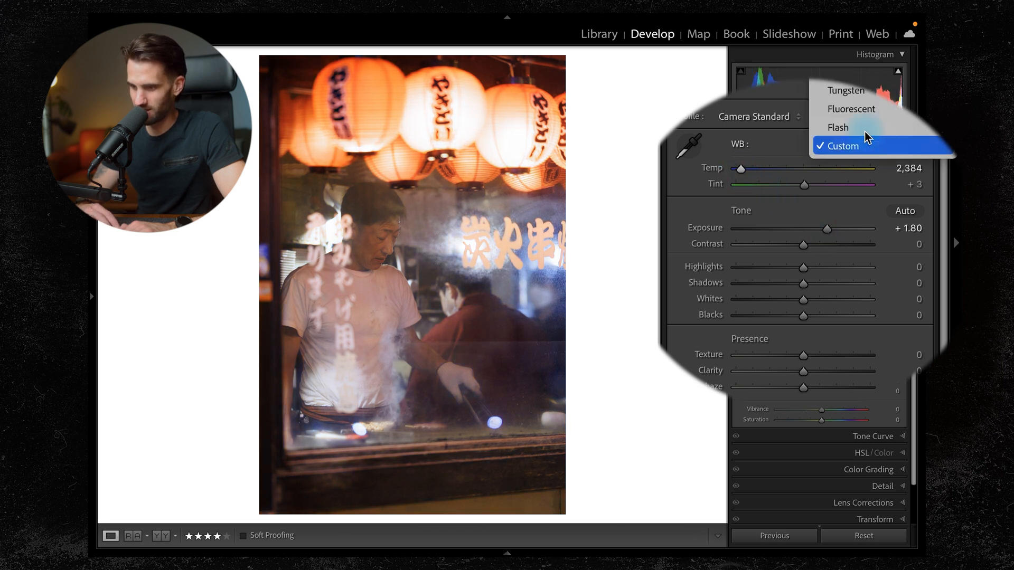
left_click(879, 145)
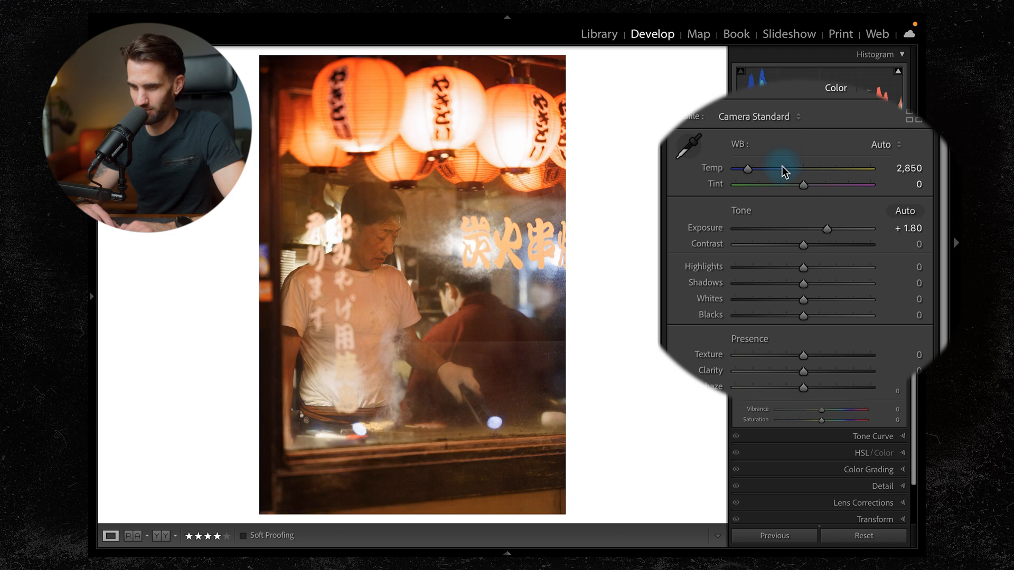
left_click_drag(747, 169, 741, 169)
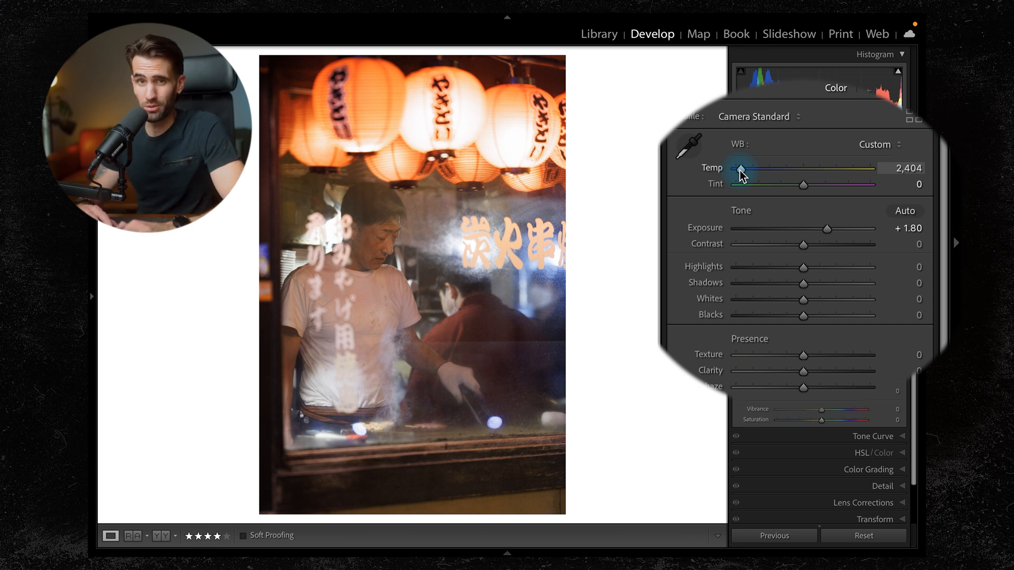
mouse_move(856, 311)
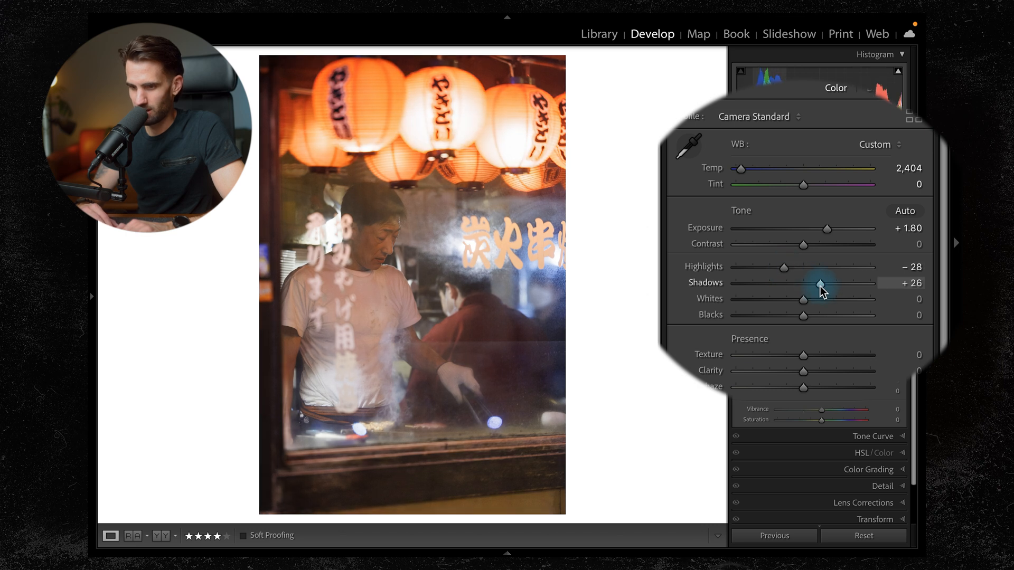
Step: Set Highlights -28, Shadows +26, Whites -21, Blacks -18, Clarity -30, Texture +43
left_click_drag(802, 315, 768, 315)
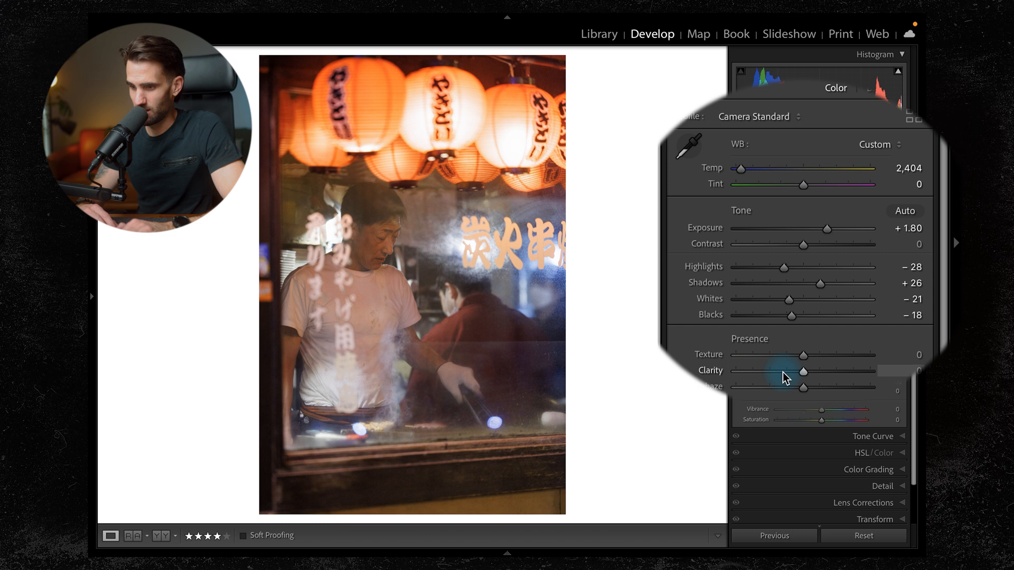
left_click_drag(803, 355, 806, 356)
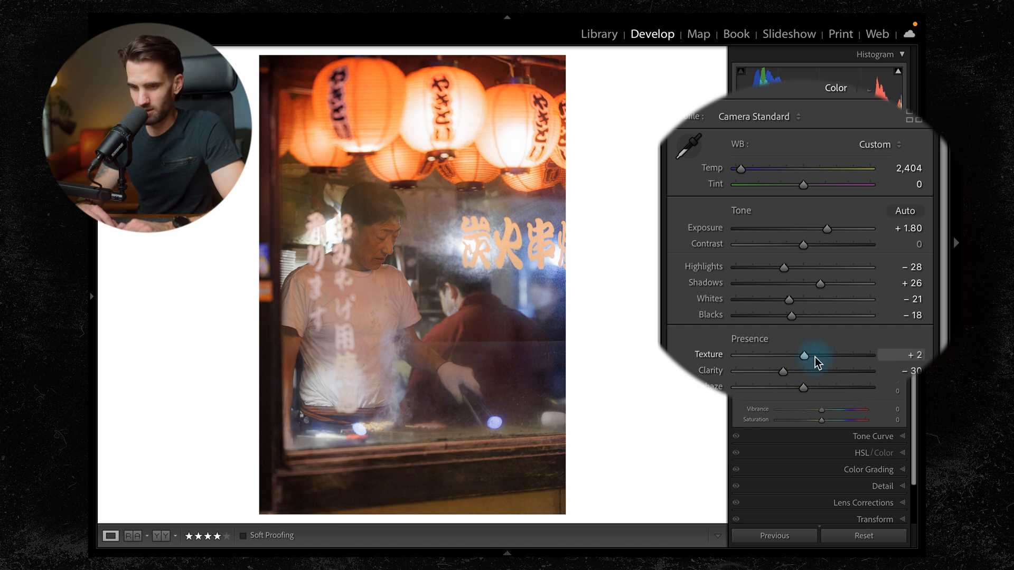
left_click_drag(804, 354, 833, 355)
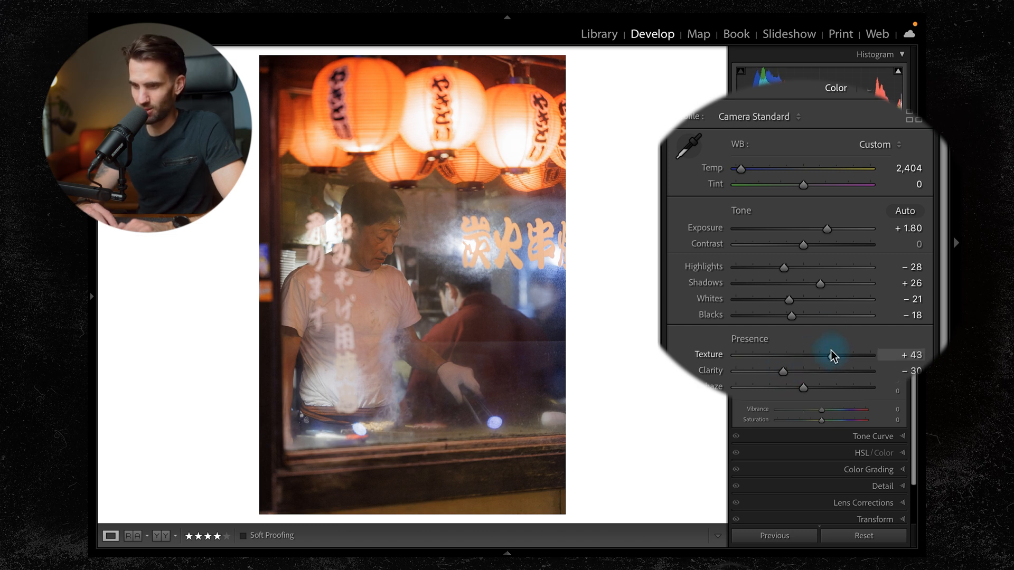
left_click(873, 436)
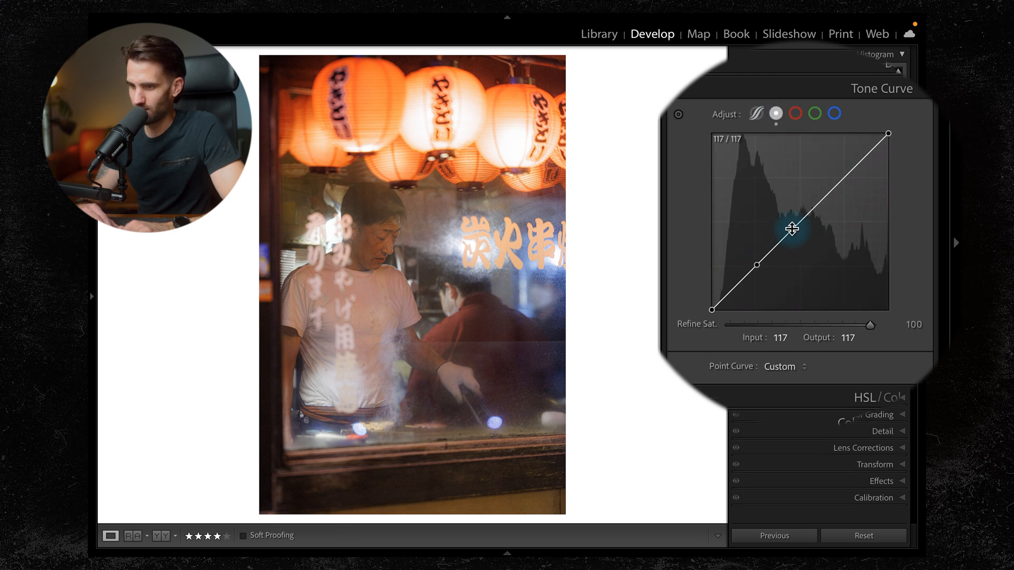
Step: Shape a gentle contrast-boosting S-curve on the point tone curve
left_click_drag(790, 228, 758, 270)
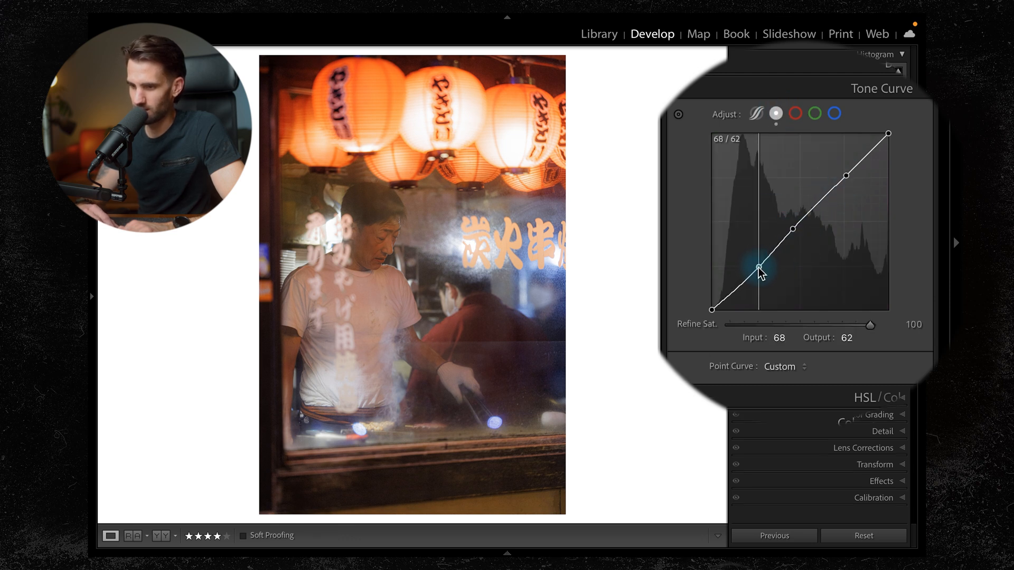
left_click_drag(759, 269, 759, 270)
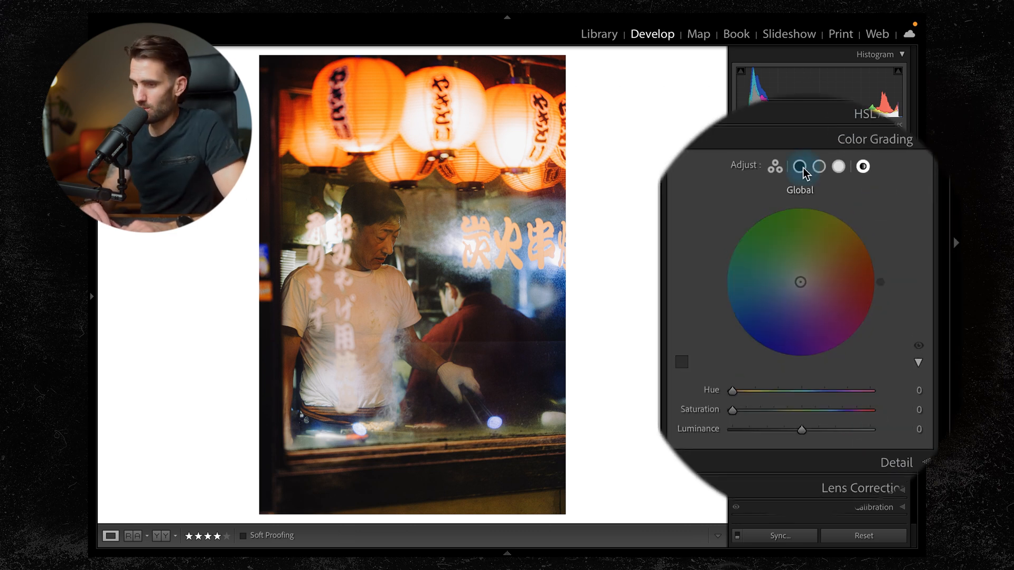
Step: Grade the Shadows teal at hue 185 sat 21 and the Midtones blue-teal at hue 200 sat 24
left_click(817, 165)
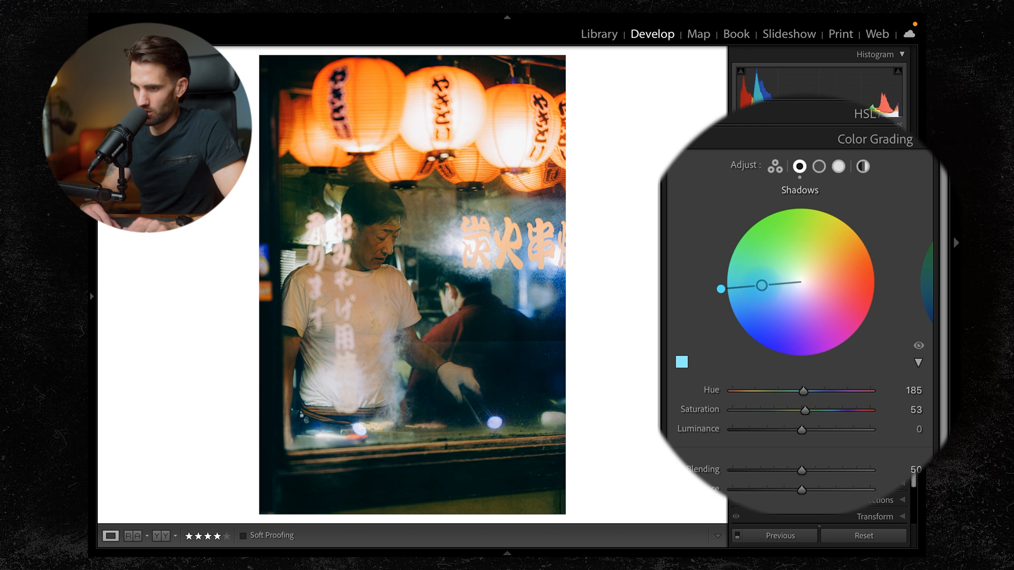
left_click_drag(806, 410, 761, 409)
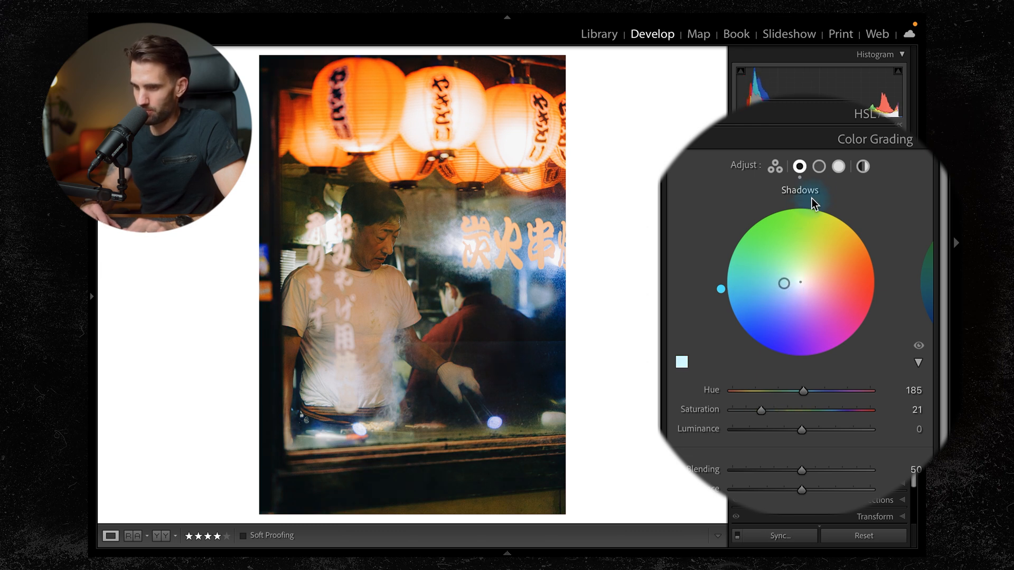
left_click(818, 166)
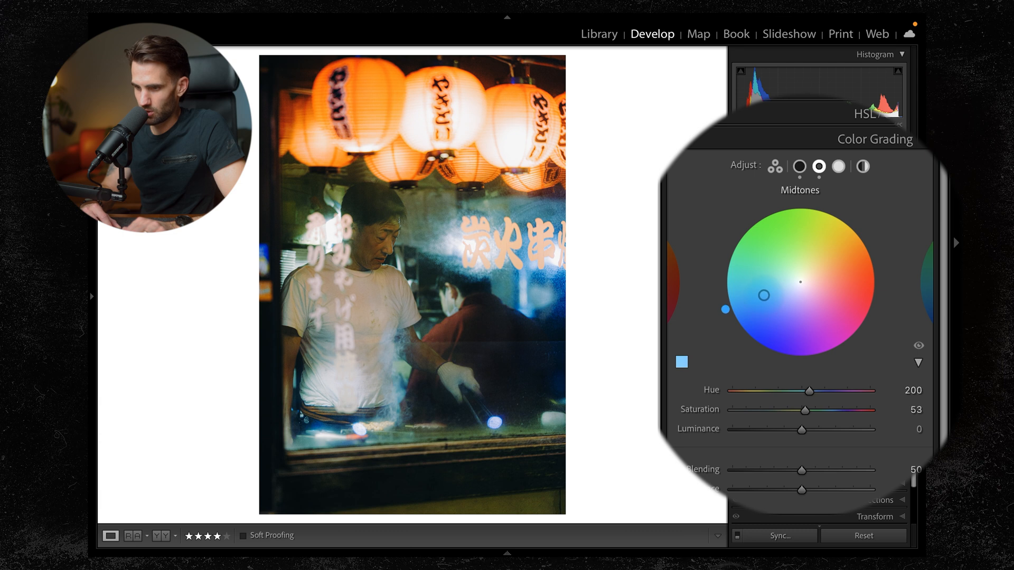
left_click_drag(764, 295, 782, 289)
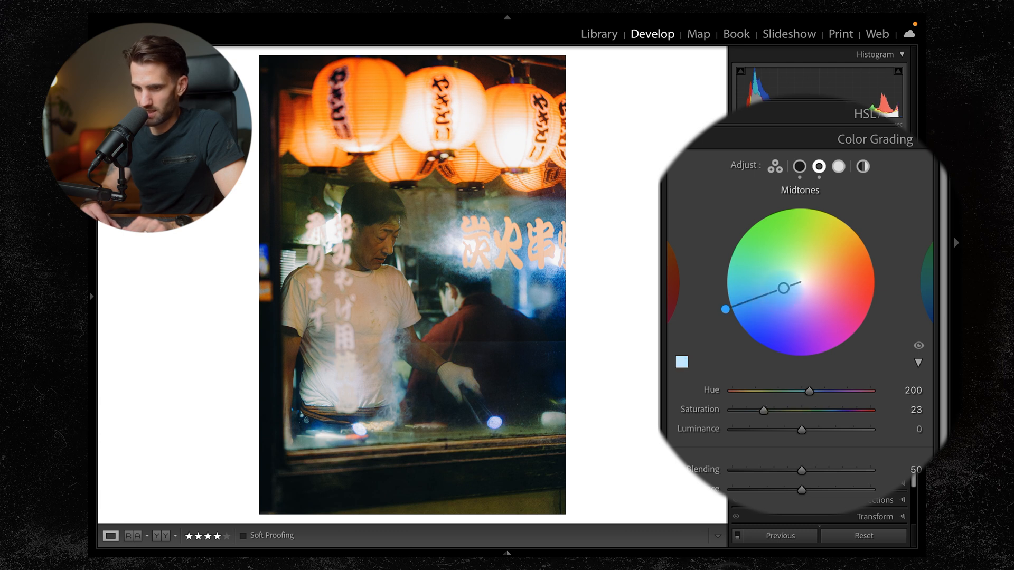
Step: Tint the Highlights a faint warm yellow at hue 59 sat 14
left_click(838, 166)
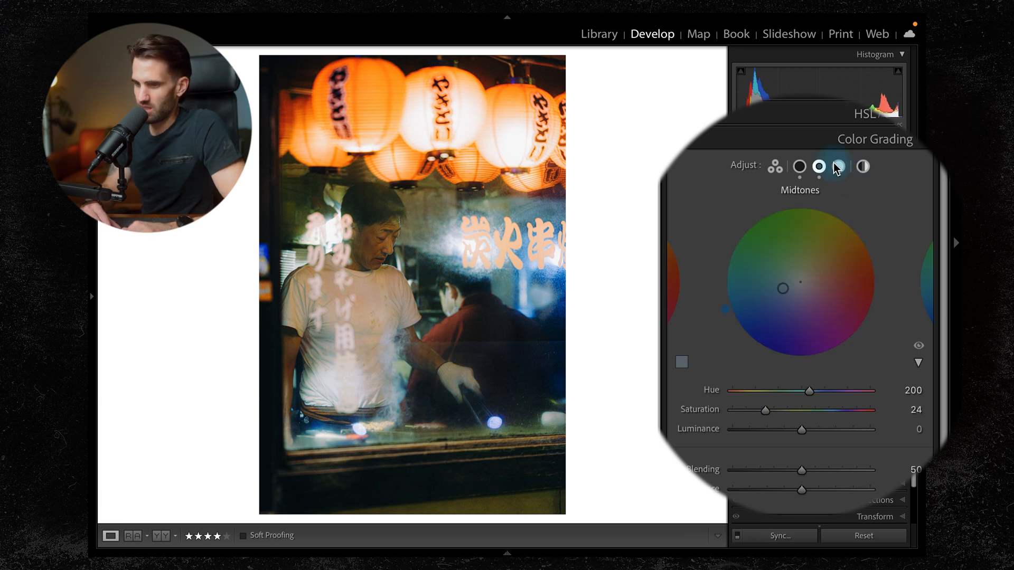
left_click(838, 166)
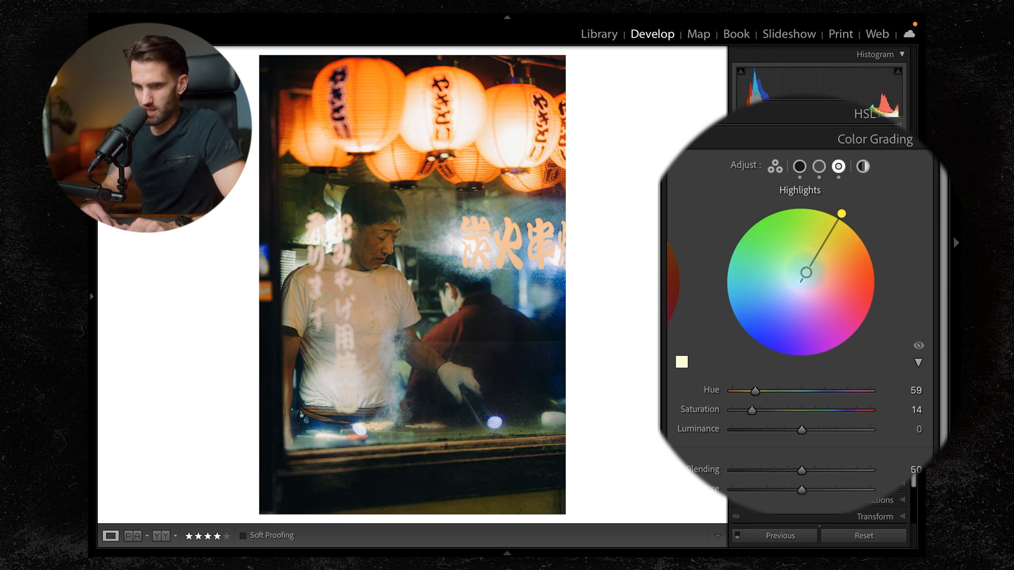
left_click(862, 166)
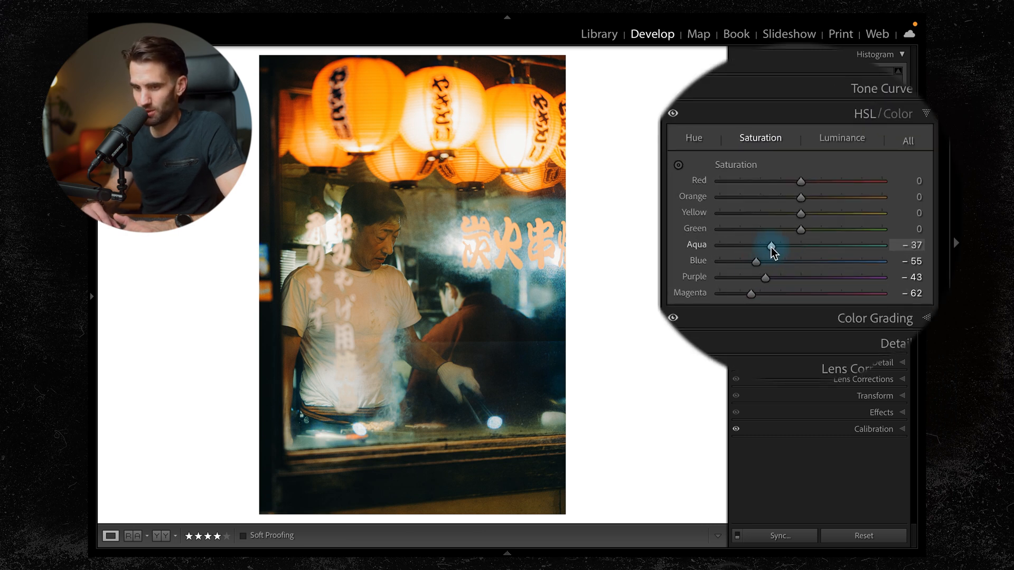
Step: Lower HSL saturation to aqua -45, blue -71 and green -37
left_click_drag(754, 261, 742, 261)
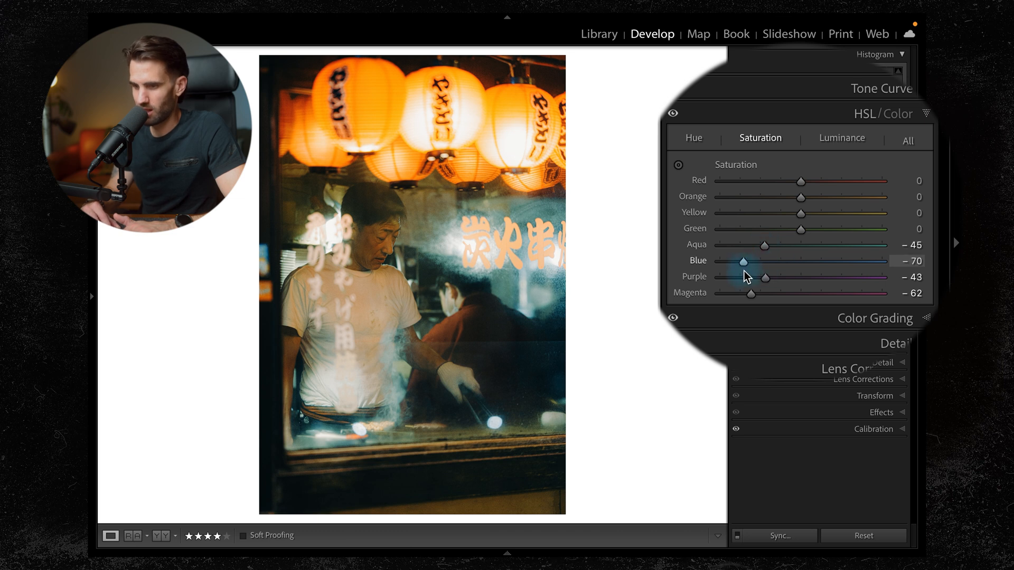
left_click_drag(744, 261, 736, 260)
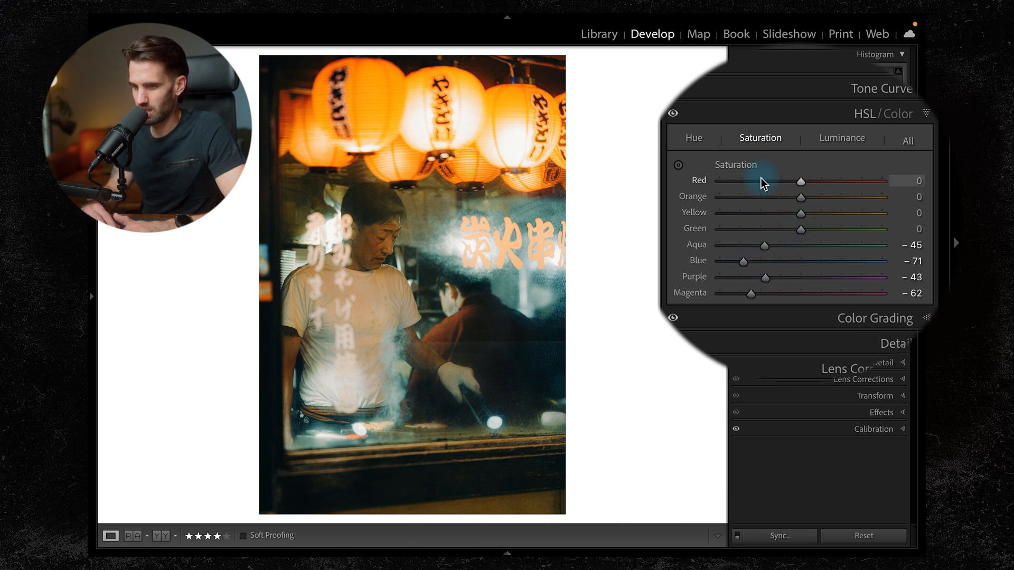
left_click_drag(799, 228, 770, 228)
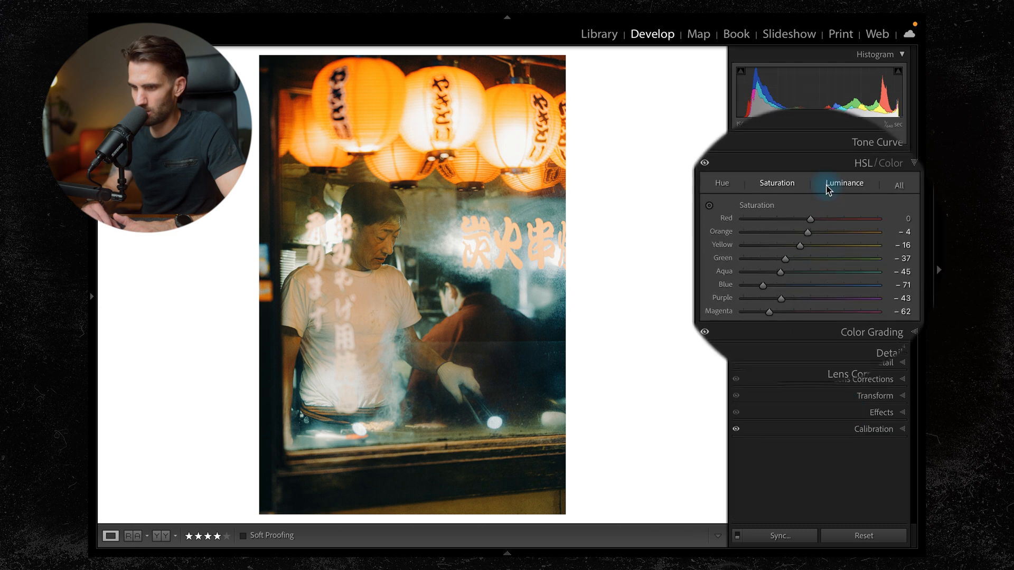
Step: Shift Blue hue to -11, darken Blue luminance to -23 and brighten Orange luminance to +12
left_click(691, 137)
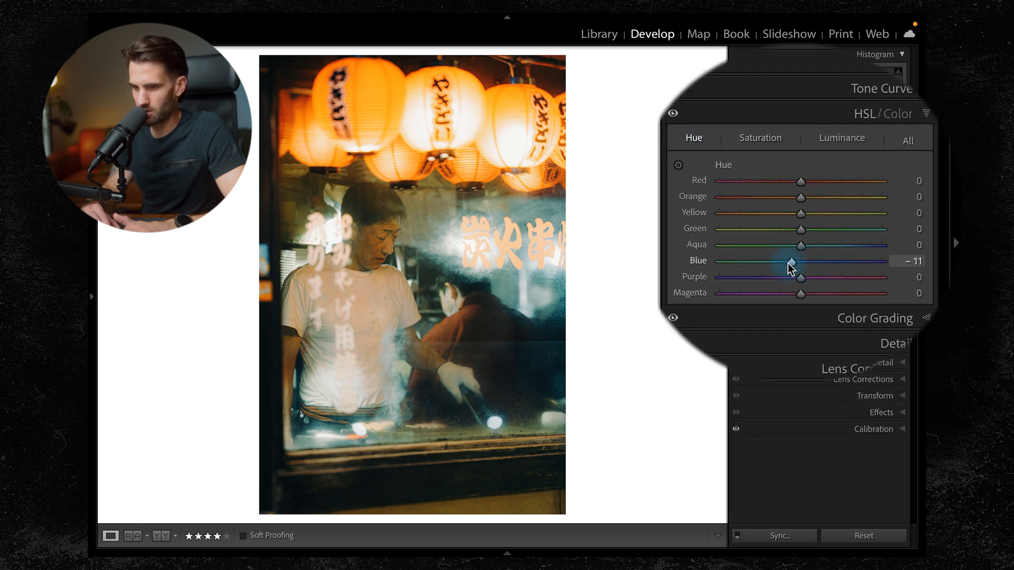
left_click_drag(801, 244, 844, 244)
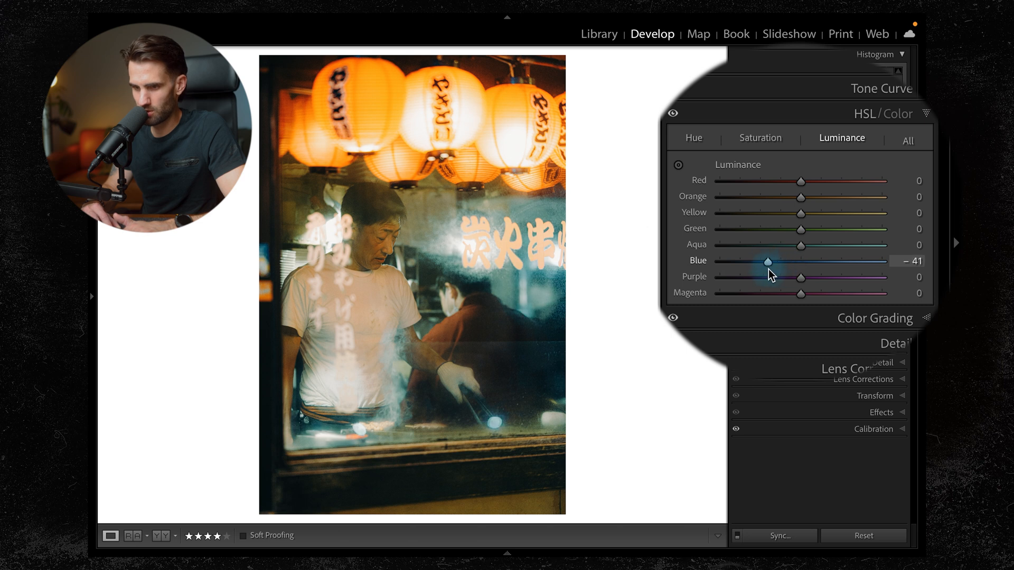
left_click_drag(768, 261, 801, 261)
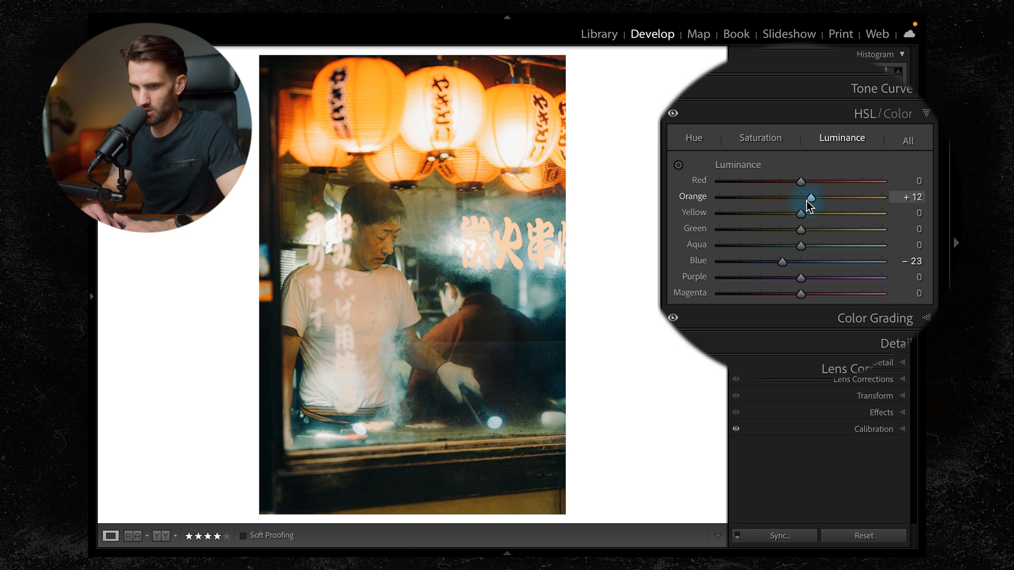
left_click_drag(810, 196, 799, 197)
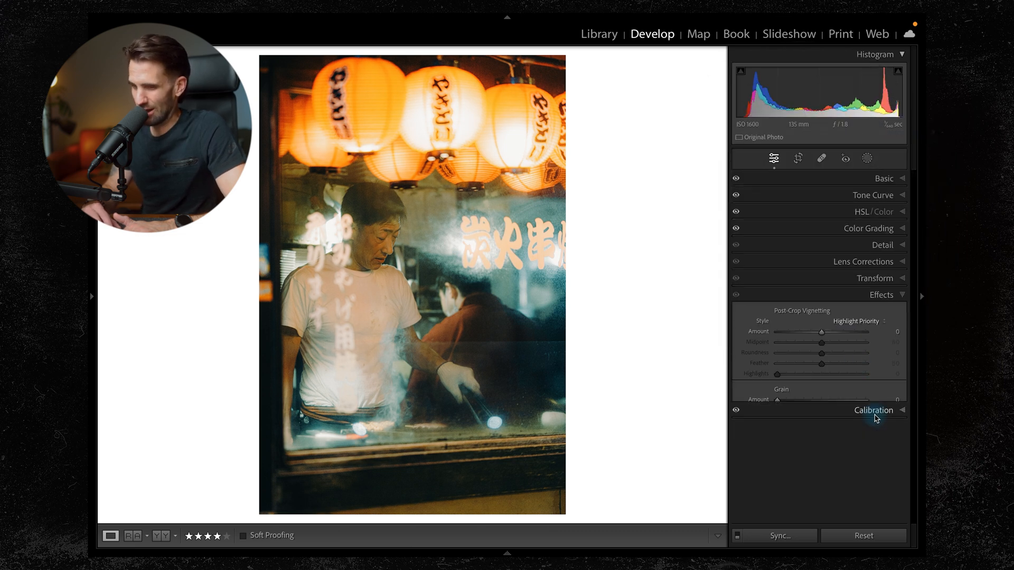
Step: Apply a Post-Crop Vignetting amount of -25 to darken the photo's edges
left_click_drag(822, 331, 808, 331)
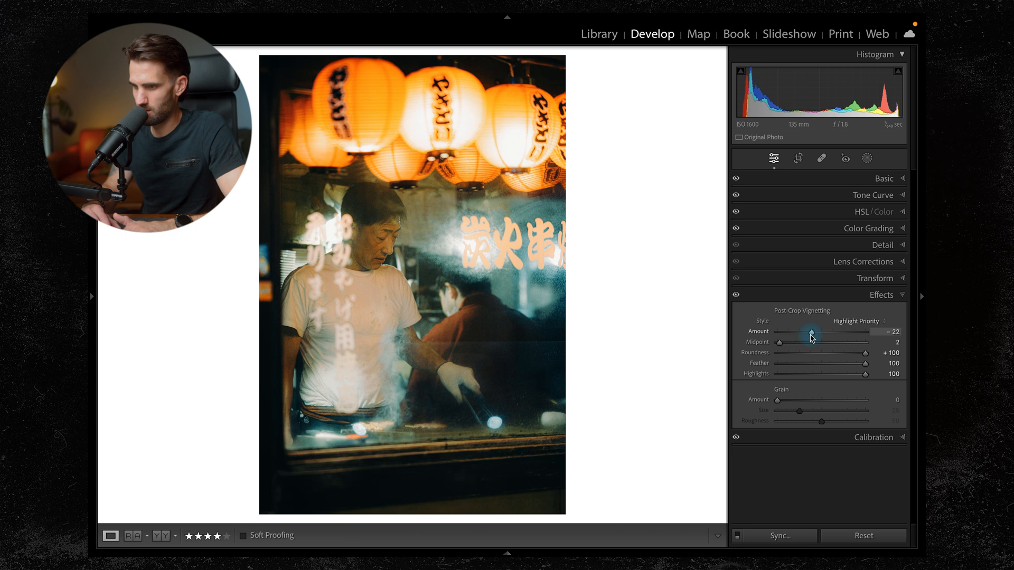
left_click_drag(814, 332, 809, 332)
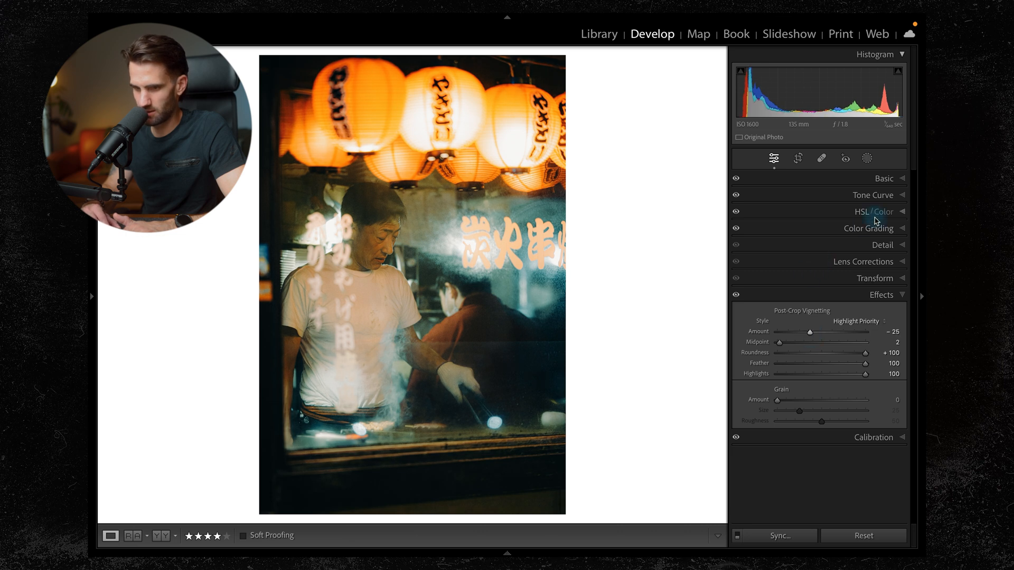
left_click(868, 228)
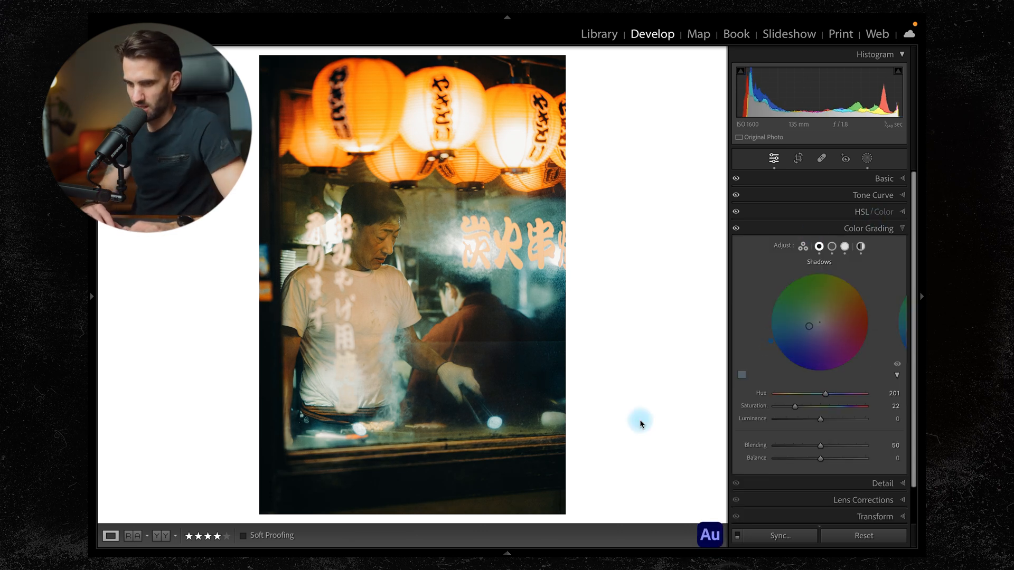